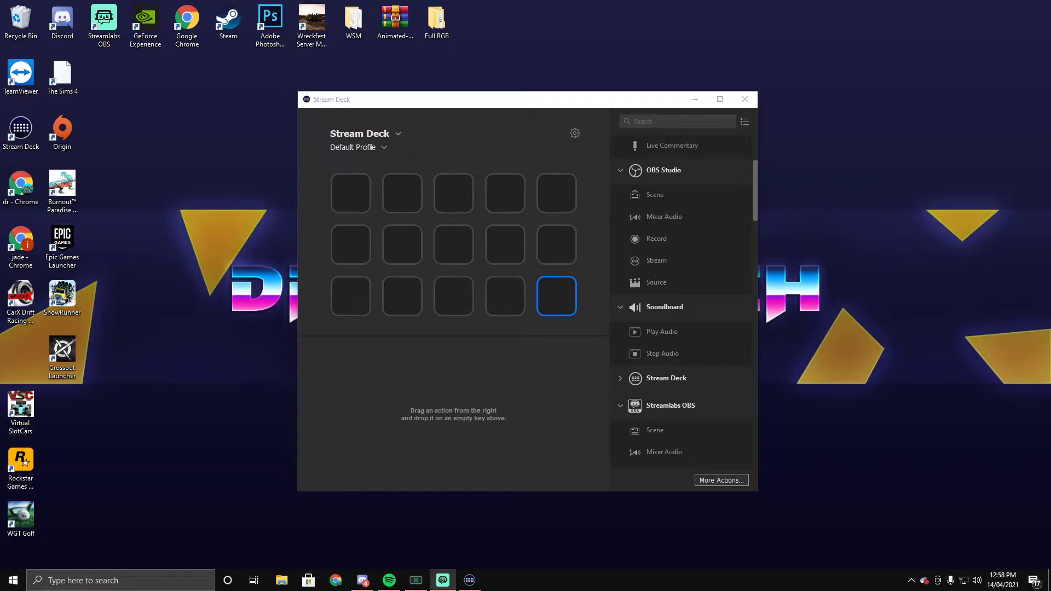
mouse_move(544, 362)
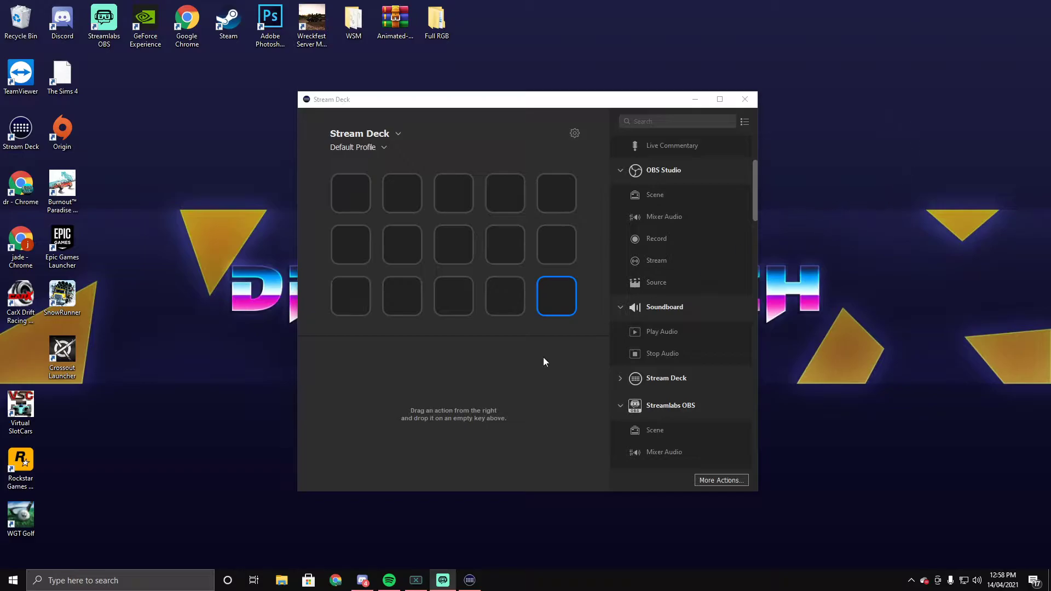
Place the Streamlabs OBS stream and scene actions on the top-row keys.
scroll("up", 3)
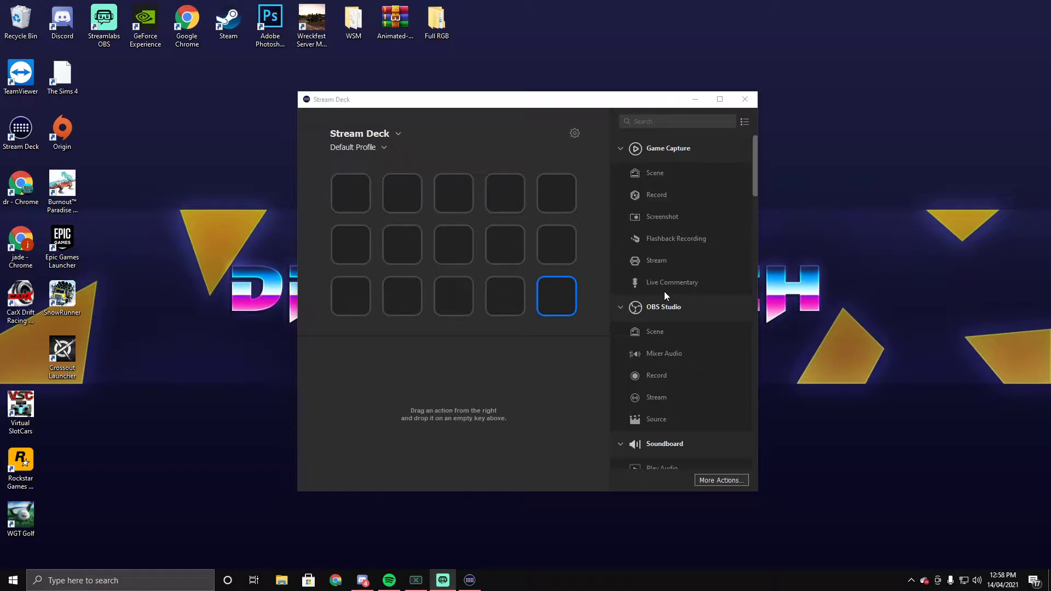
mouse_move(672, 276)
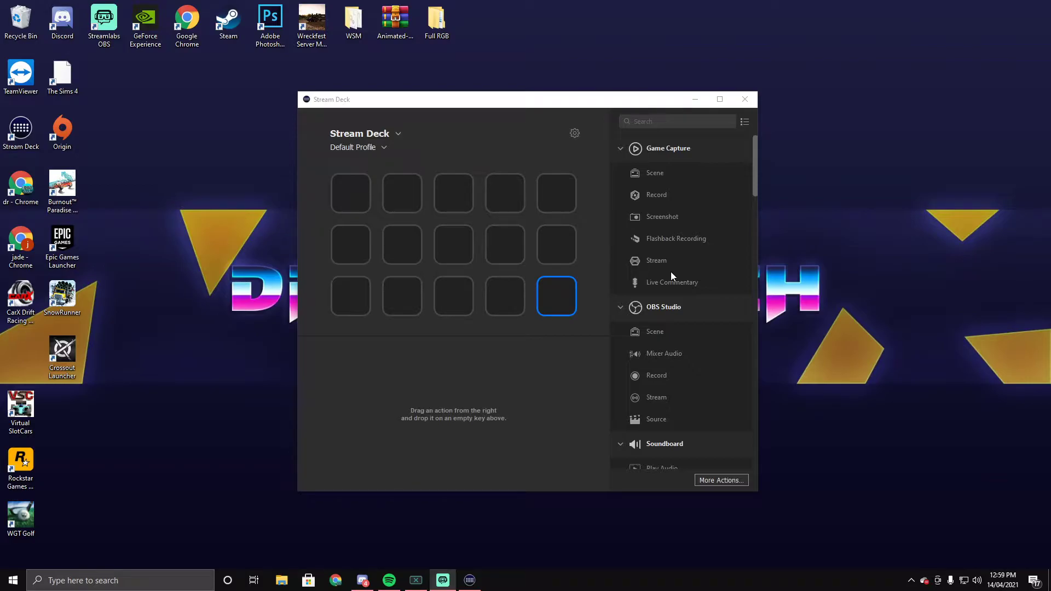
mouse_move(672, 260)
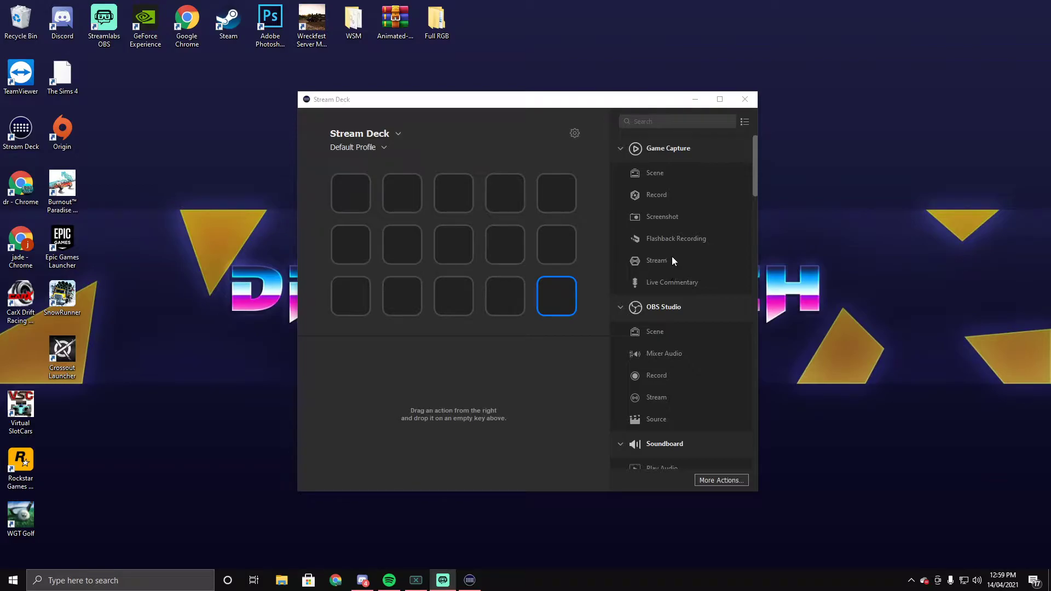
mouse_move(678, 257)
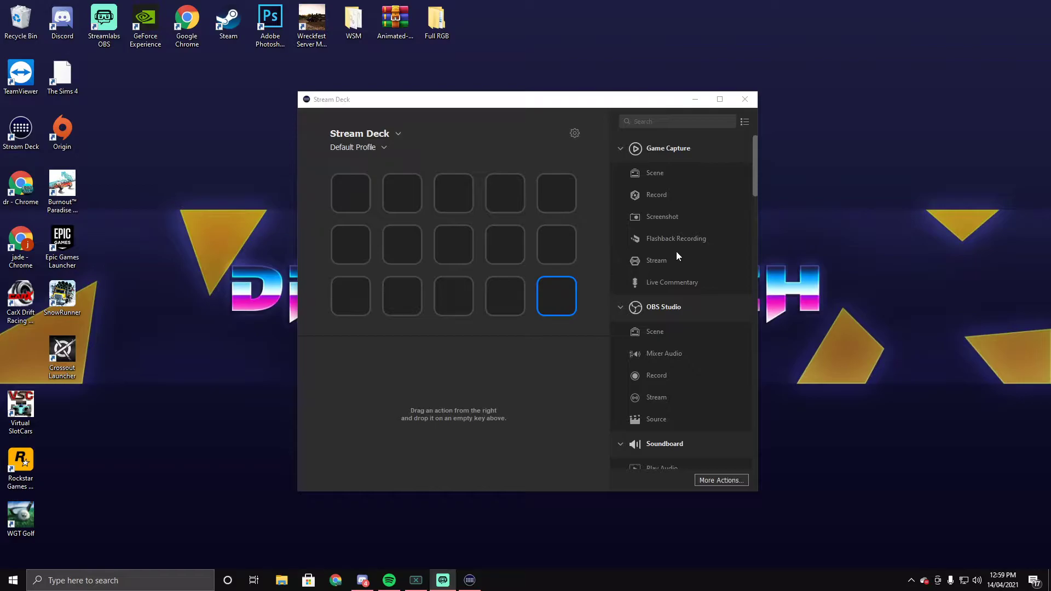
mouse_move(677, 246)
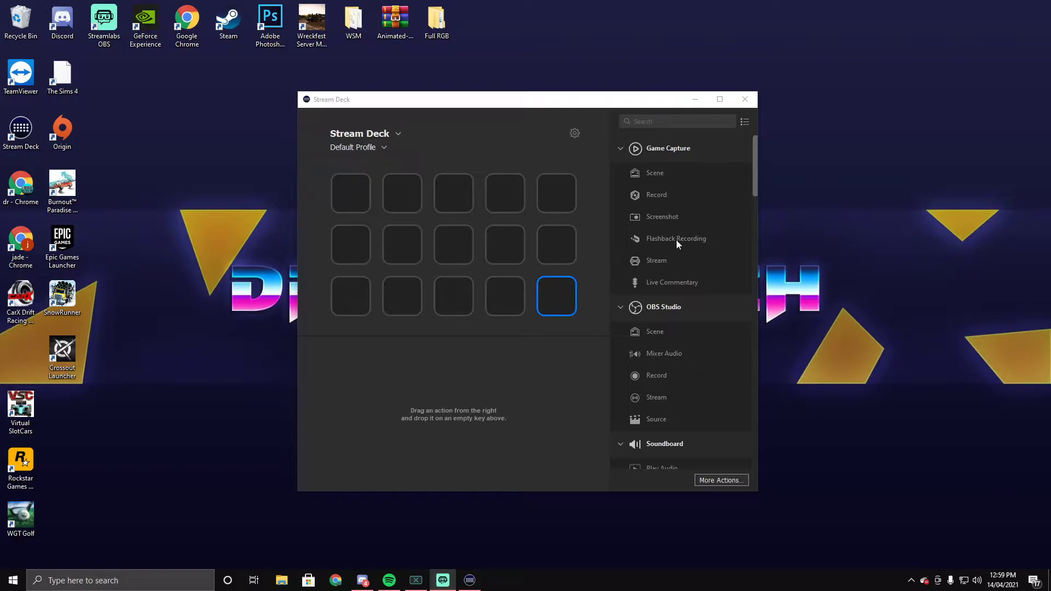
scroll("down", 3)
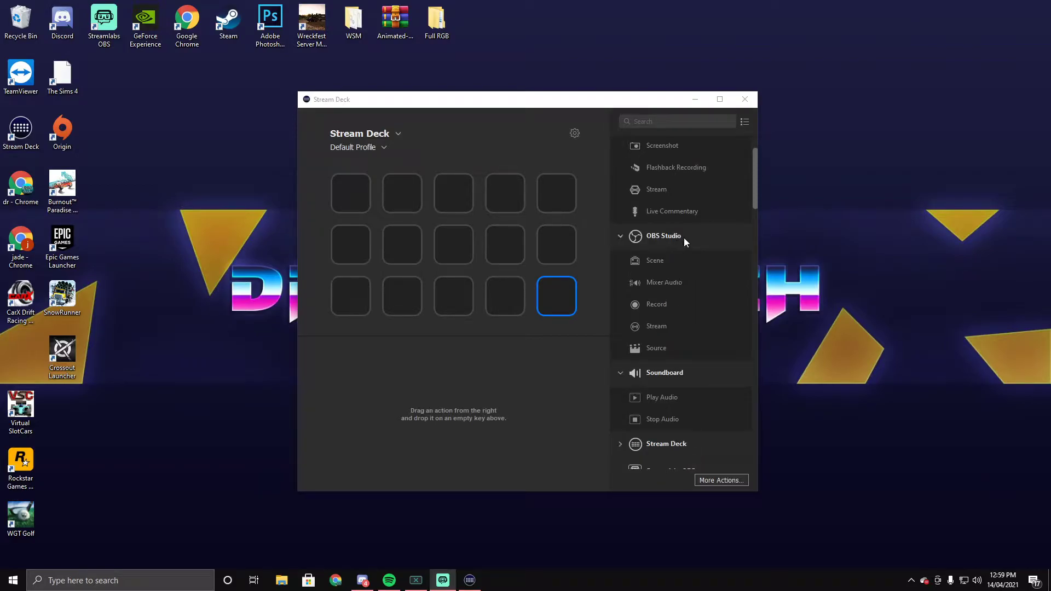
mouse_move(677, 243)
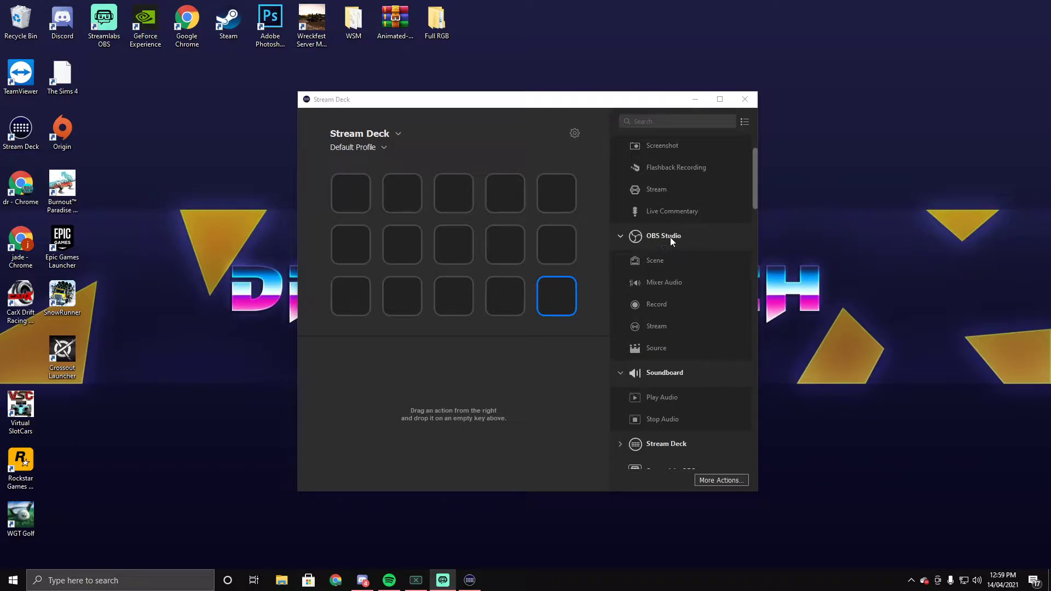
mouse_move(656, 294)
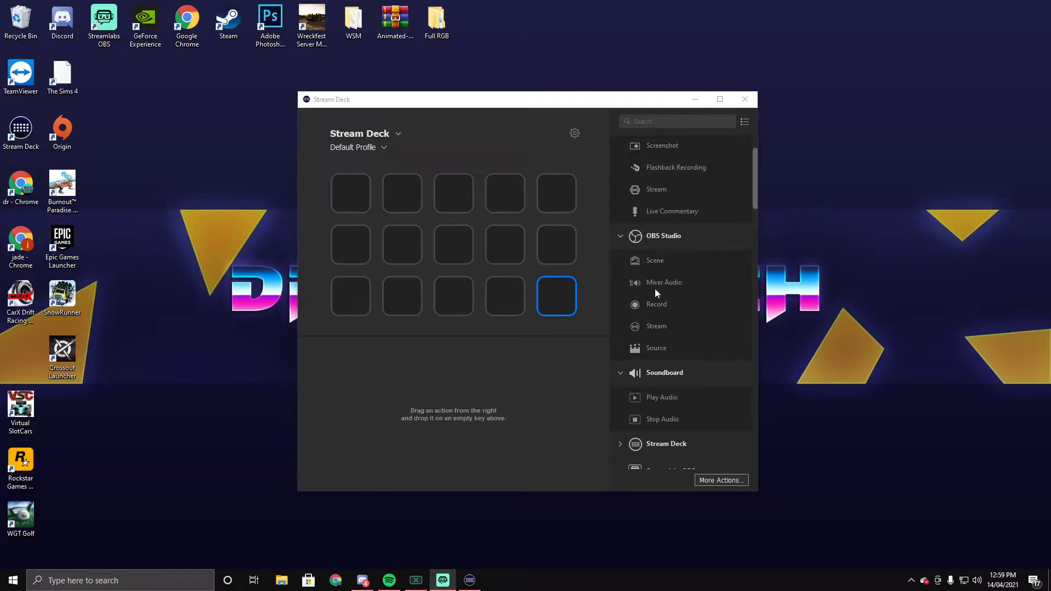
mouse_move(660, 256)
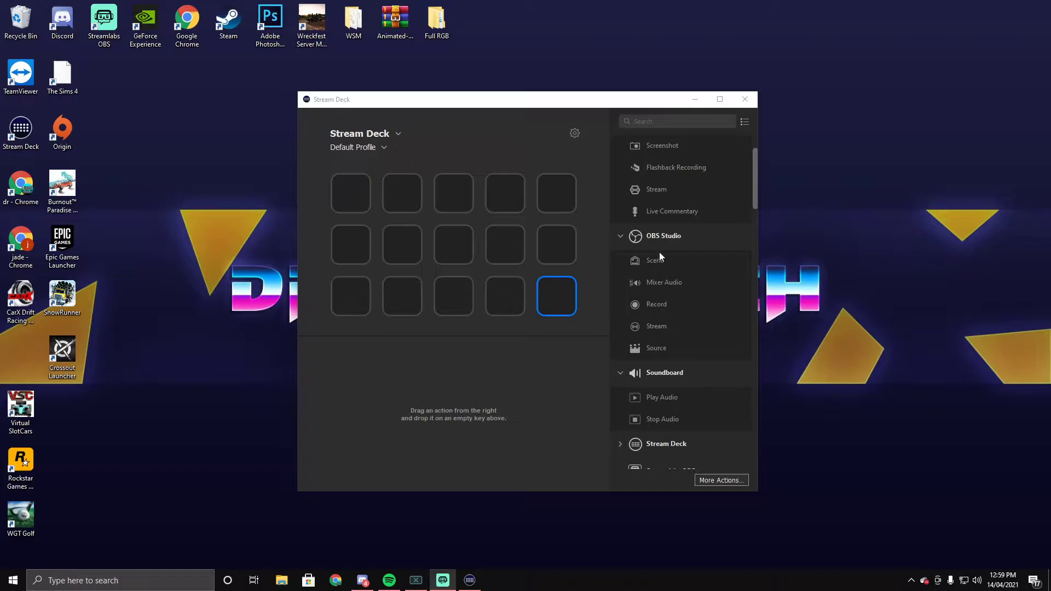
mouse_move(646, 244)
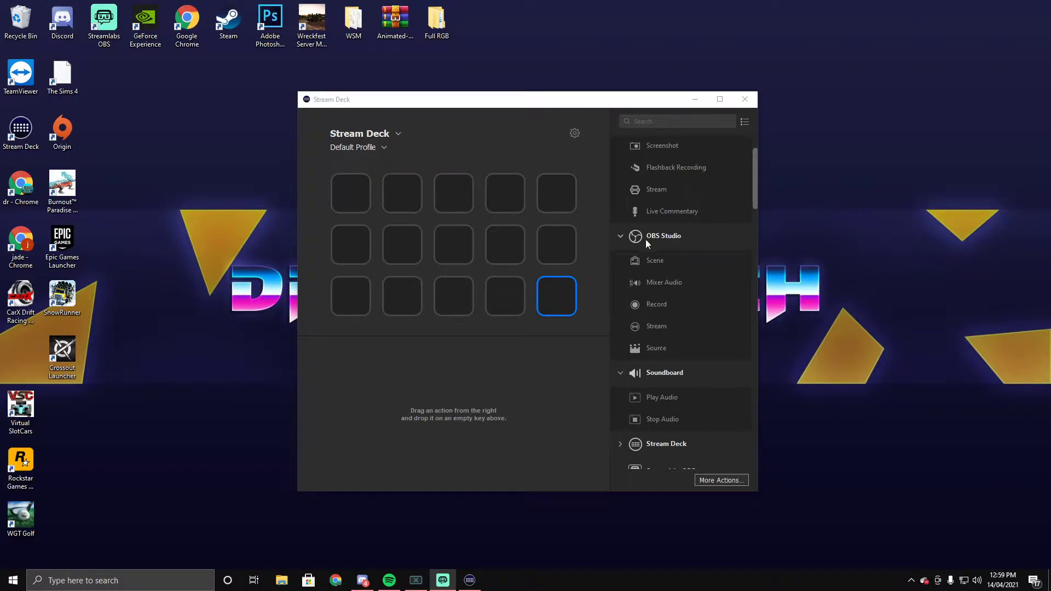
scroll("down", 3)
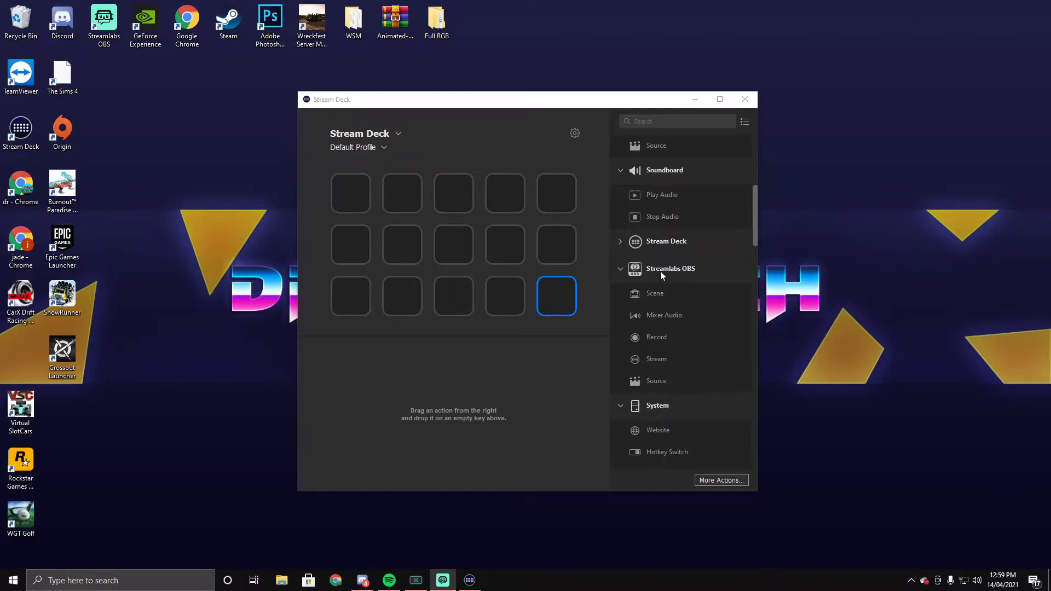
scroll("down", 3)
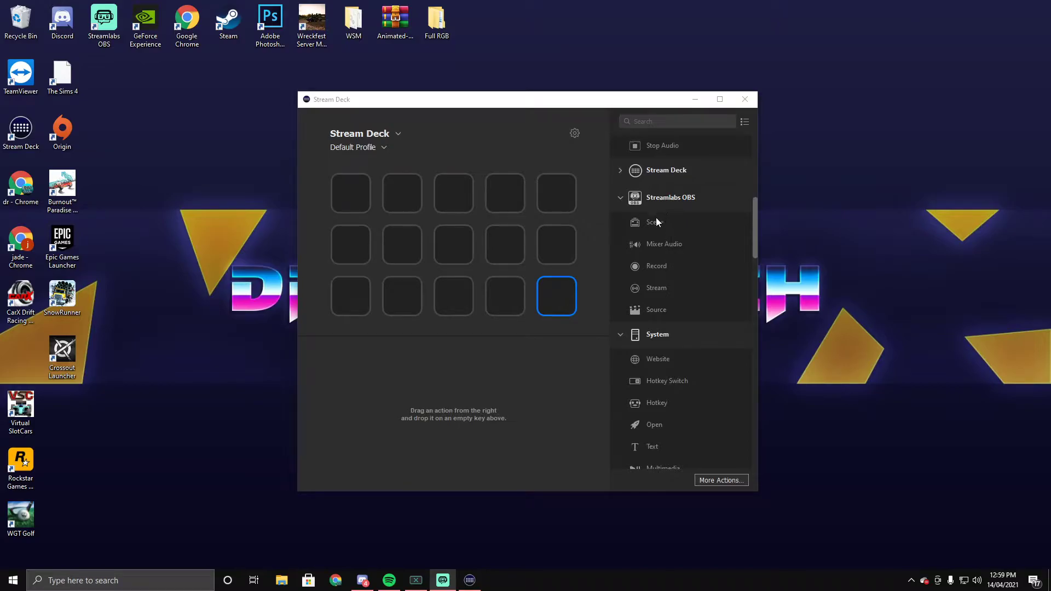
mouse_move(655, 290)
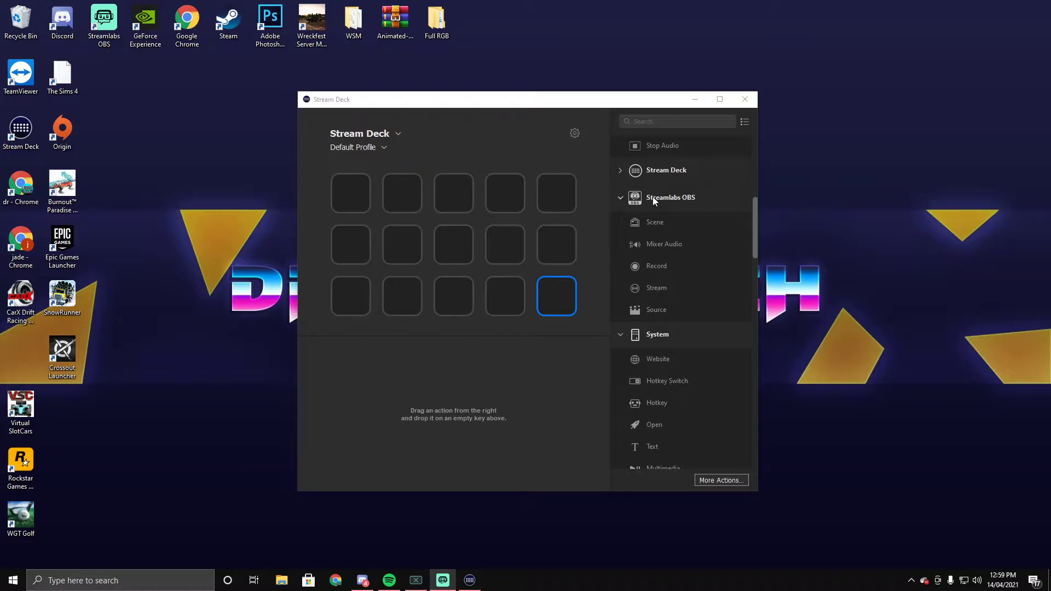
mouse_move(640, 292)
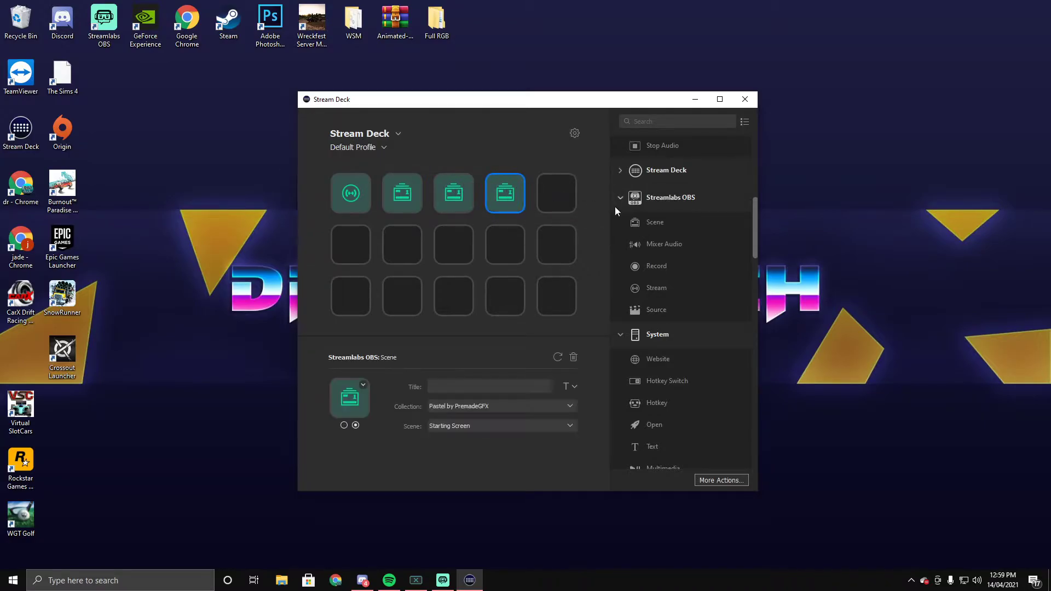
left_click(556, 193)
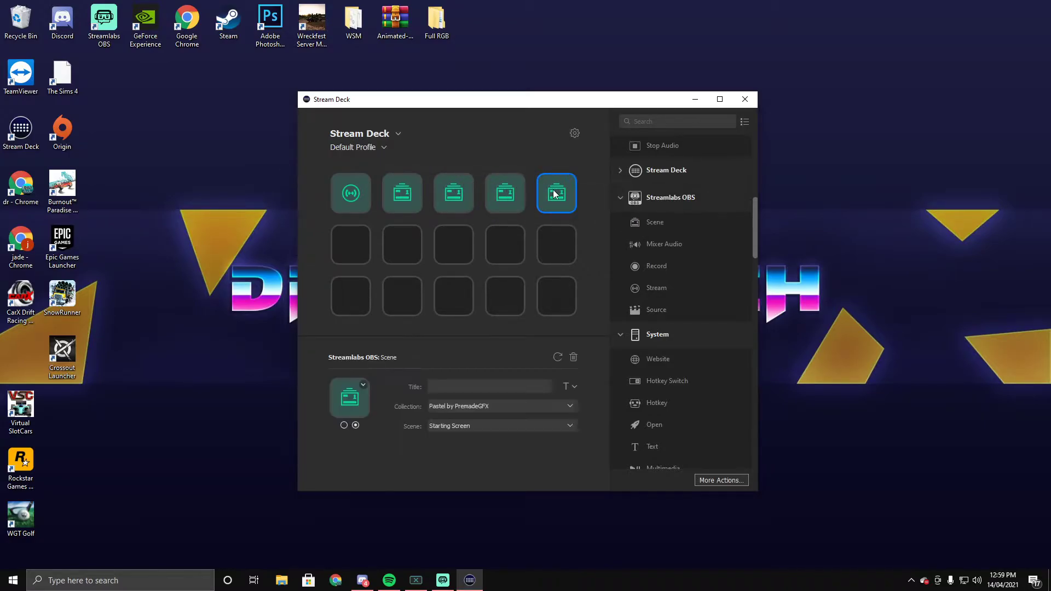
left_click(401, 194)
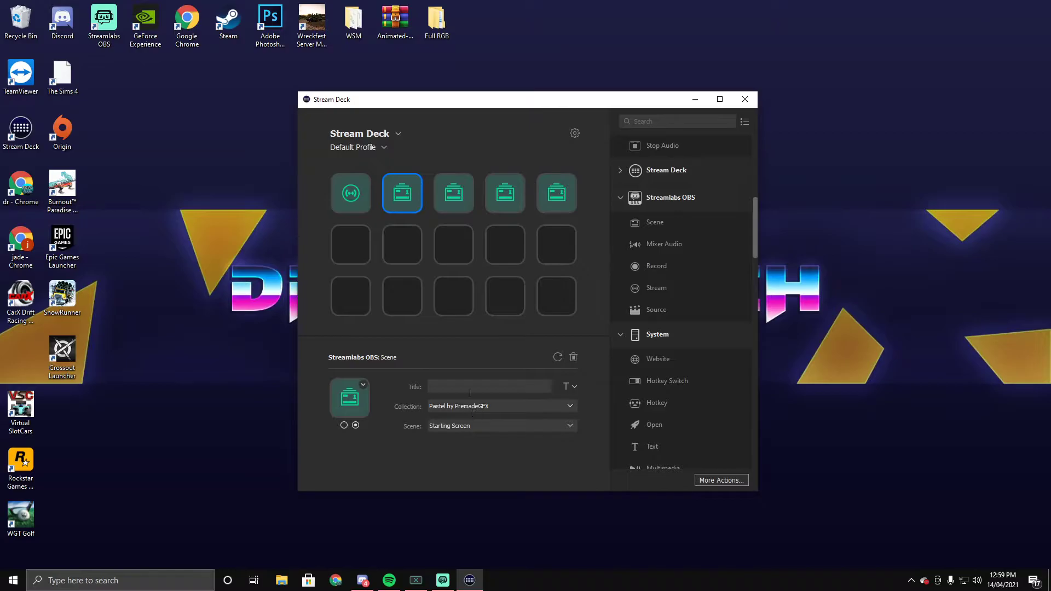
mouse_move(460, 368)
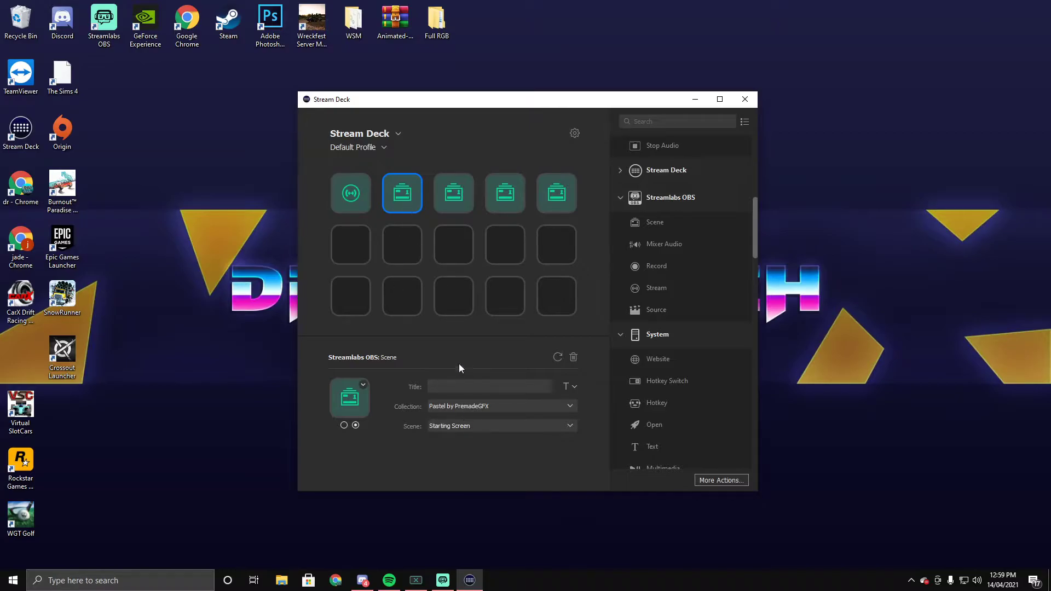
Assign scenes to the third, fourth and fifth keys, fifth set to Intermission Screen.
left_click(501, 426)
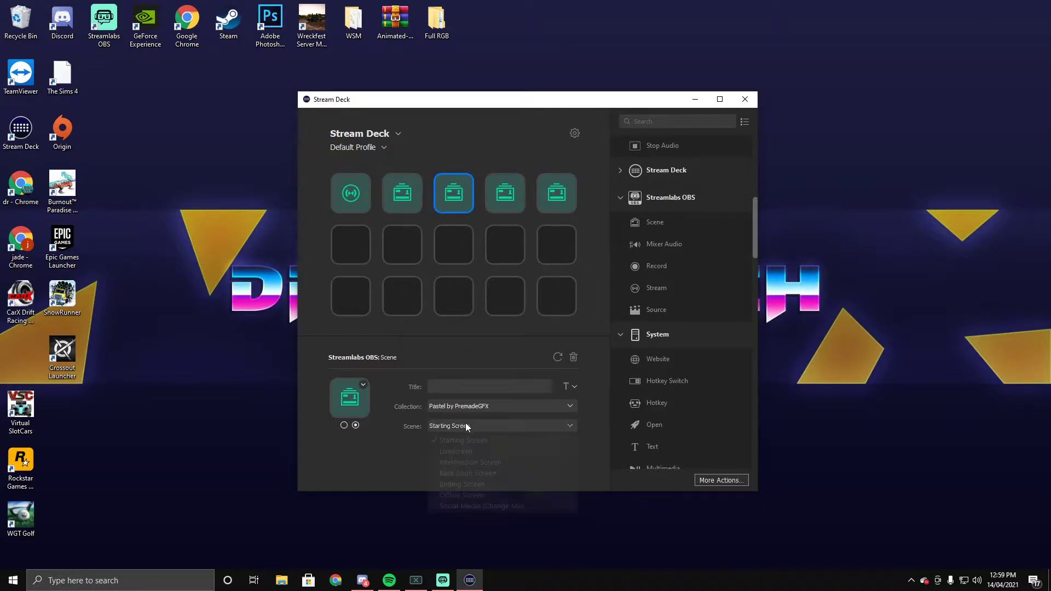
left_click(505, 193)
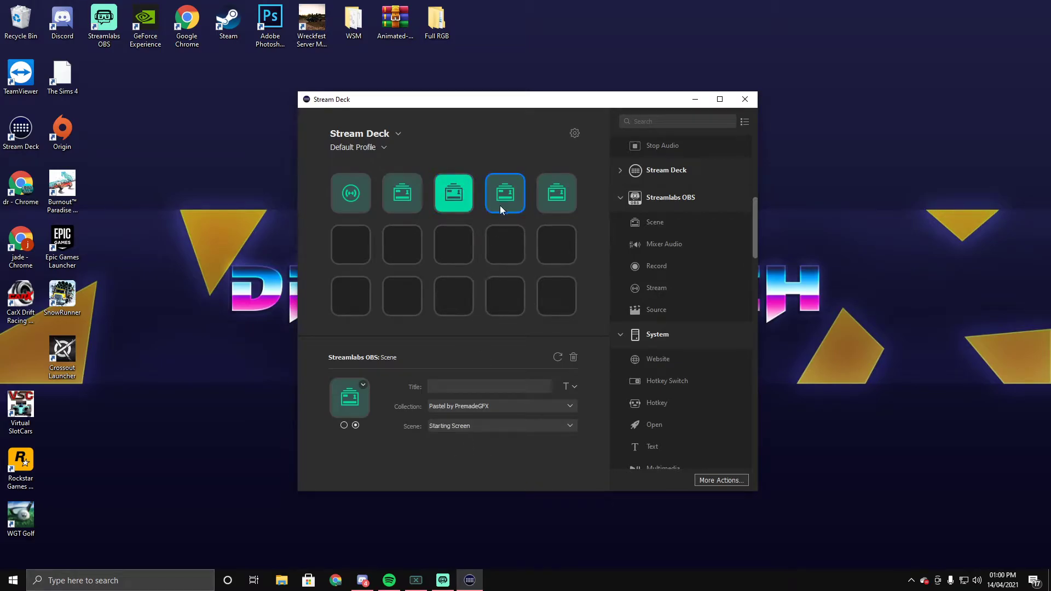
left_click(502, 426)
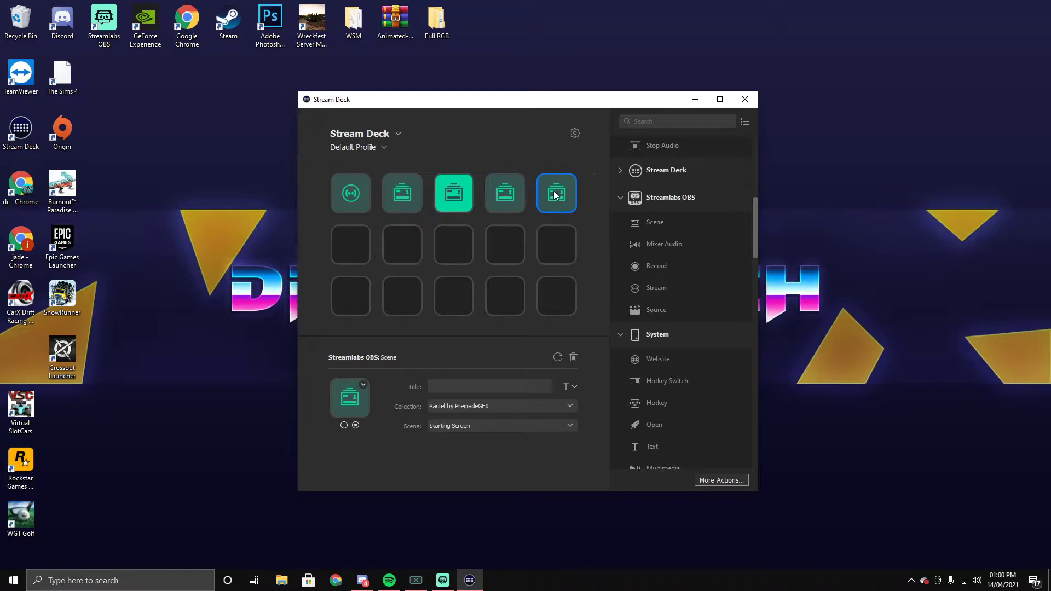
left_click(501, 426)
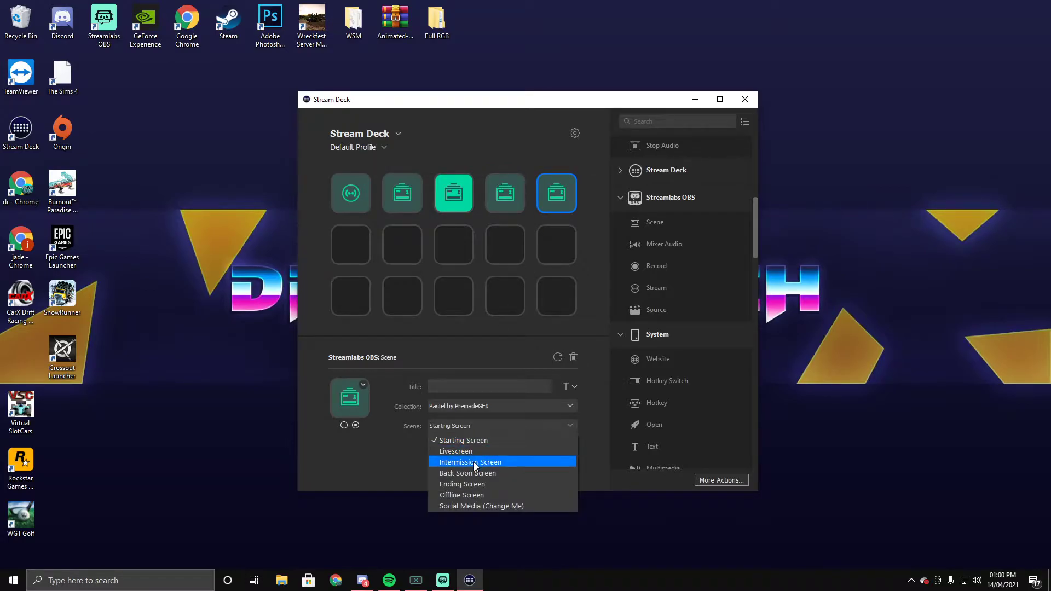
left_click(470, 462)
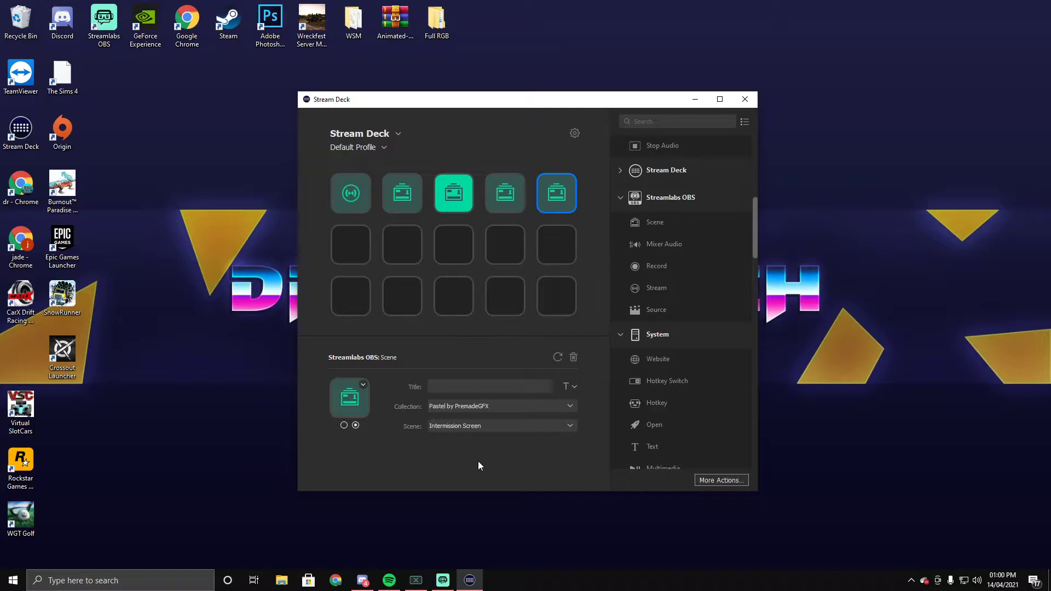
mouse_move(483, 427)
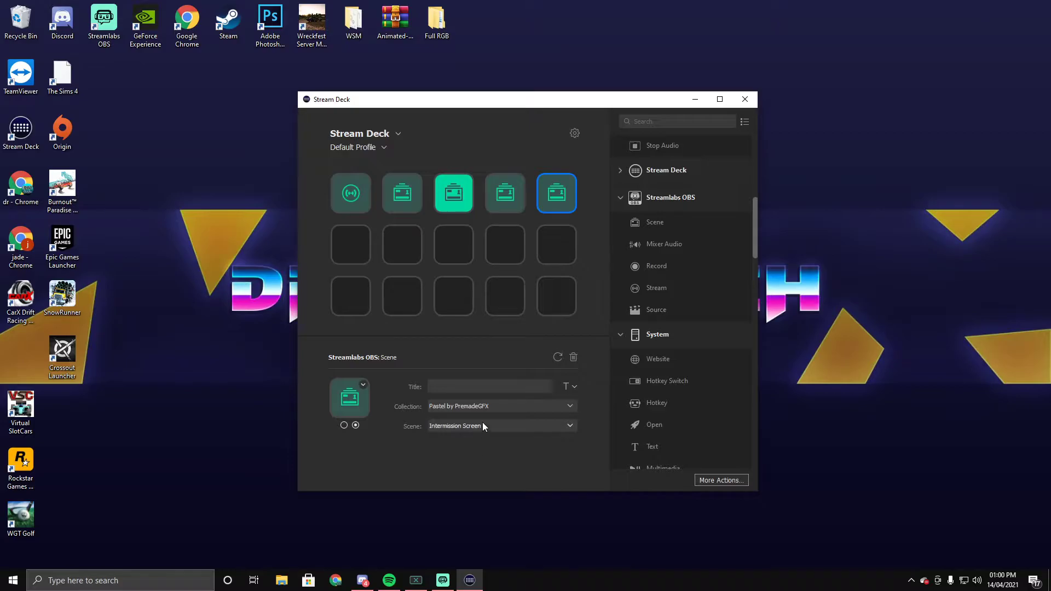
mouse_move(369, 218)
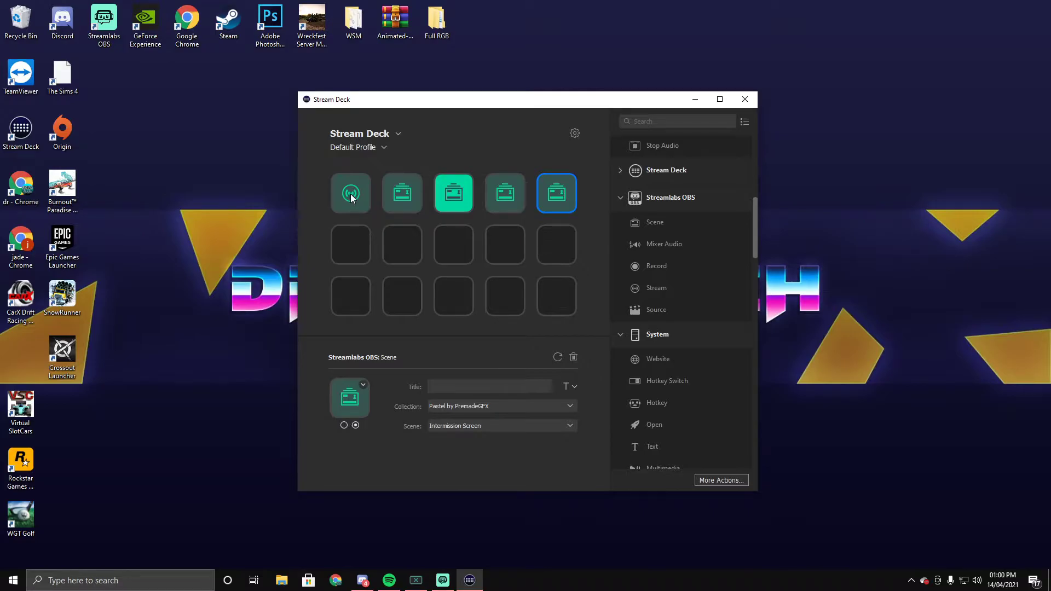
Verify keys use Starting Screen, Back Soon Screen and Intermission Screen.
left_click(401, 194)
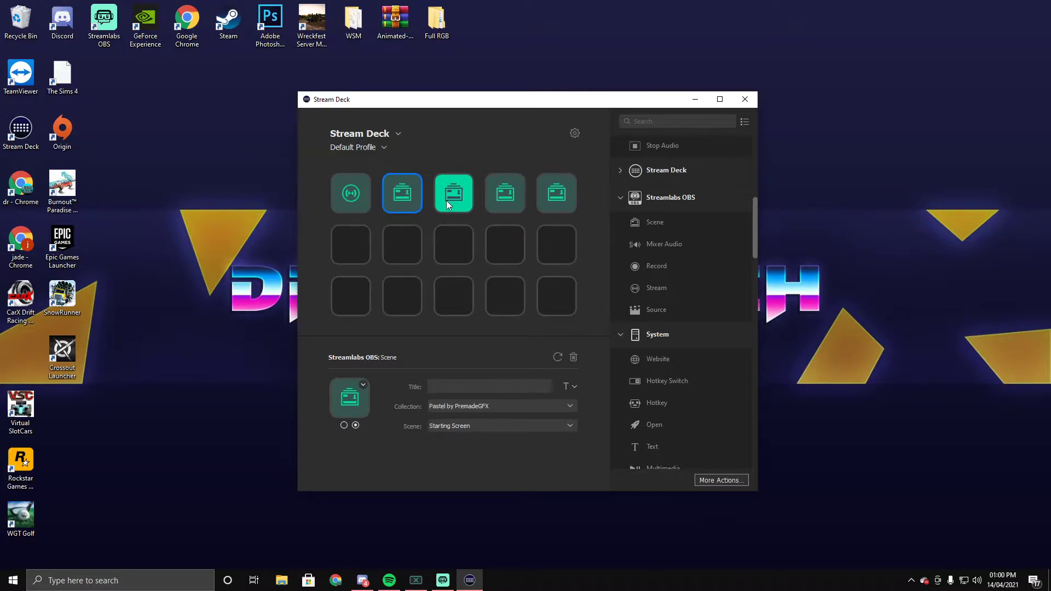
left_click(504, 193)
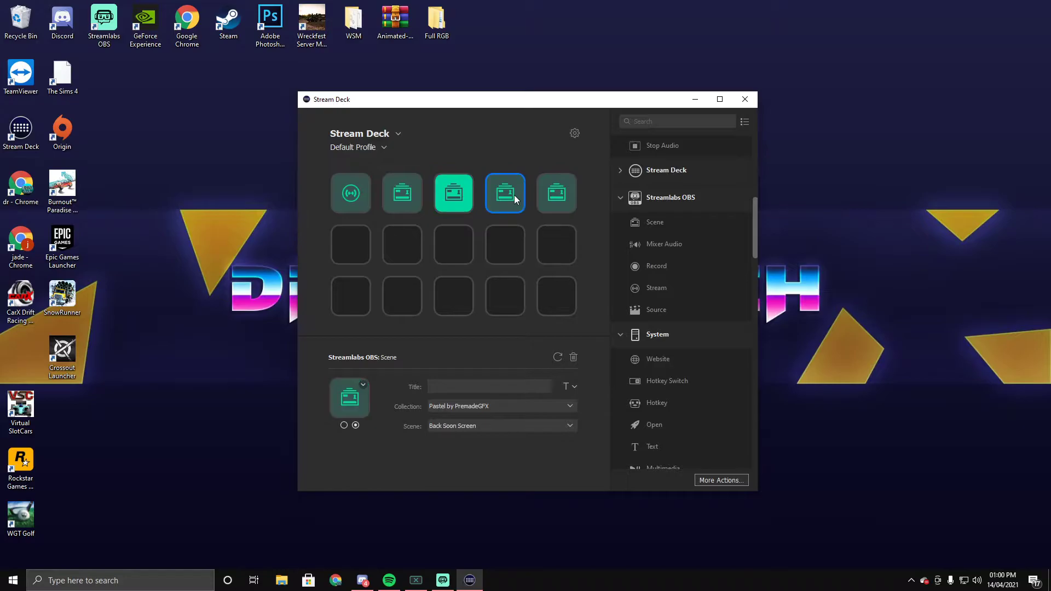
left_click(556, 194)
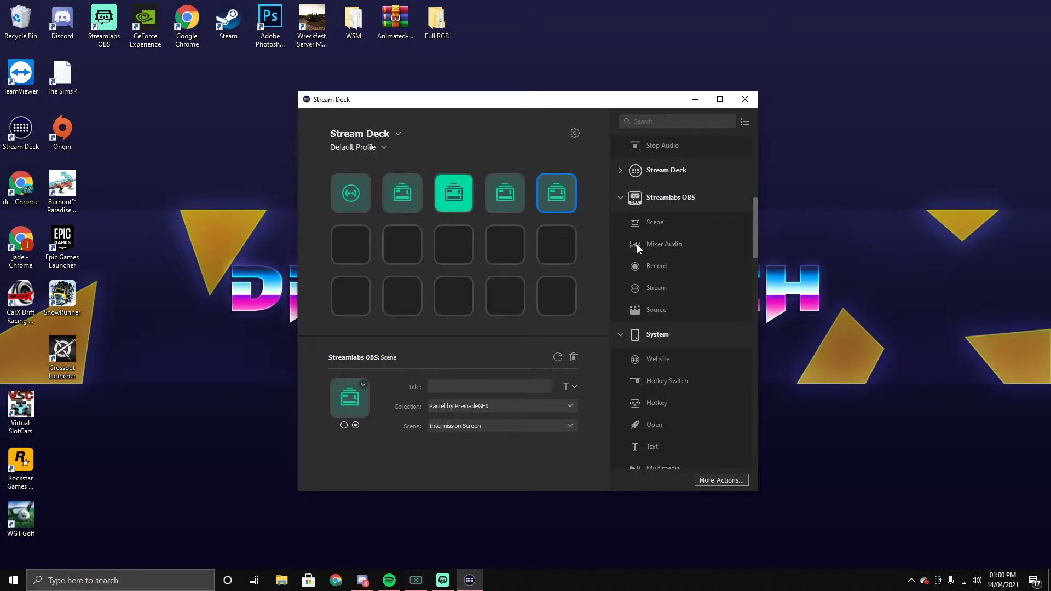
mouse_move(652, 286)
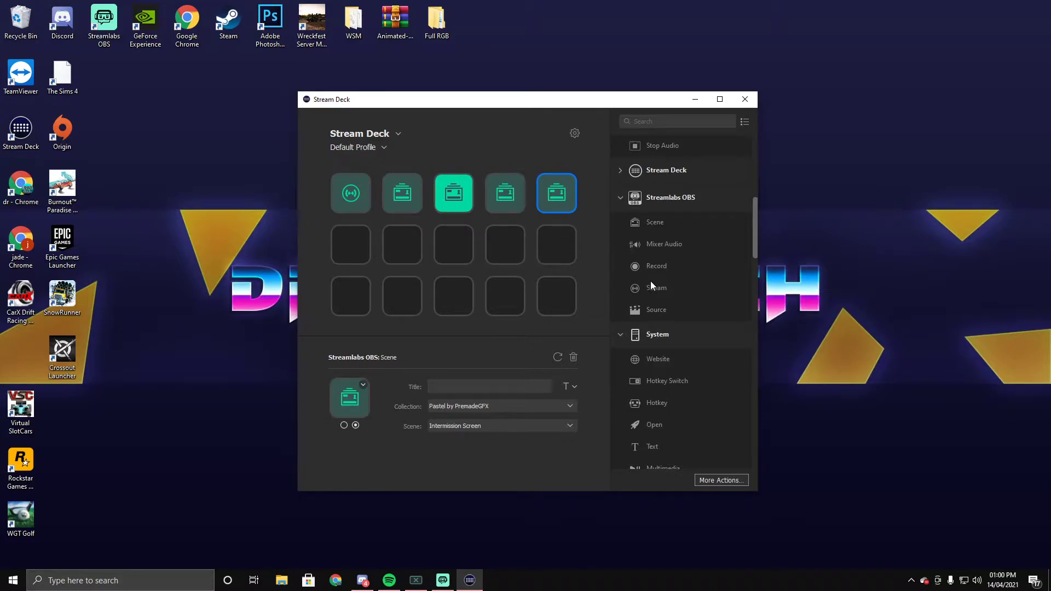
scroll("down", 3)
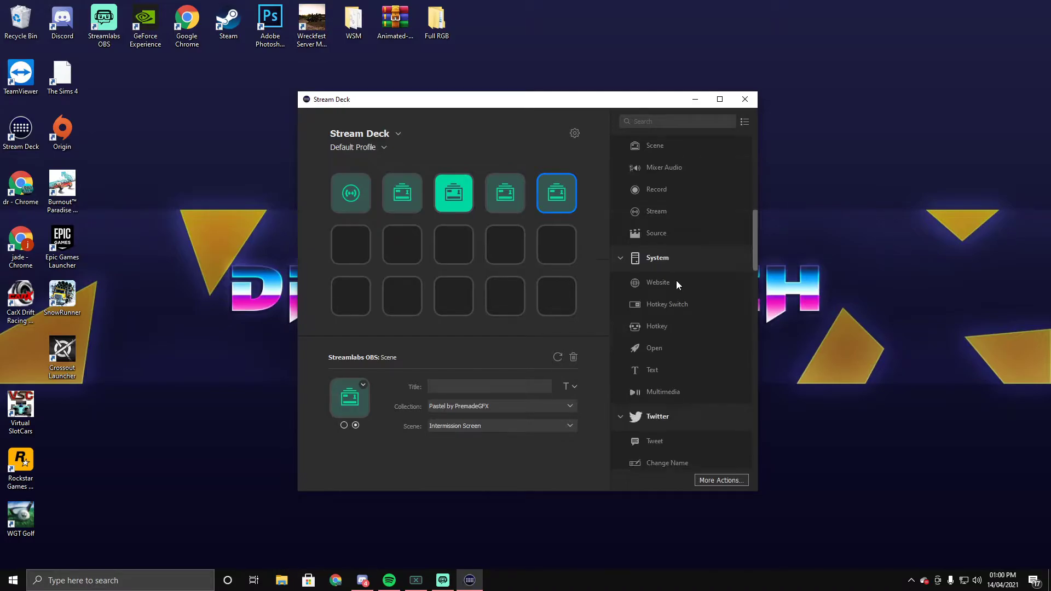
mouse_move(662, 270)
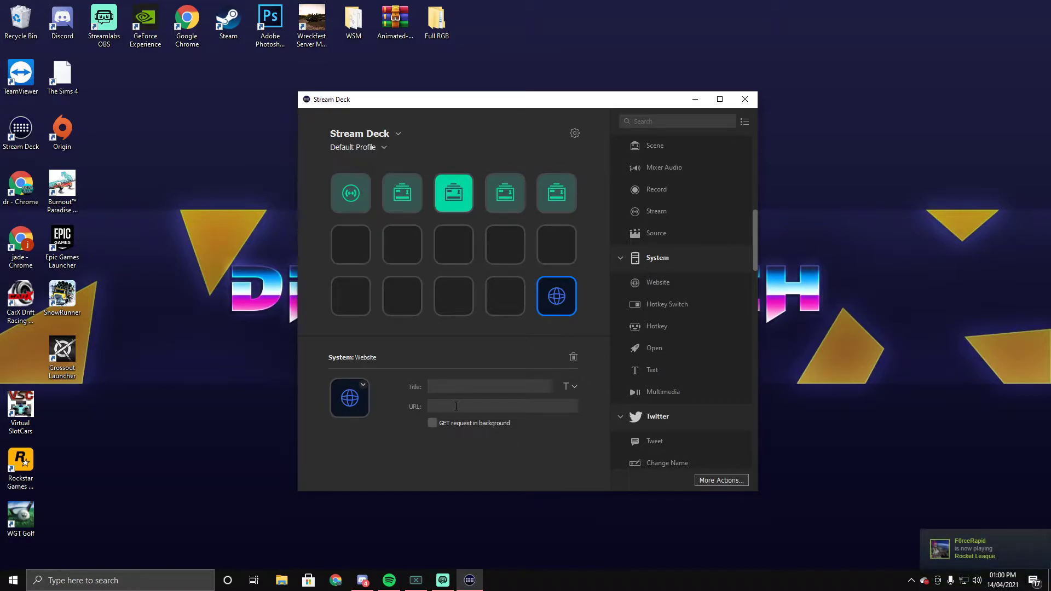
mouse_move(559, 388)
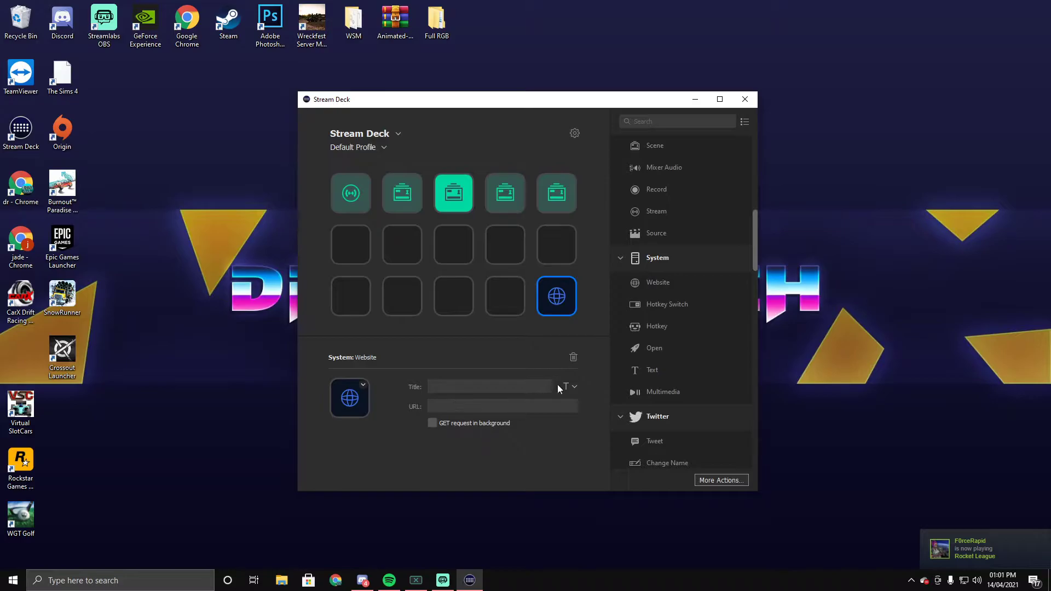
mouse_move(658, 354)
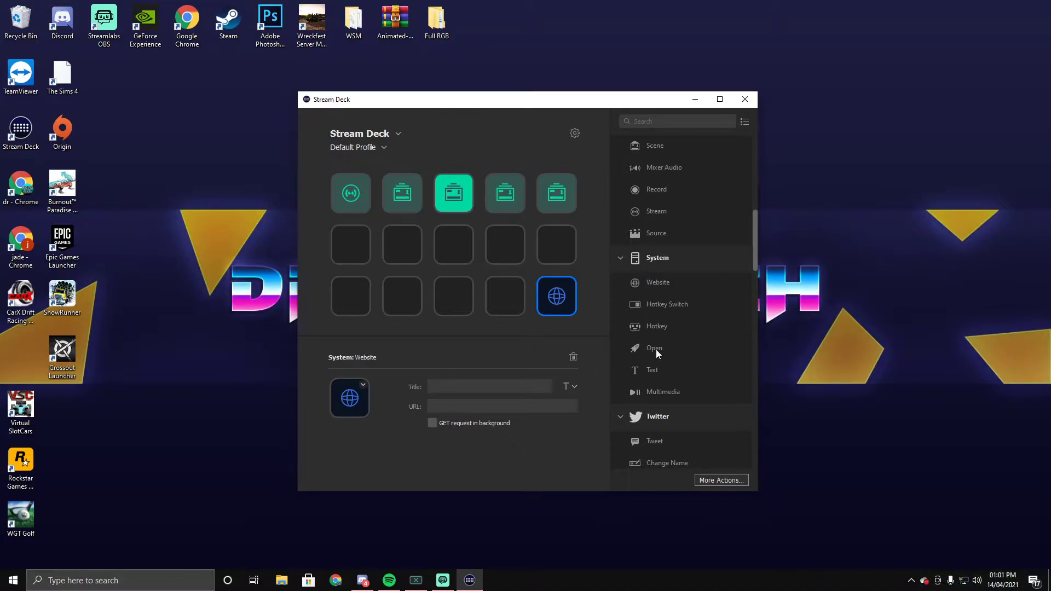
mouse_move(650, 352)
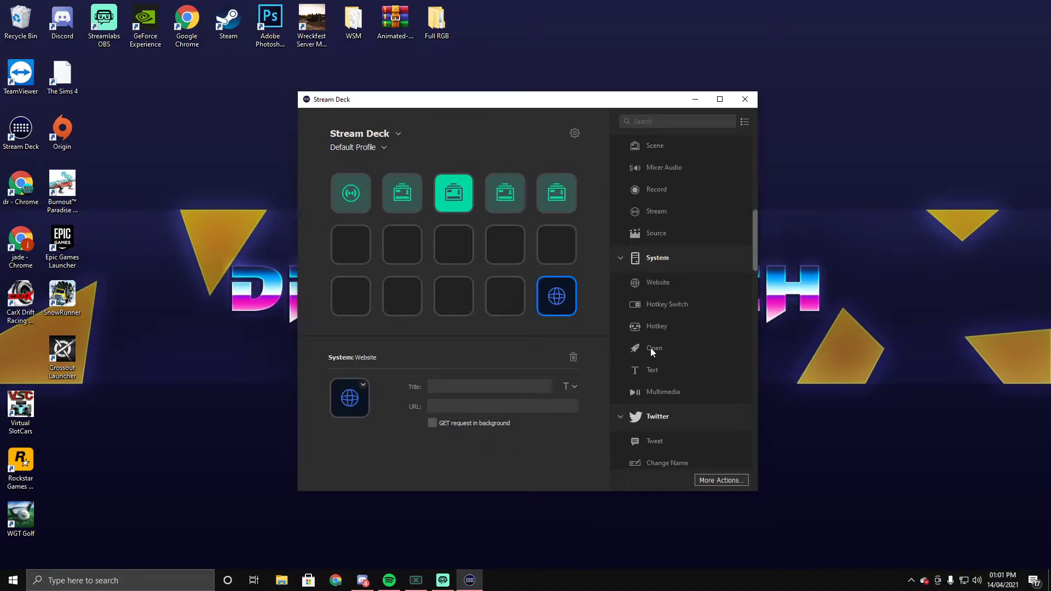
mouse_move(651, 352)
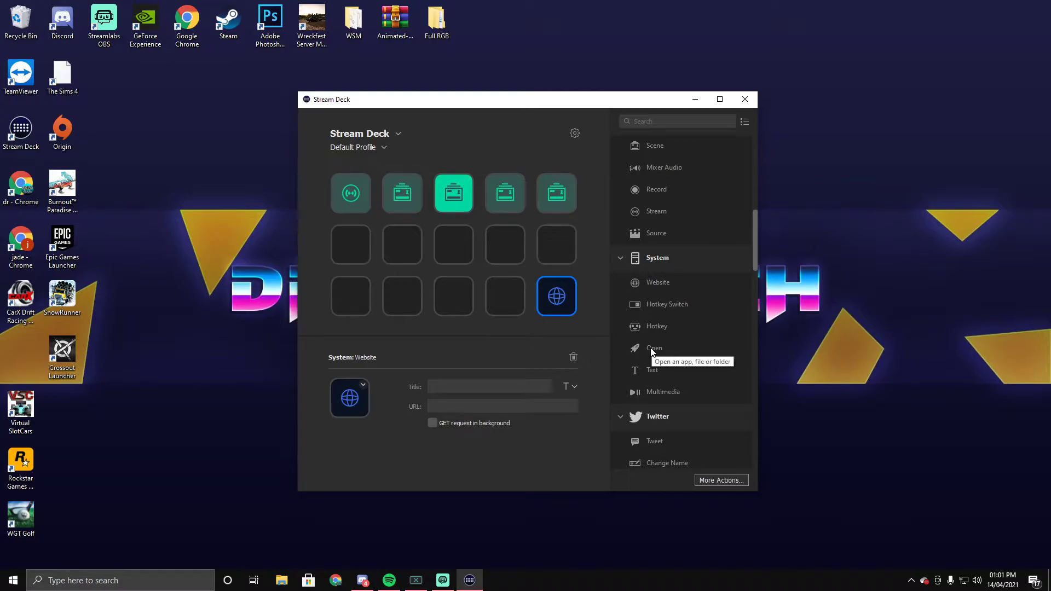
mouse_move(695, 409)
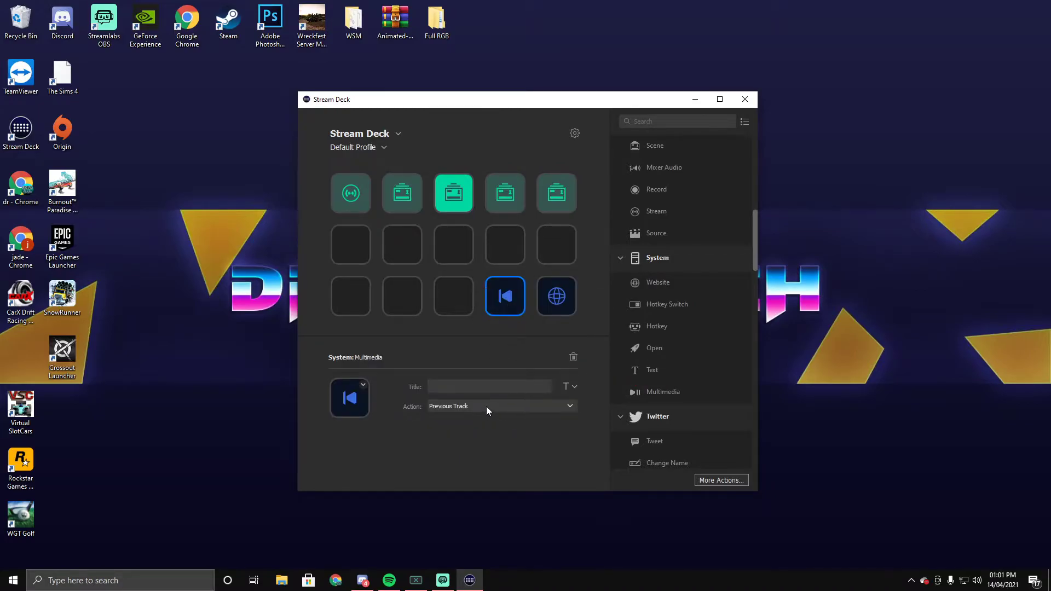
left_click(501, 406)
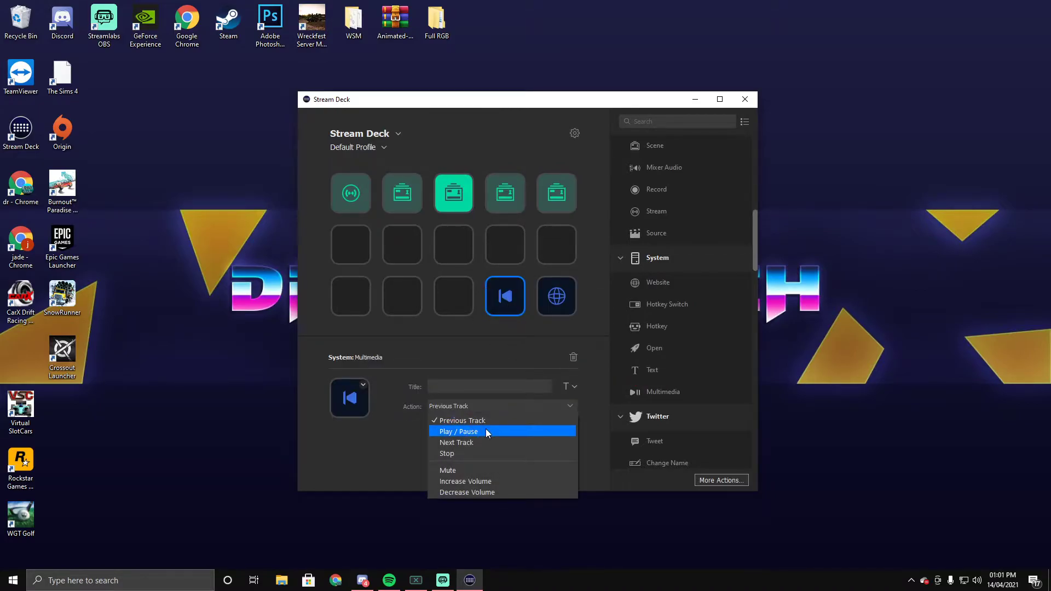
mouse_move(481, 463)
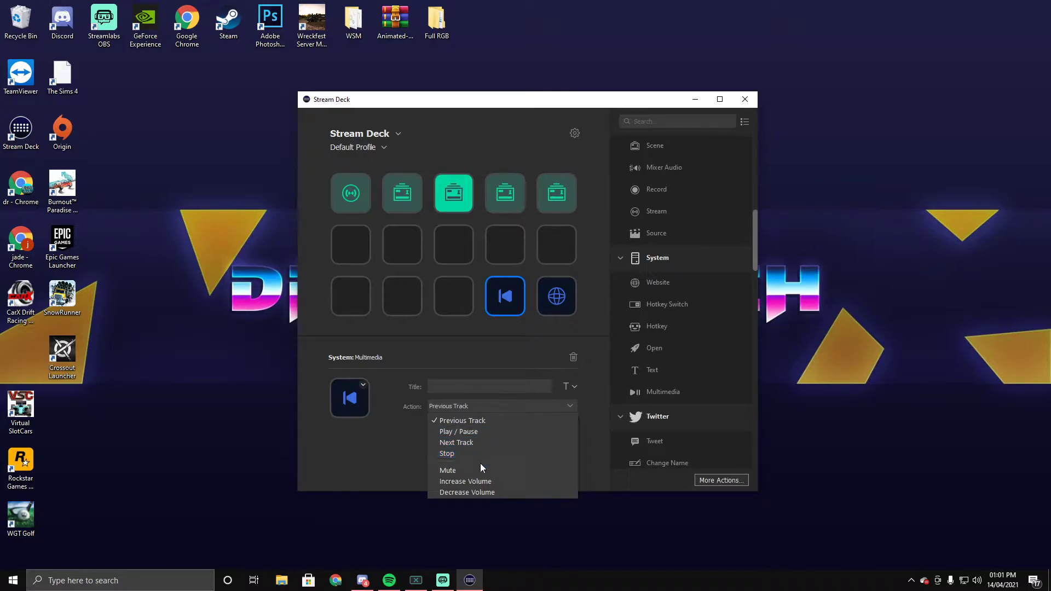
mouse_move(491, 375)
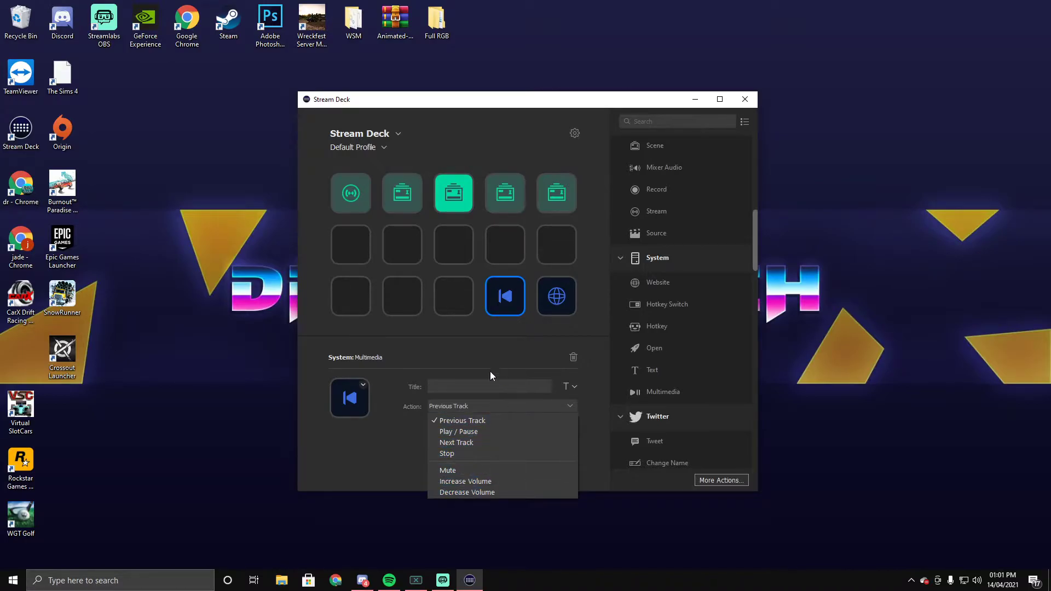
mouse_move(472, 443)
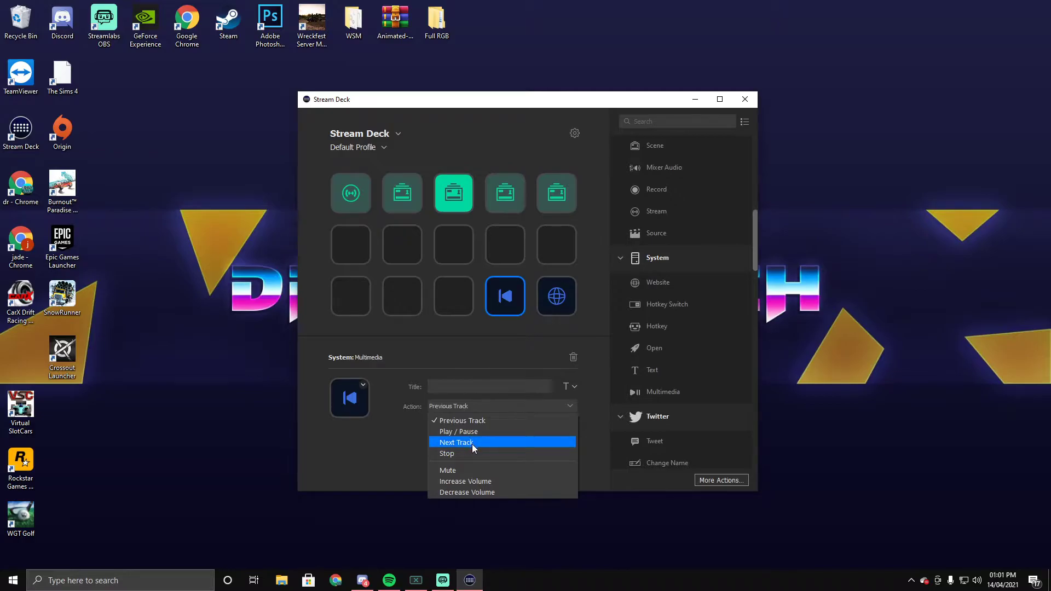
mouse_move(476, 421)
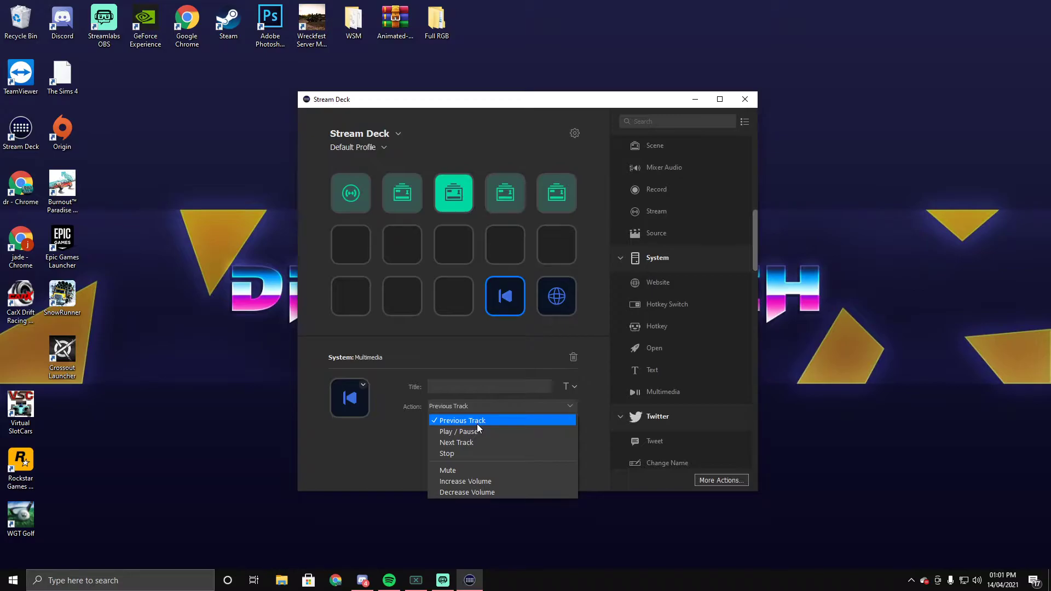
left_click(572, 356)
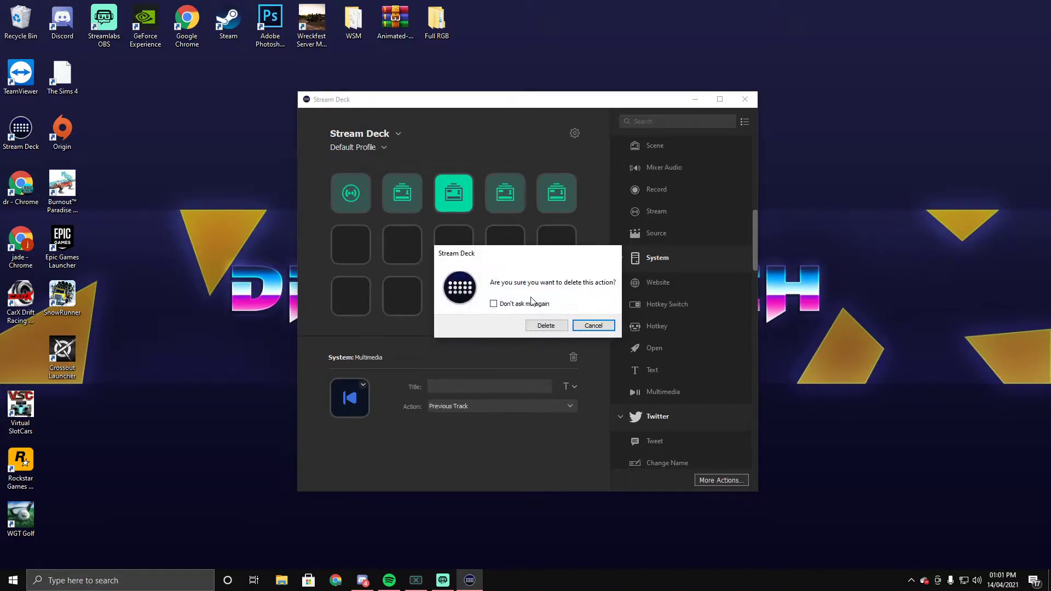
left_click(546, 325)
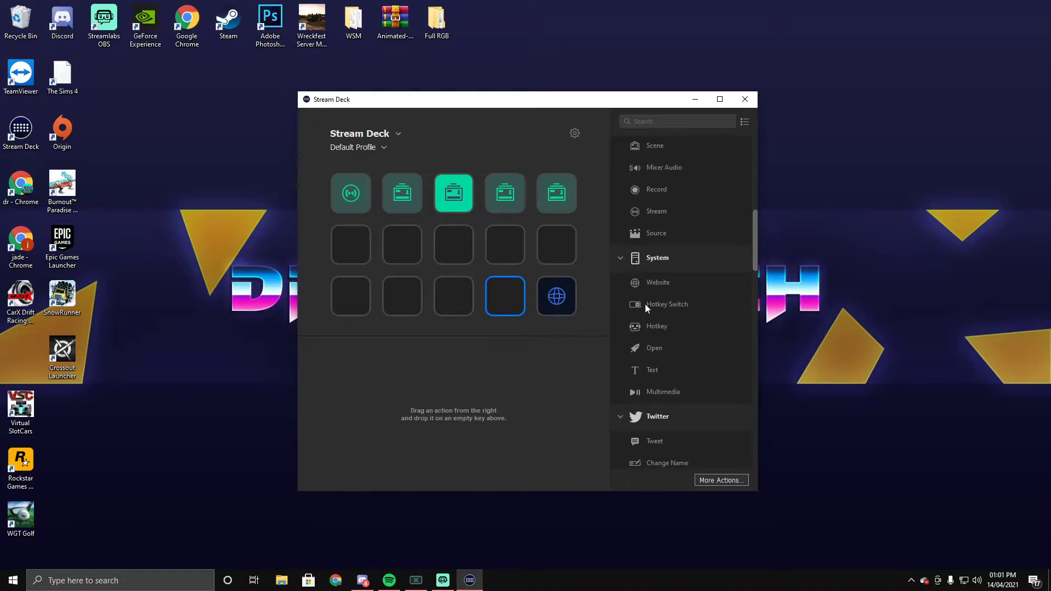
scroll("down", 3)
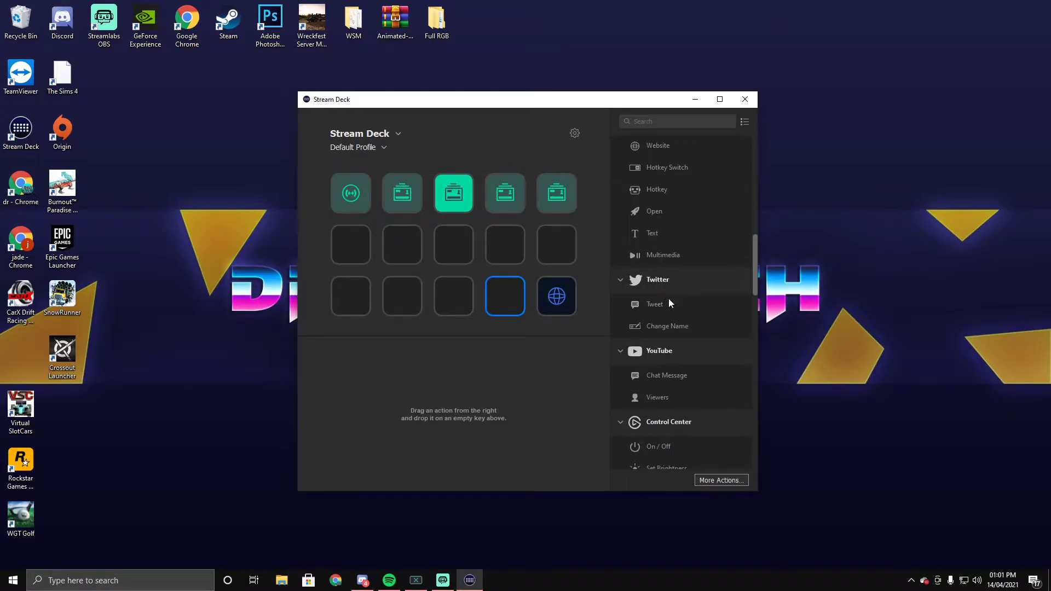
mouse_move(664, 324)
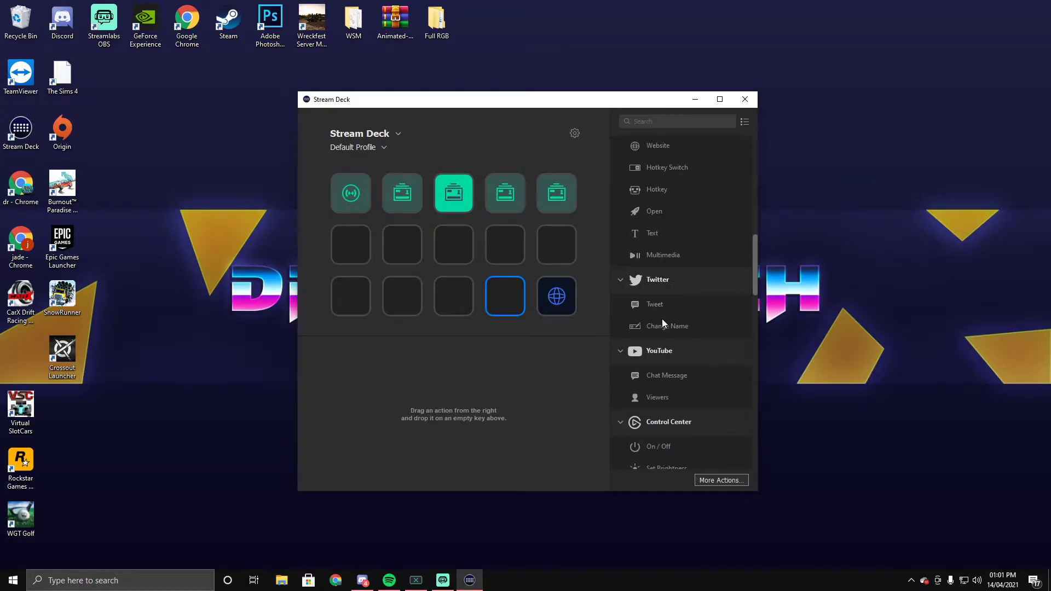
scroll("down", 3)
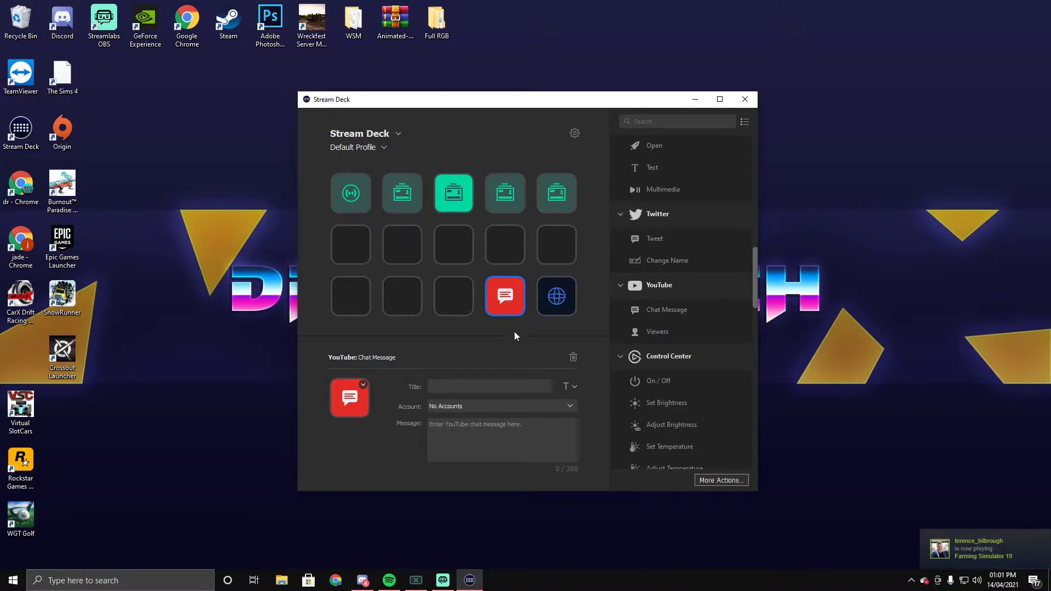
left_click(573, 357)
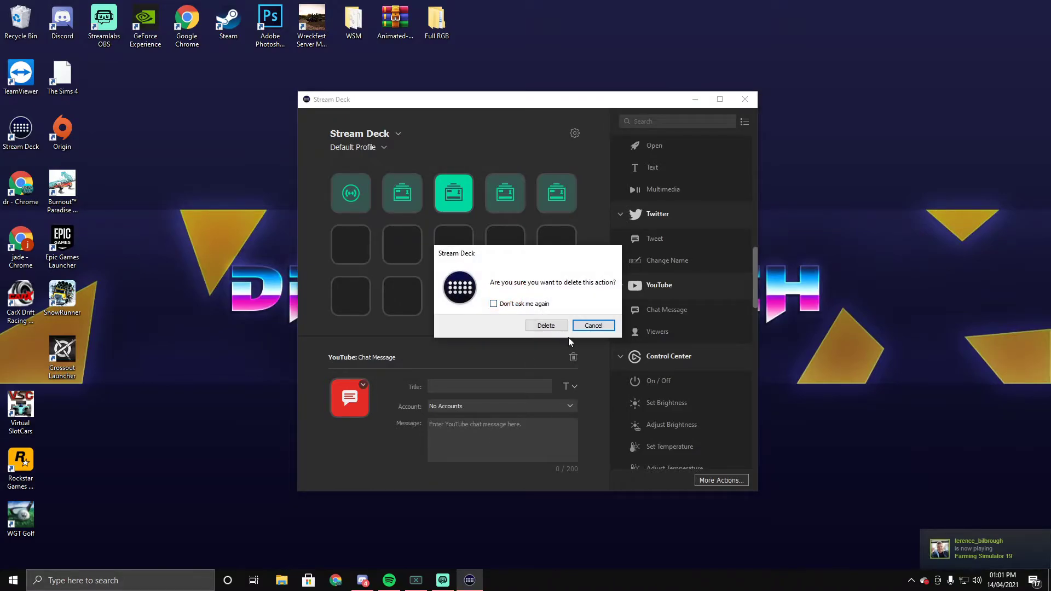
left_click(546, 325)
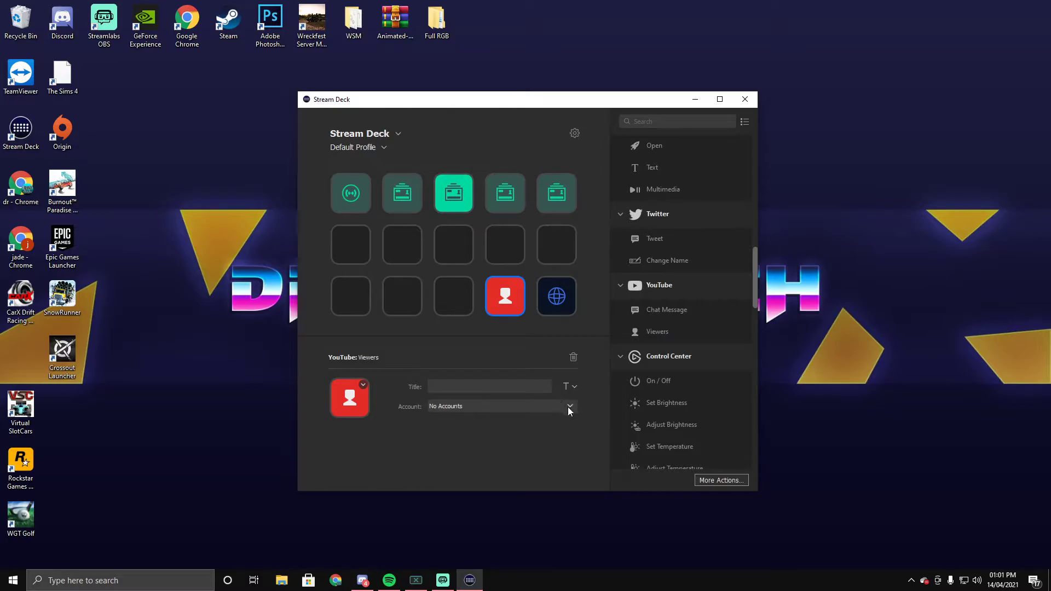
left_click(568, 406)
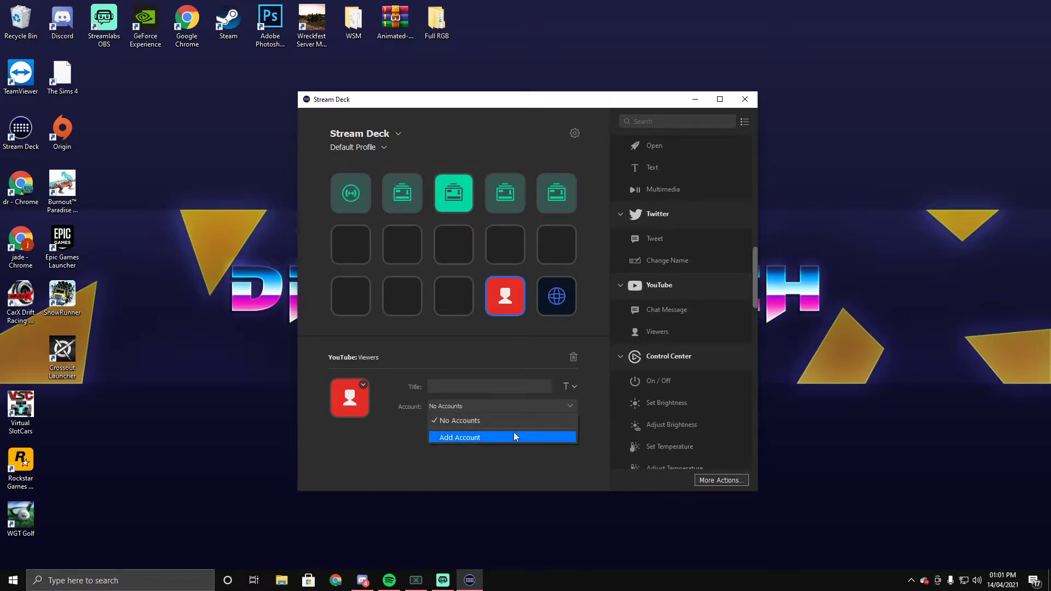
left_click(569, 386)
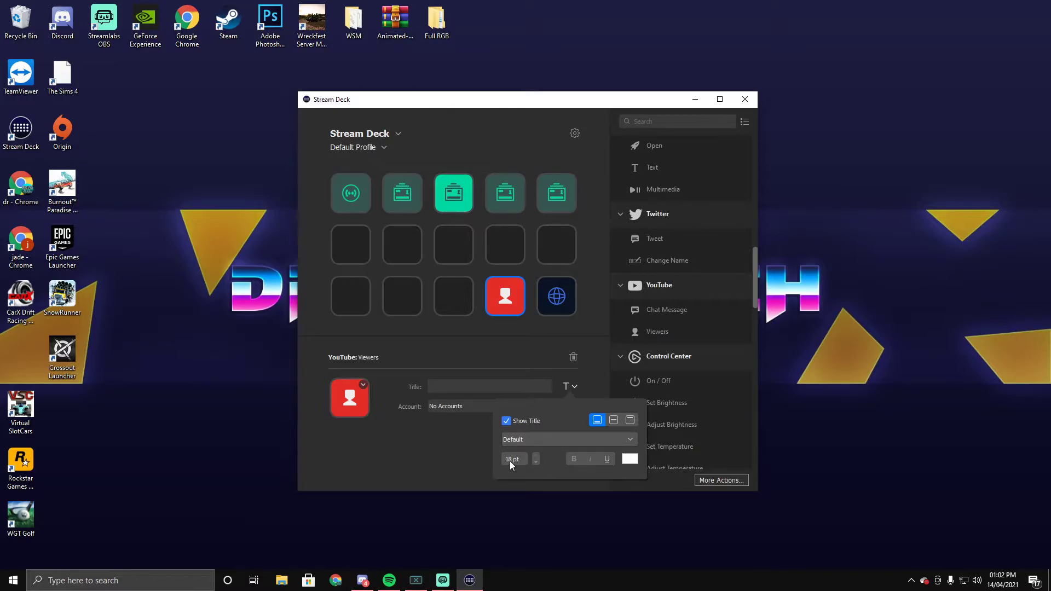
mouse_move(567, 365)
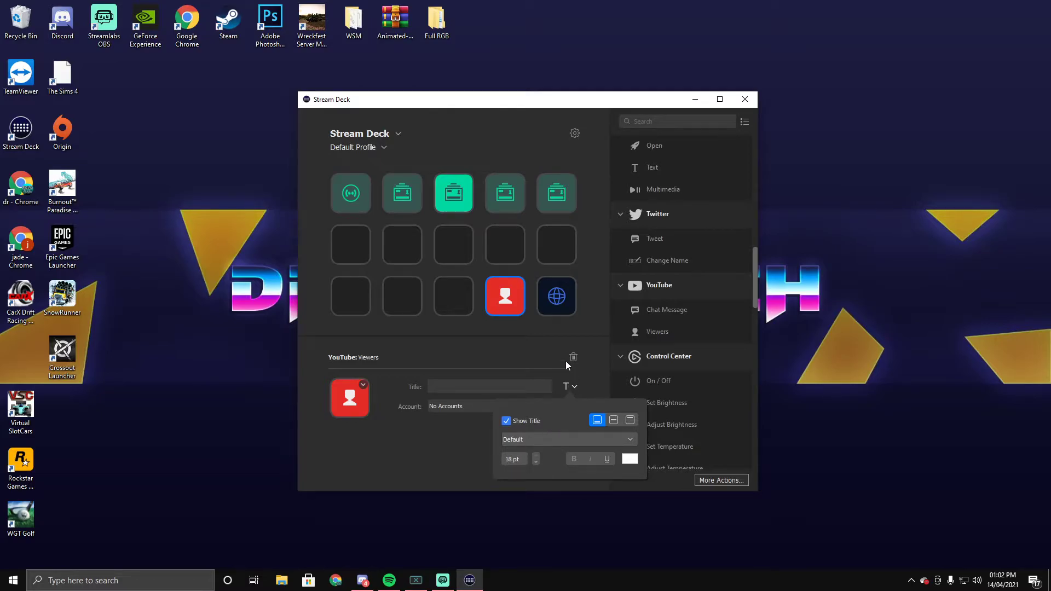
left_click(574, 358)
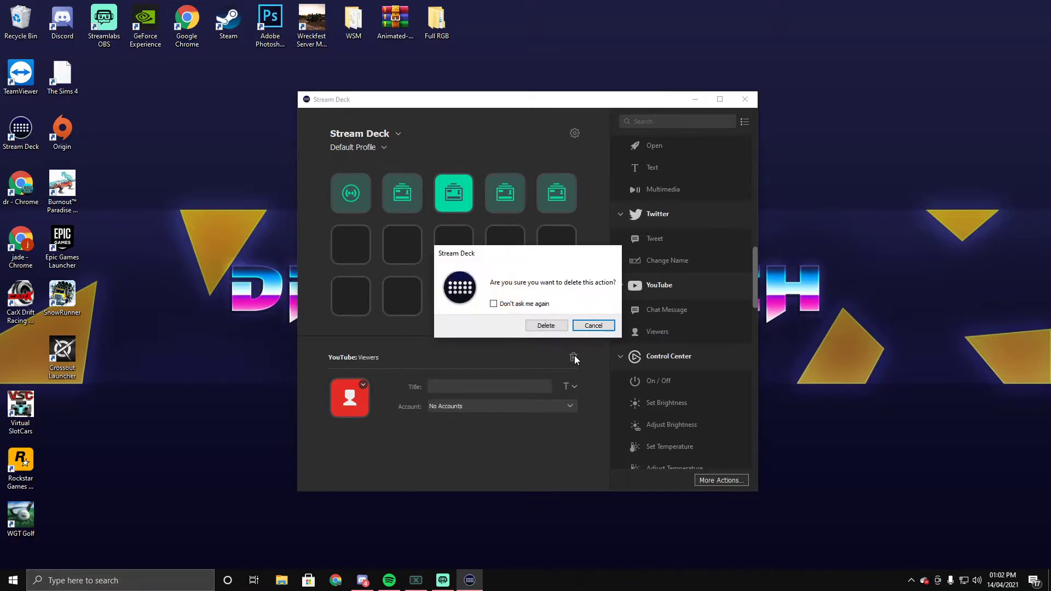
left_click(546, 325)
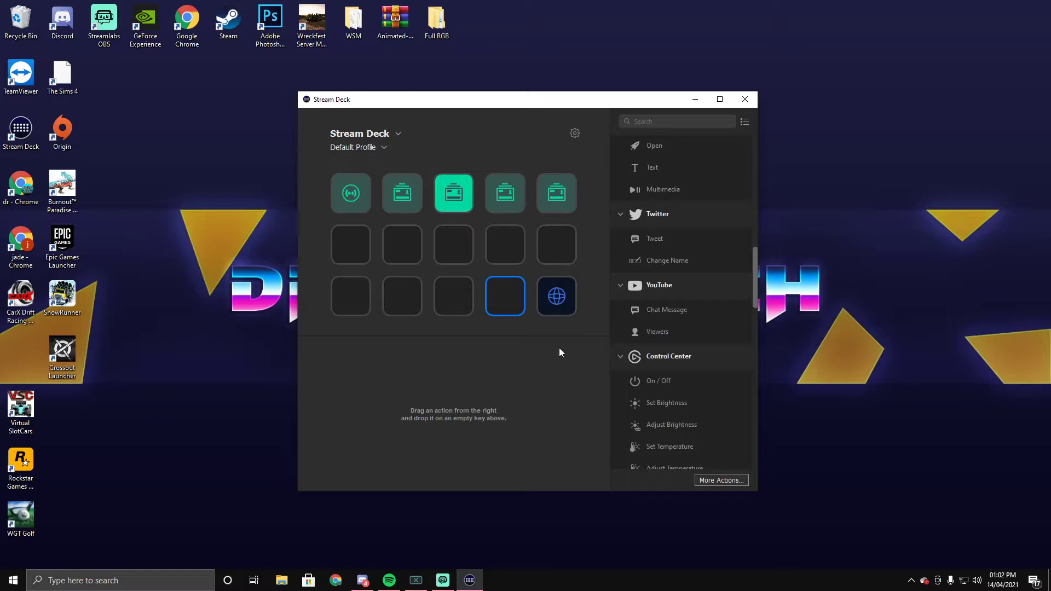
scroll("down", 3)
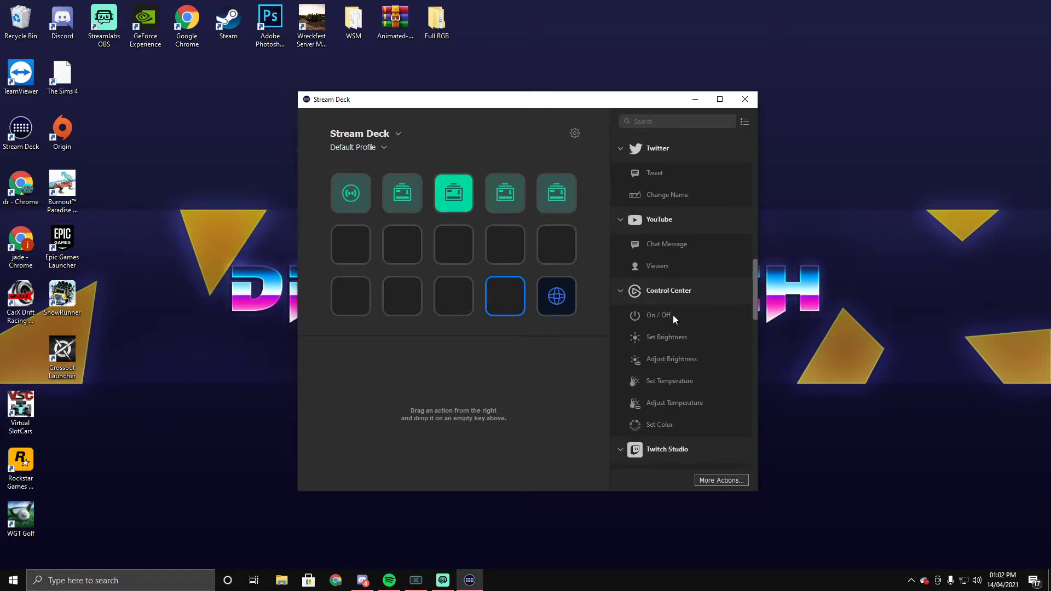
mouse_move(684, 295)
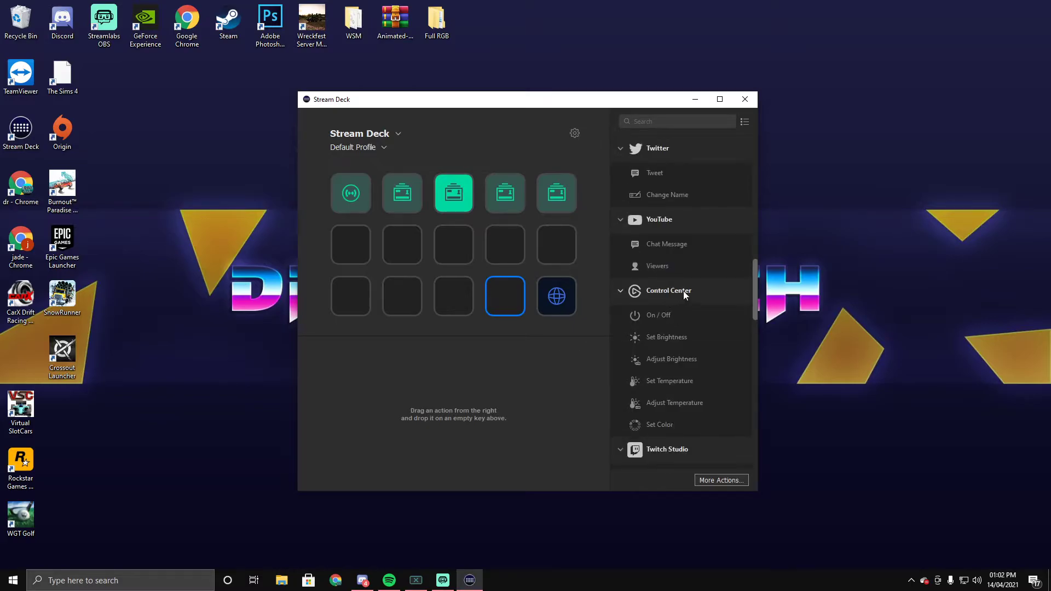
mouse_move(669, 316)
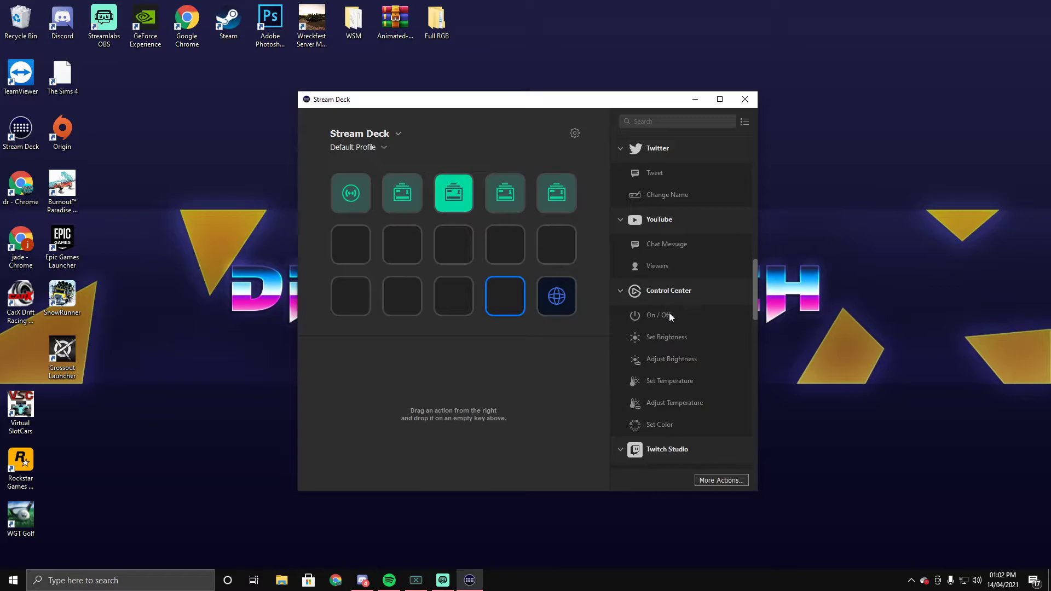
mouse_move(667, 337)
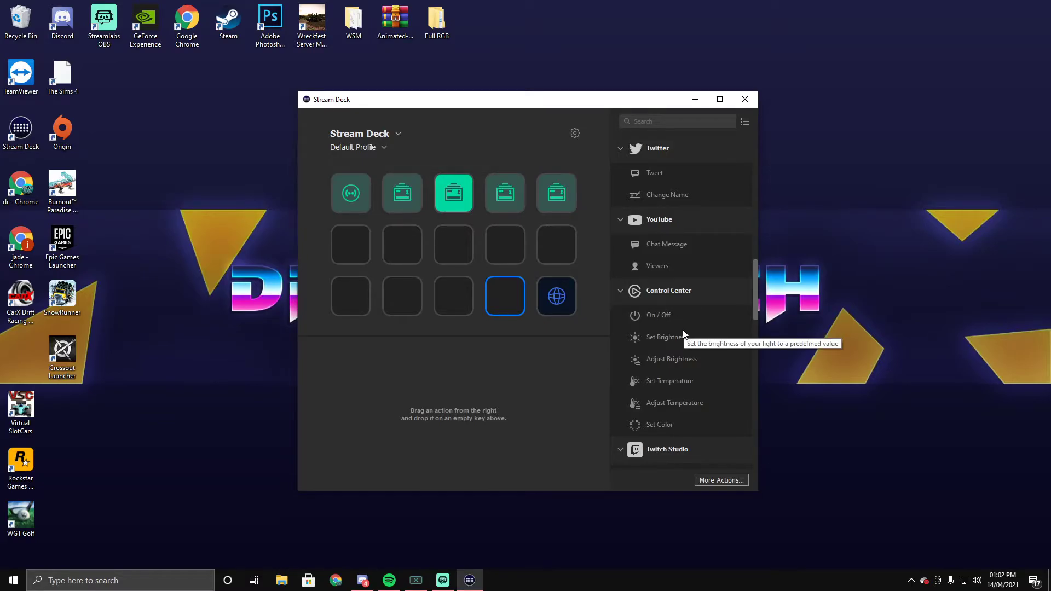
scroll("down", 3)
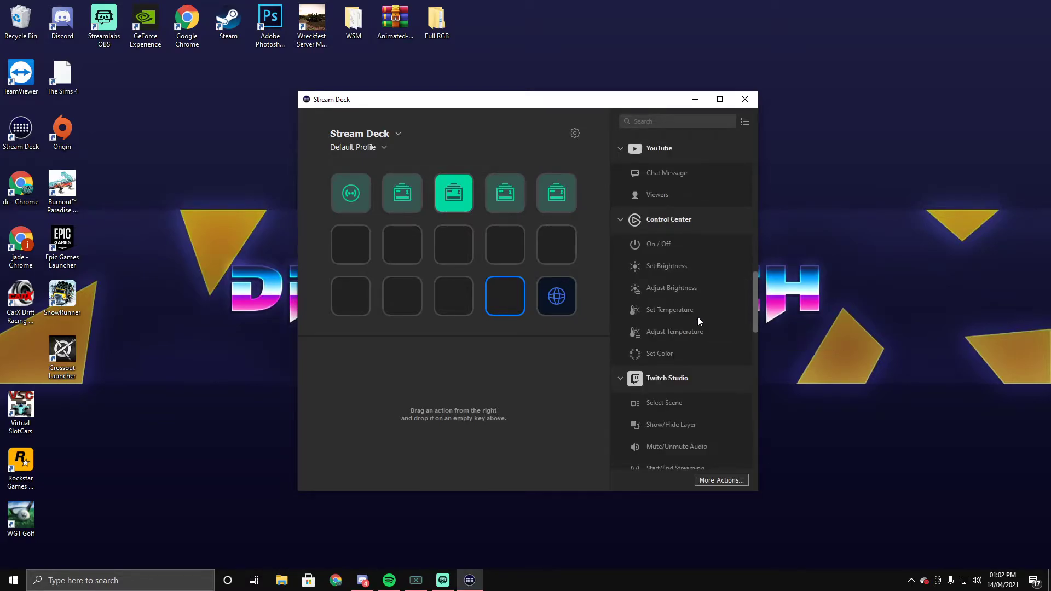
mouse_move(679, 313)
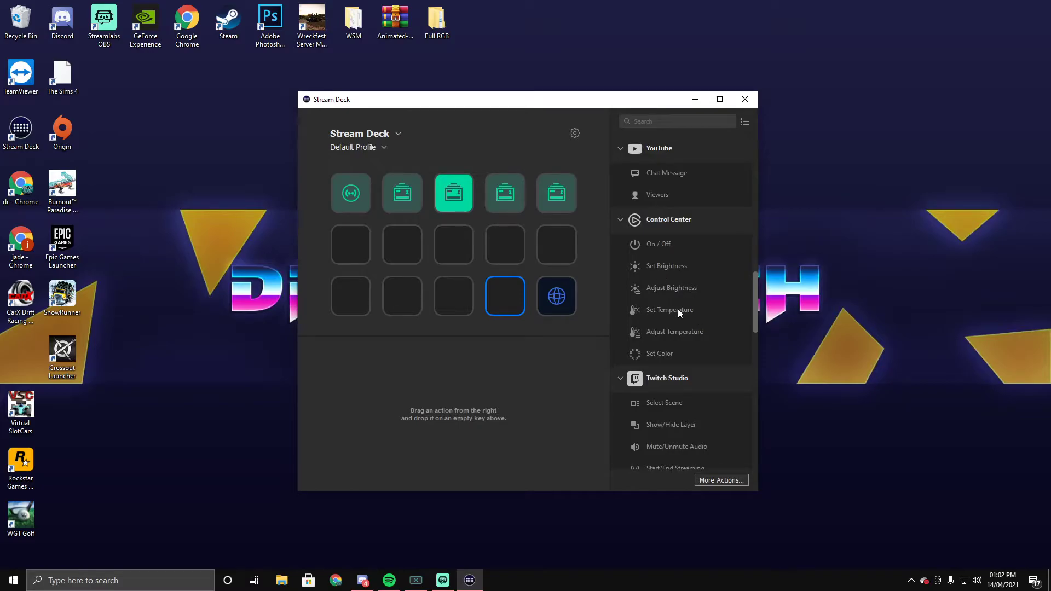
scroll("down", 3)
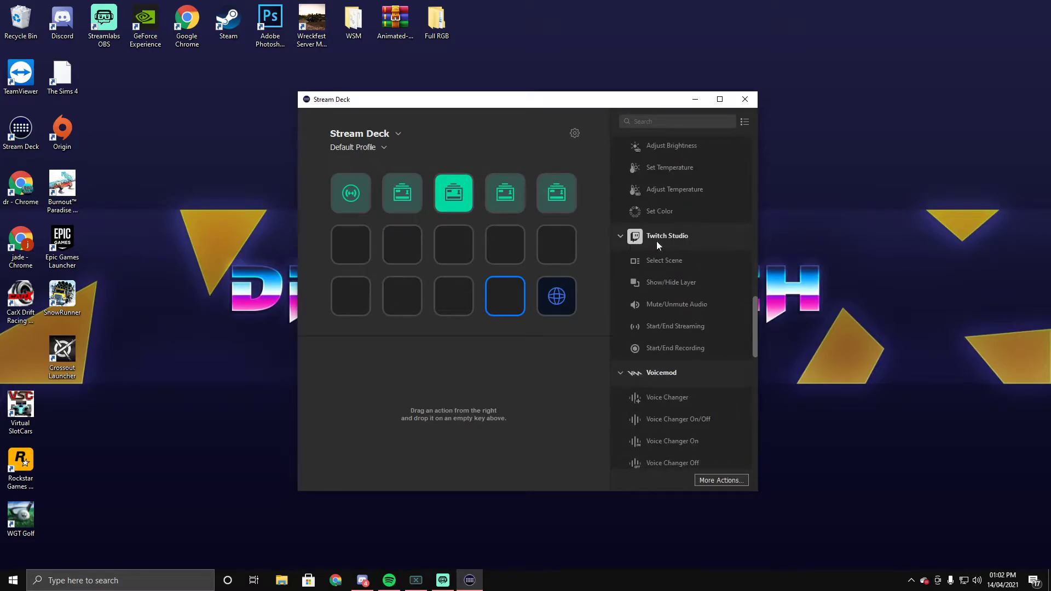
mouse_move(665, 243)
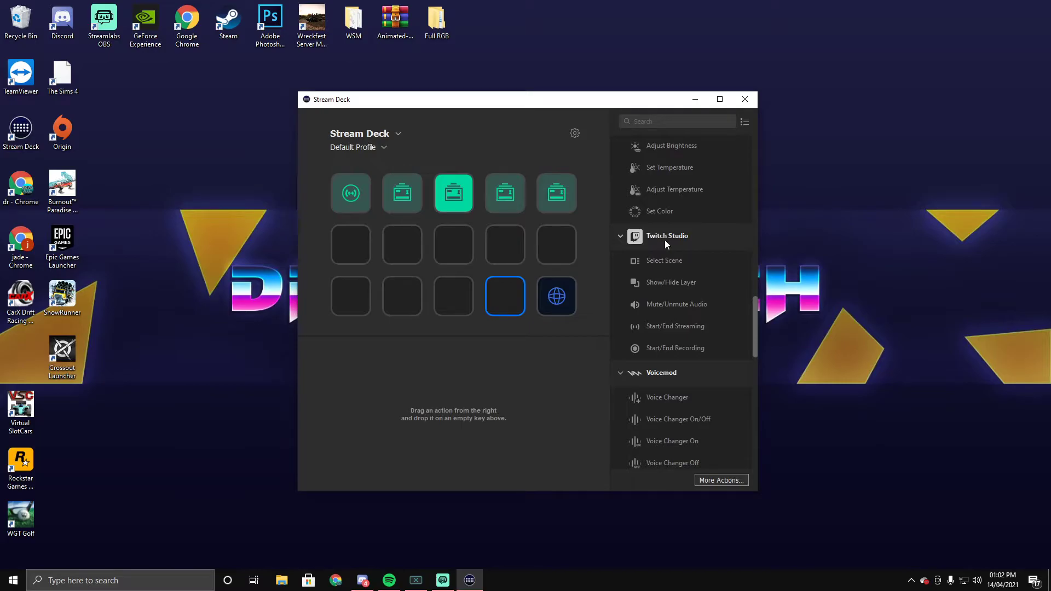
mouse_move(660, 269)
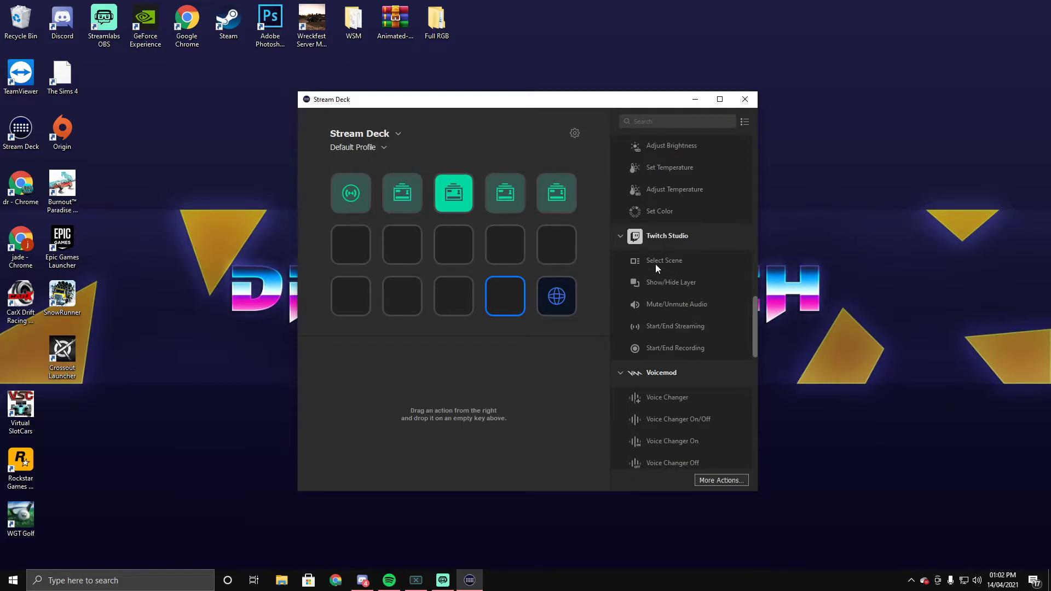
mouse_move(720, 480)
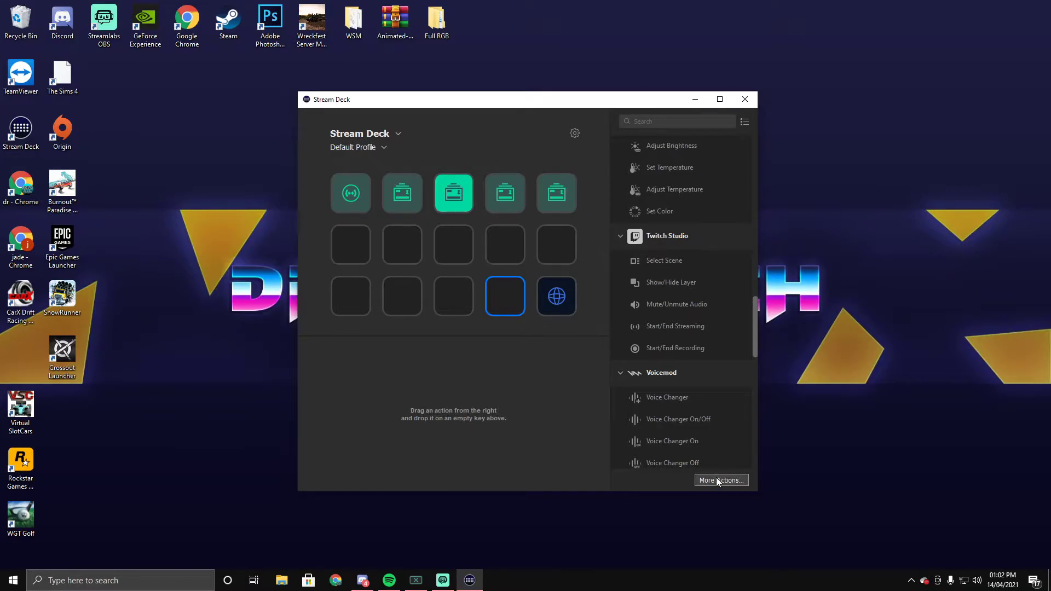
left_click(720, 480)
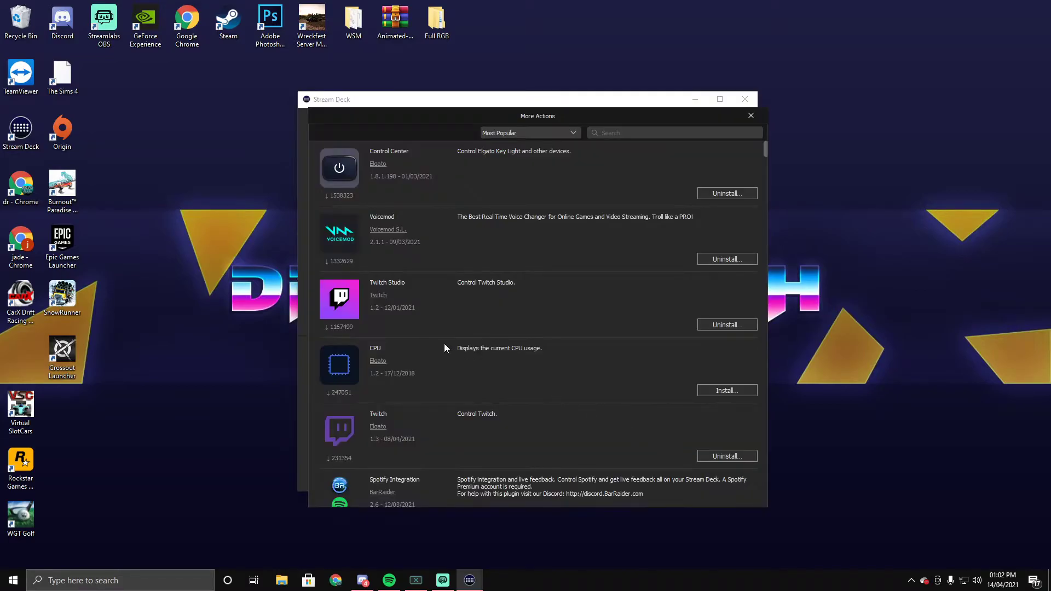
mouse_move(386, 418)
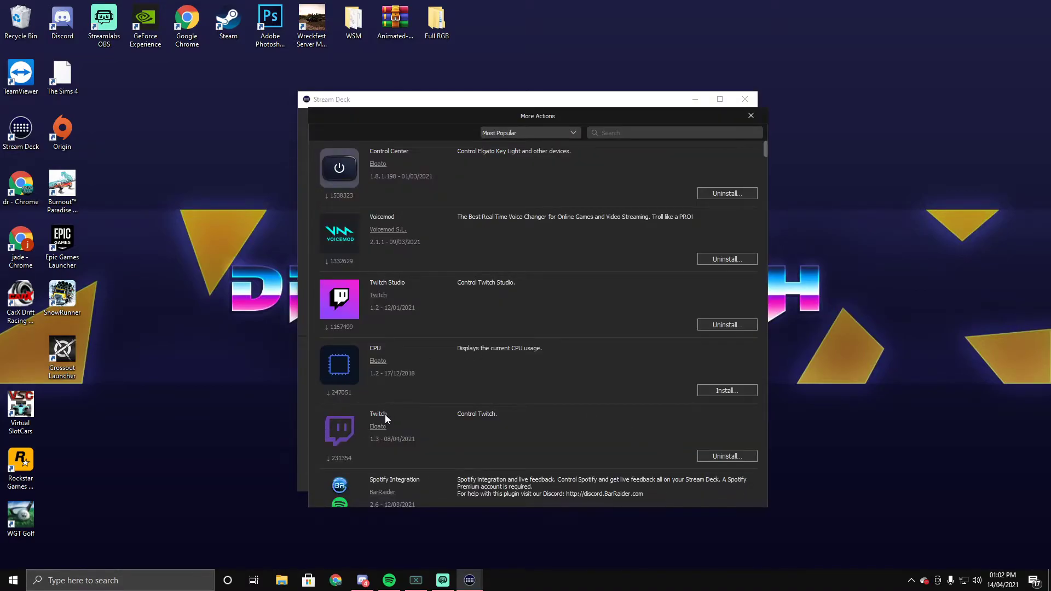
mouse_move(542, 420)
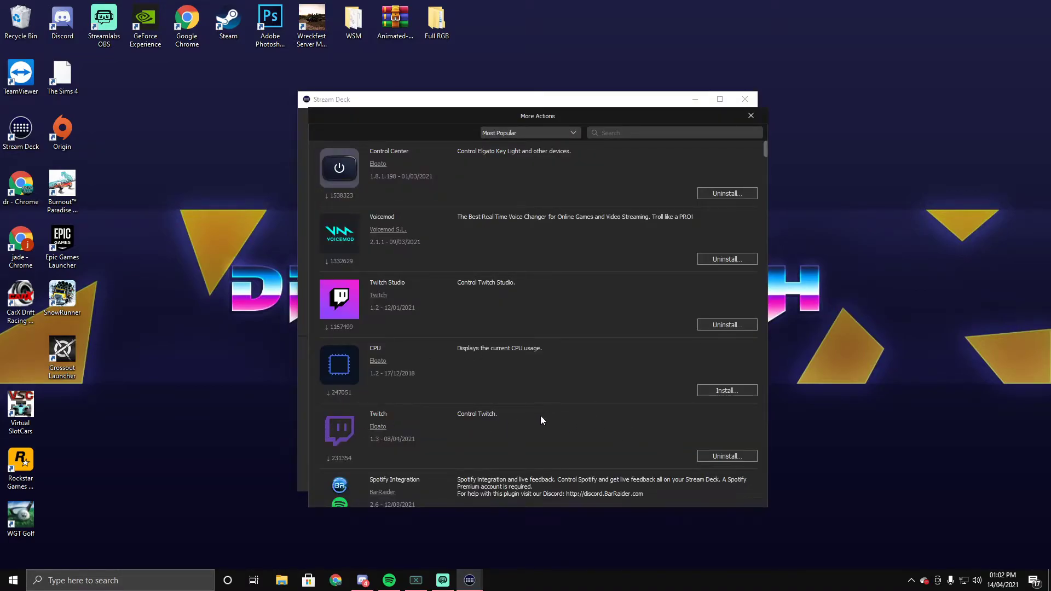
left_click(750, 115)
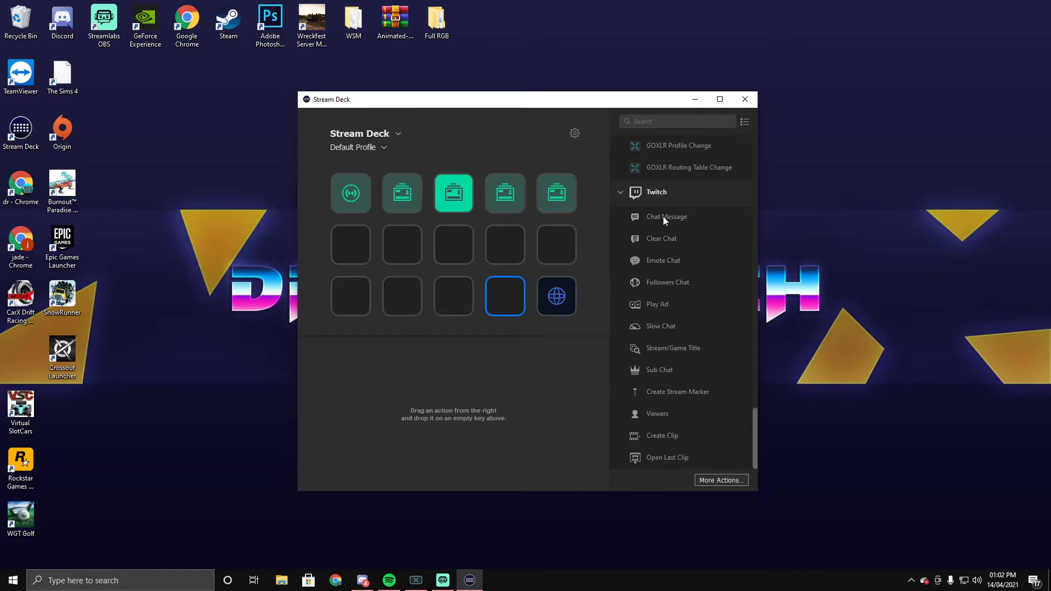
mouse_move(667, 243)
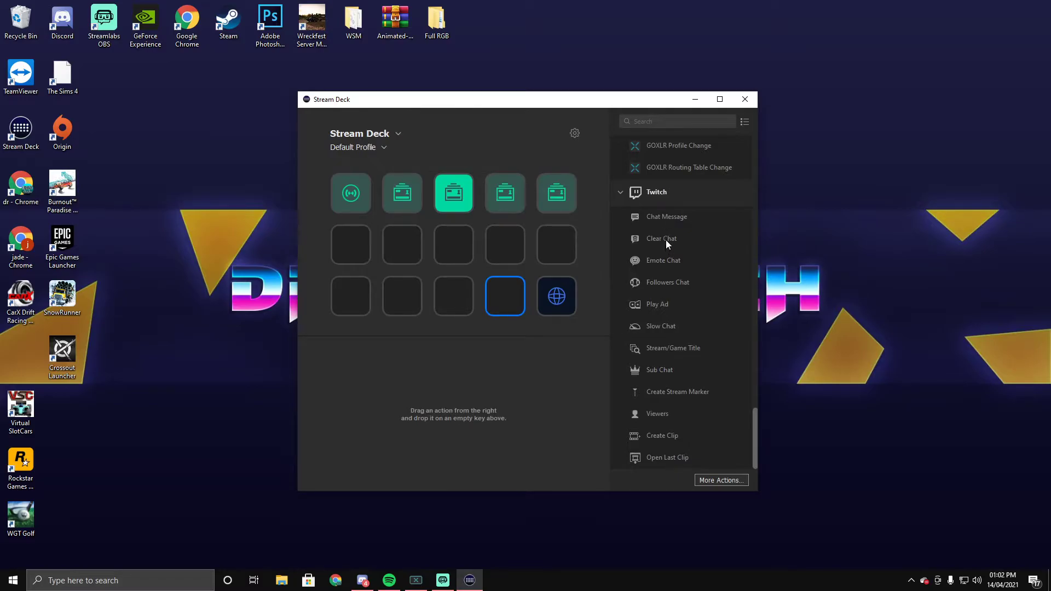
mouse_move(663, 308)
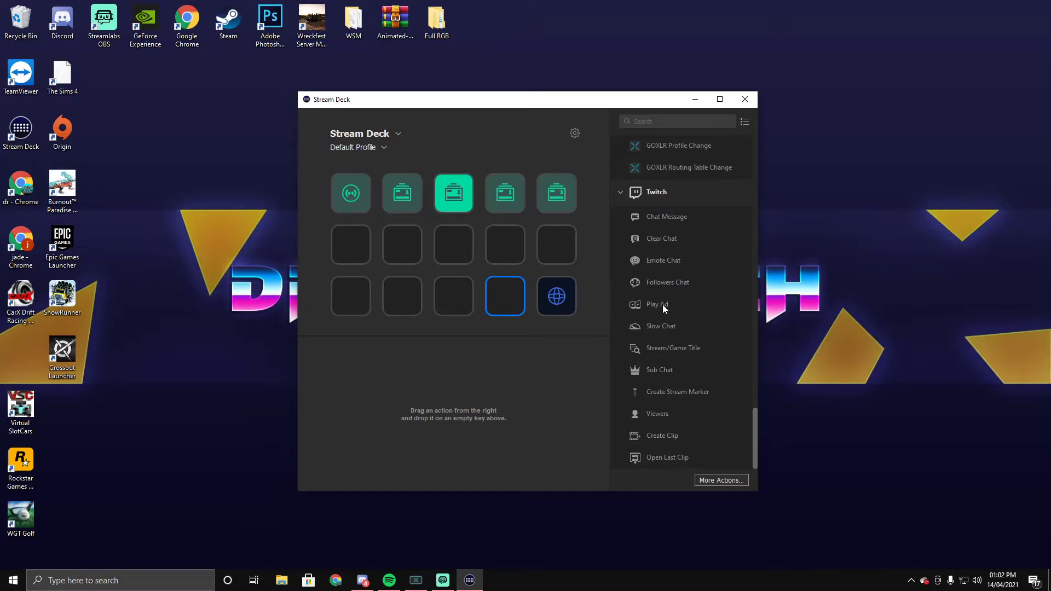
mouse_move(668, 356)
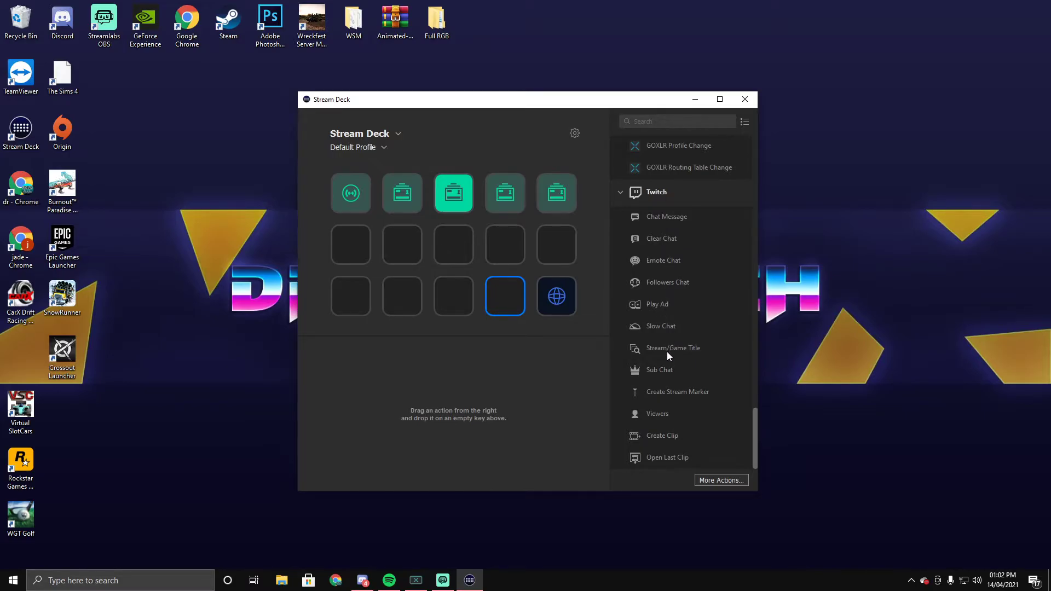
mouse_move(672, 348)
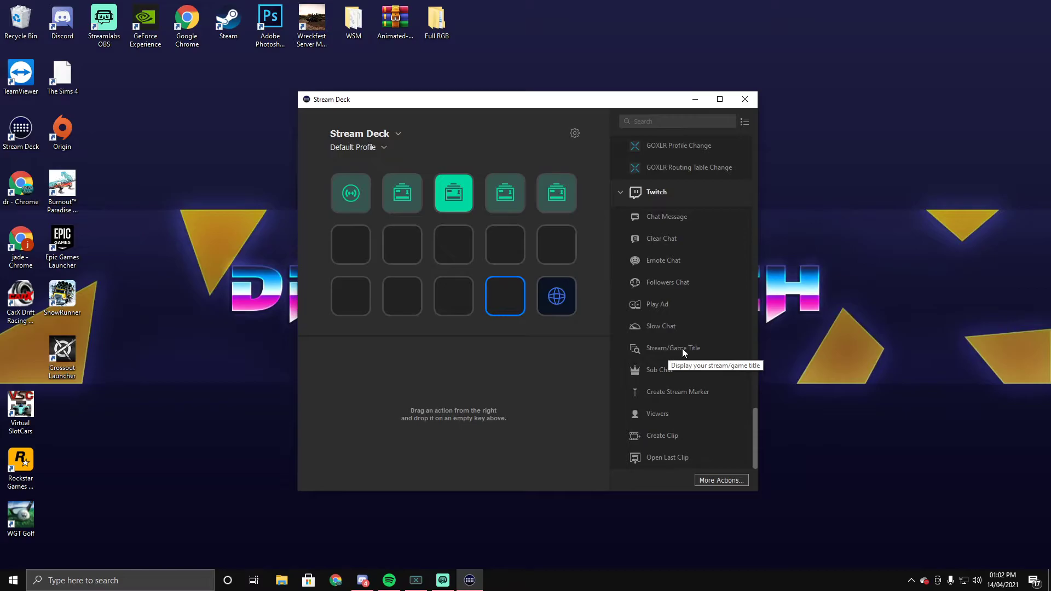
mouse_move(661, 370)
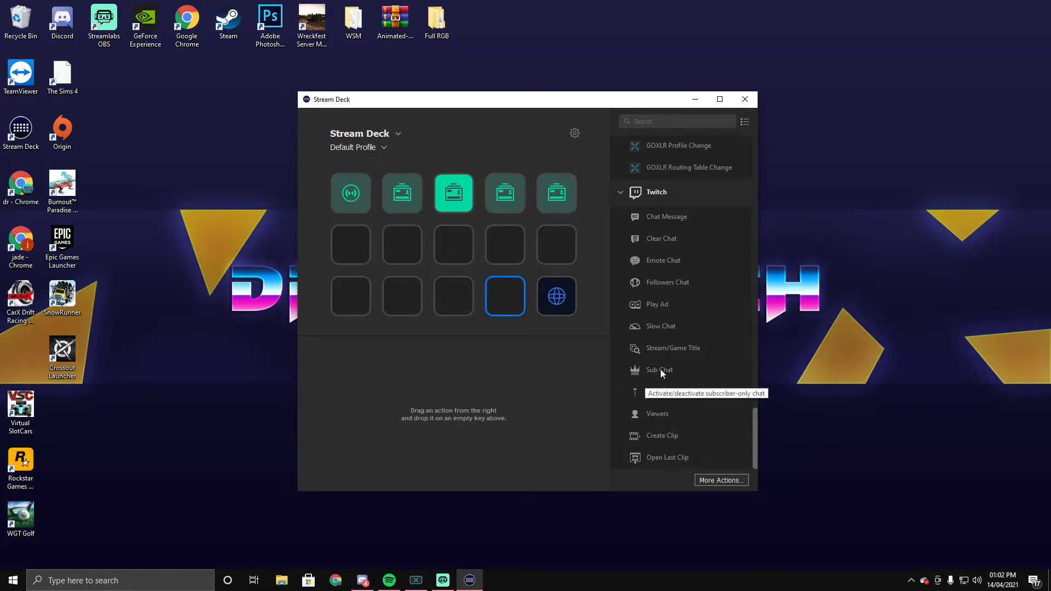
mouse_move(677, 406)
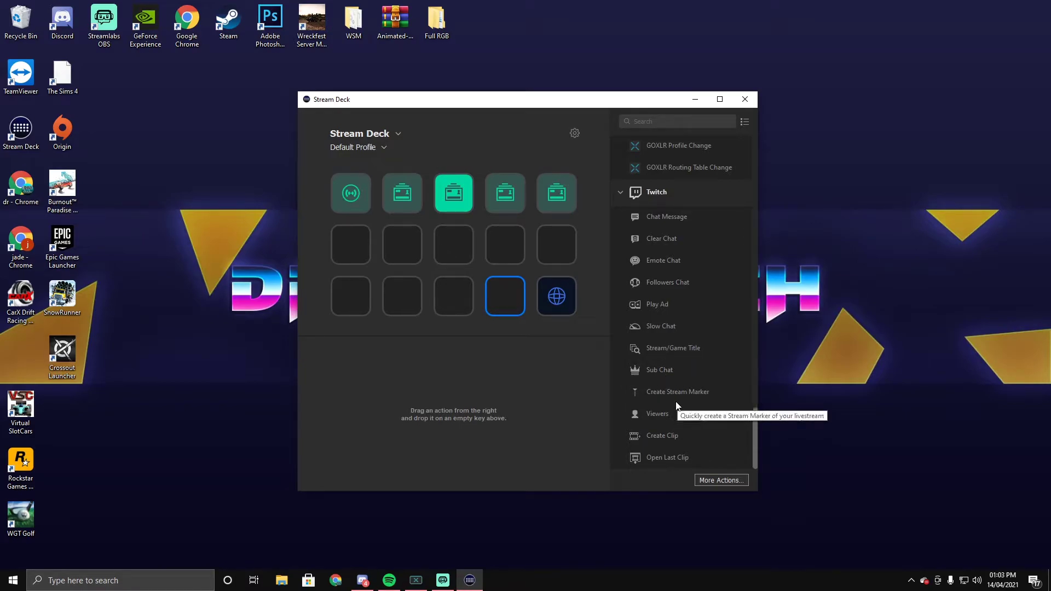
mouse_move(657, 414)
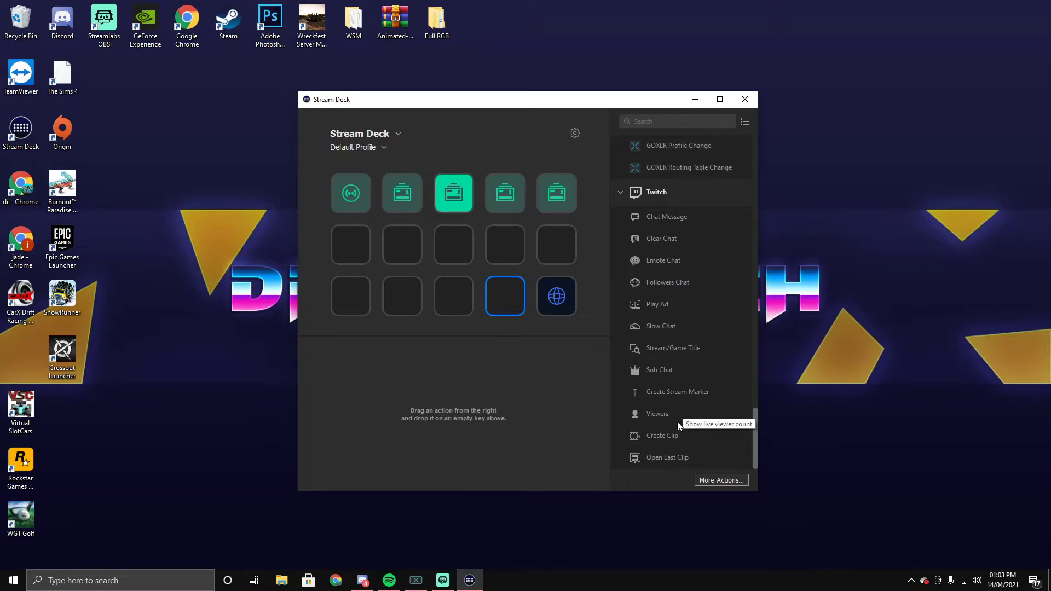
mouse_move(660, 453)
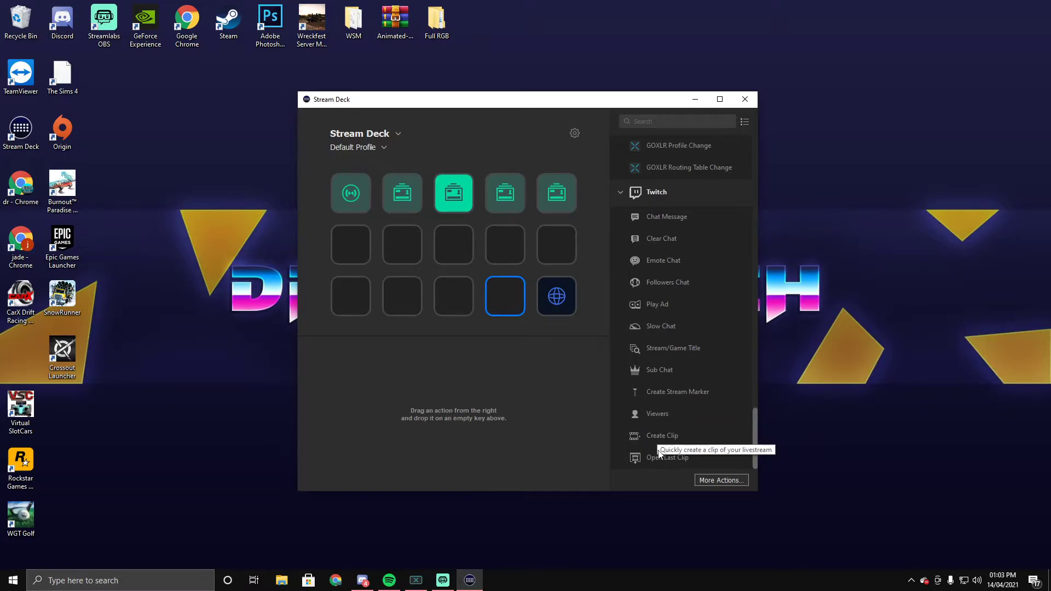
mouse_move(688, 353)
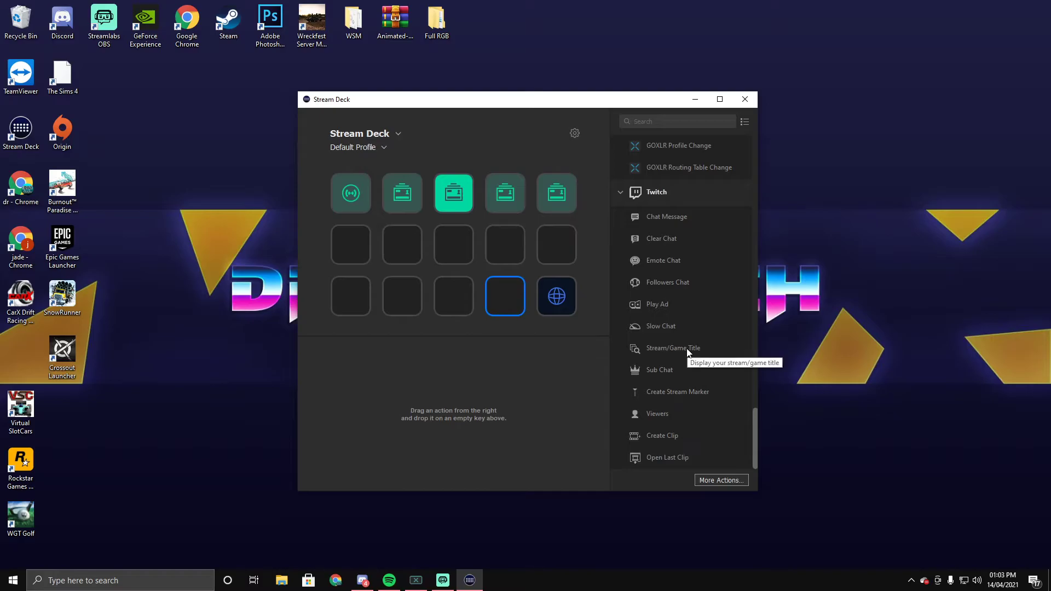
scroll("up", 3)
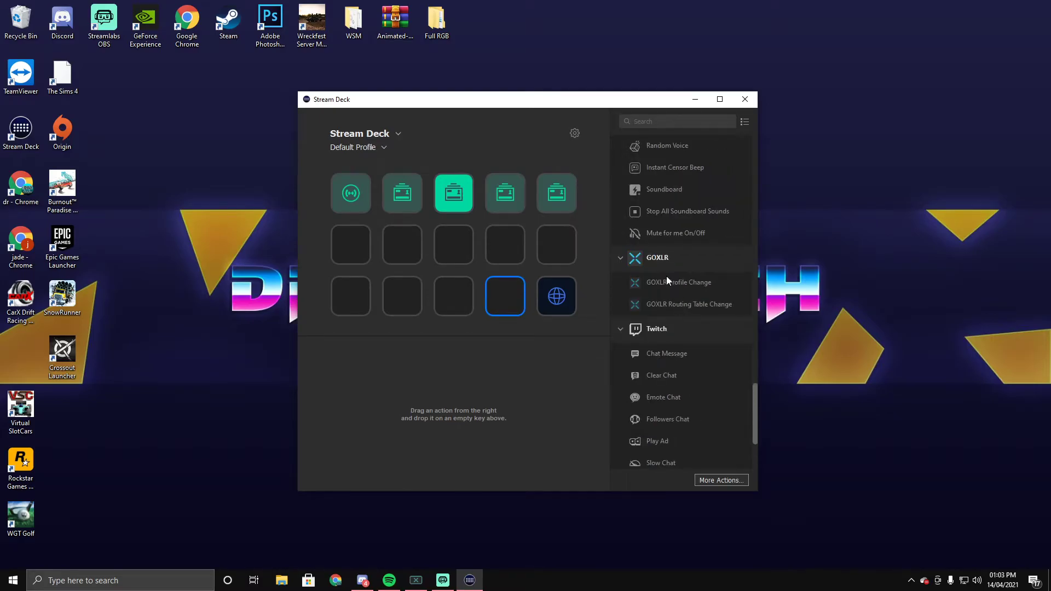
mouse_move(679, 297)
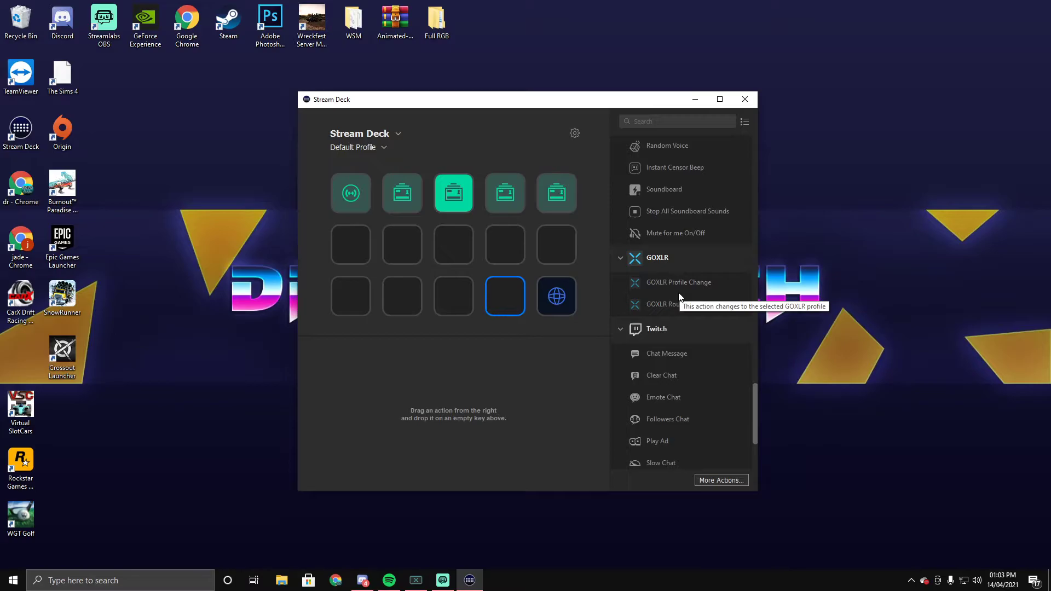
scroll("up", 3)
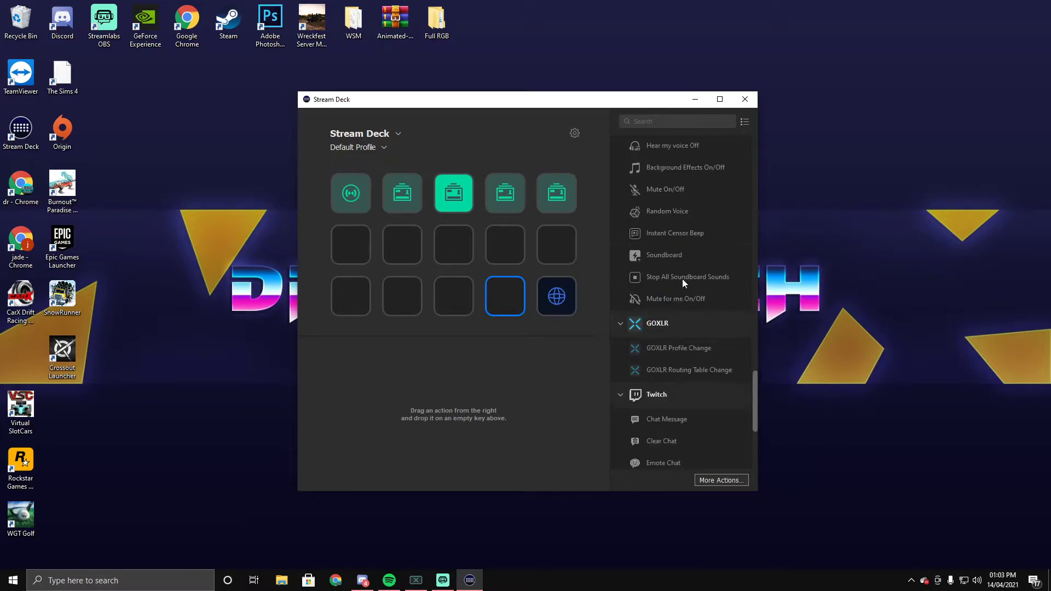
scroll("up", 3)
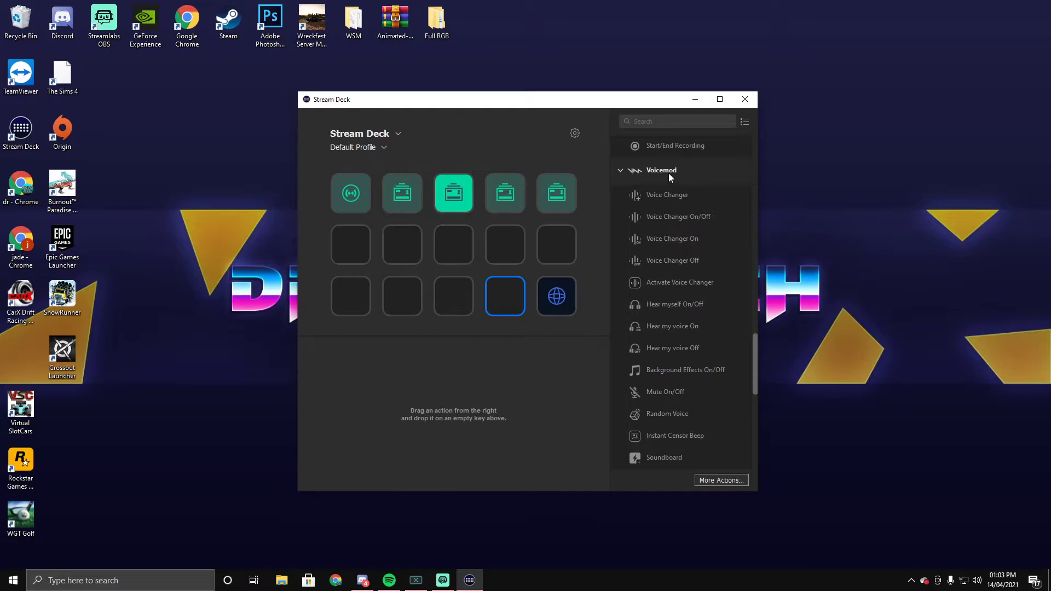
mouse_move(697, 227)
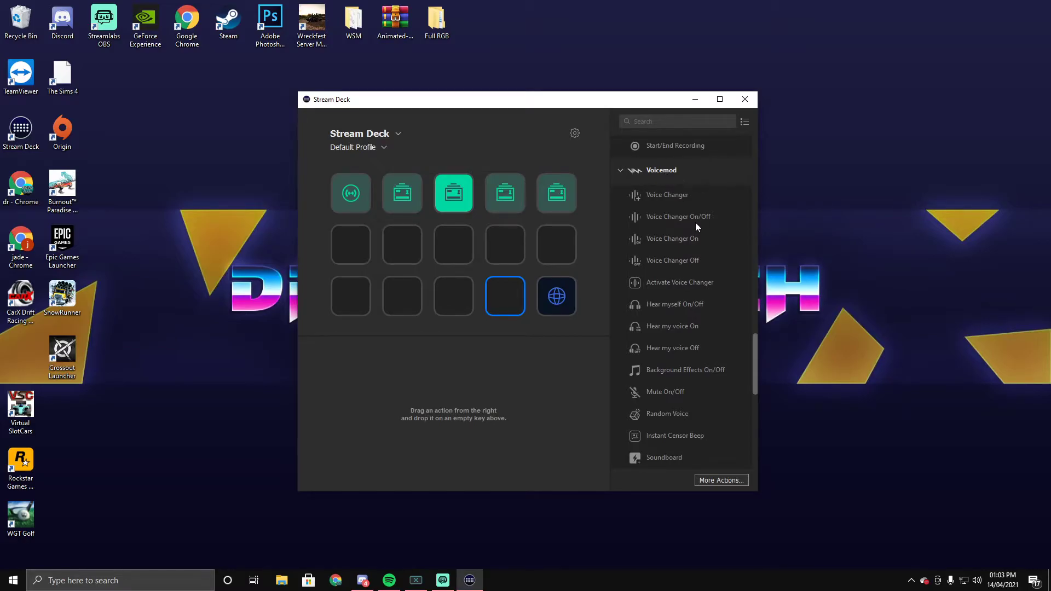
mouse_move(678, 216)
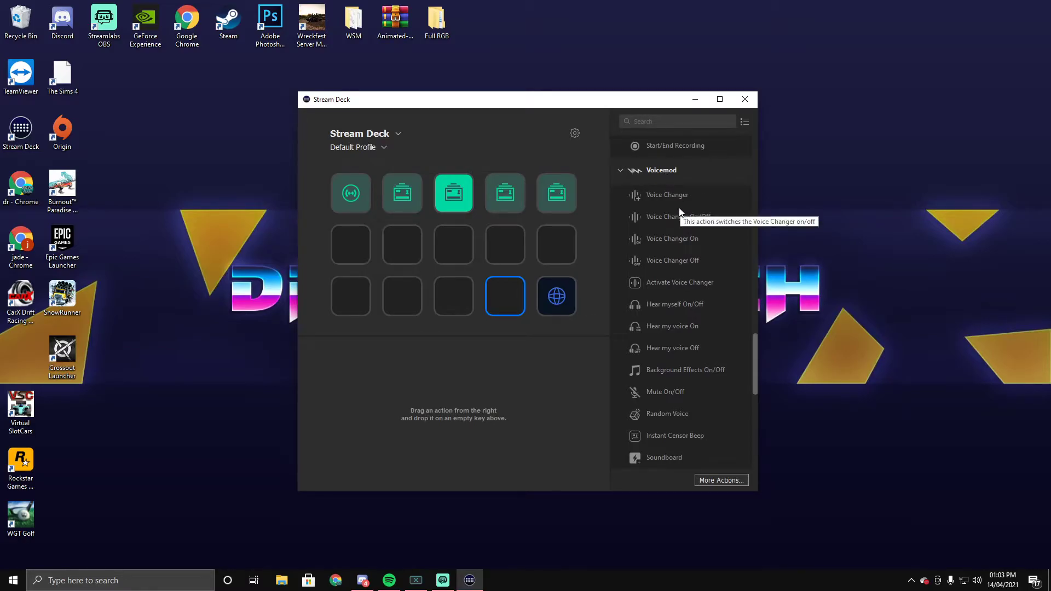
mouse_move(683, 241)
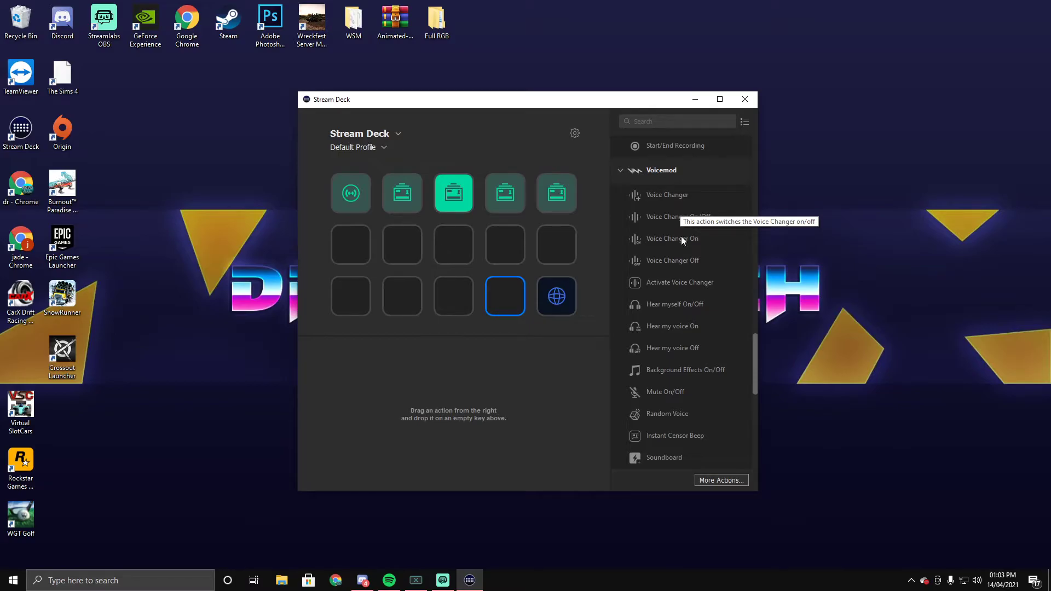
mouse_move(667, 311)
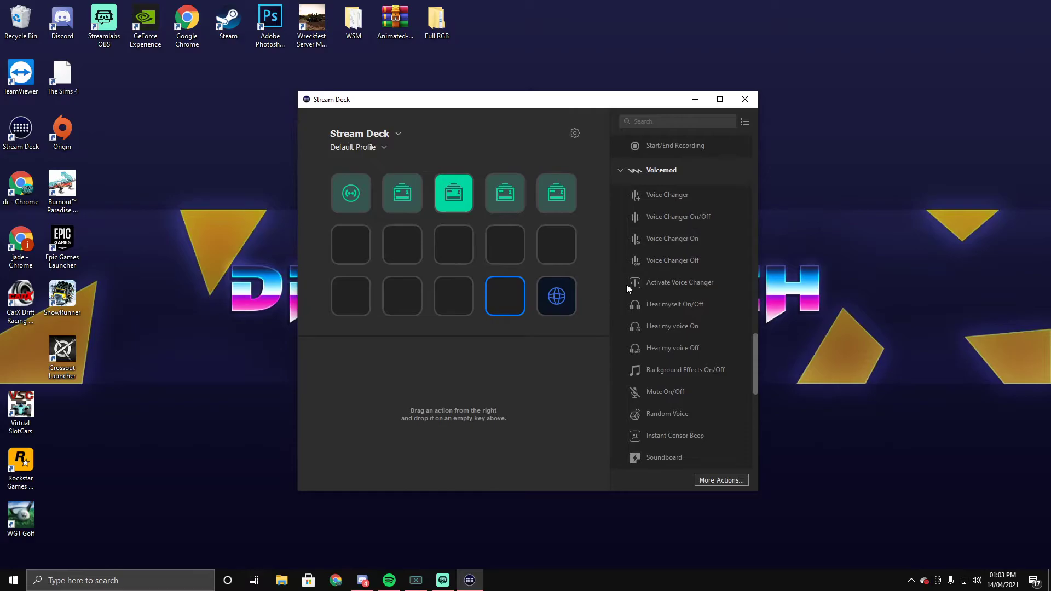
mouse_move(672, 329)
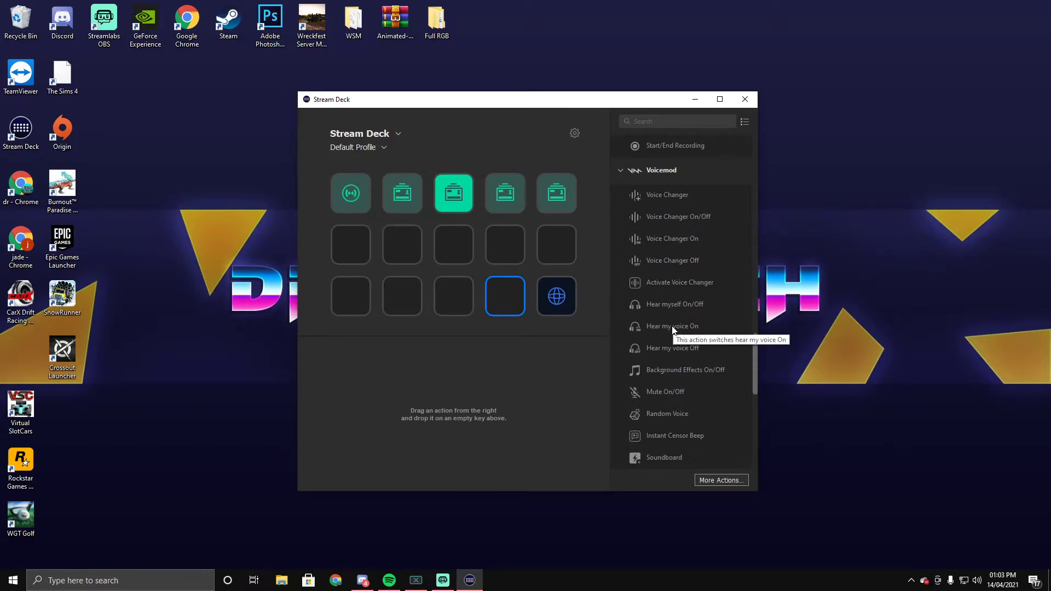
mouse_move(679, 283)
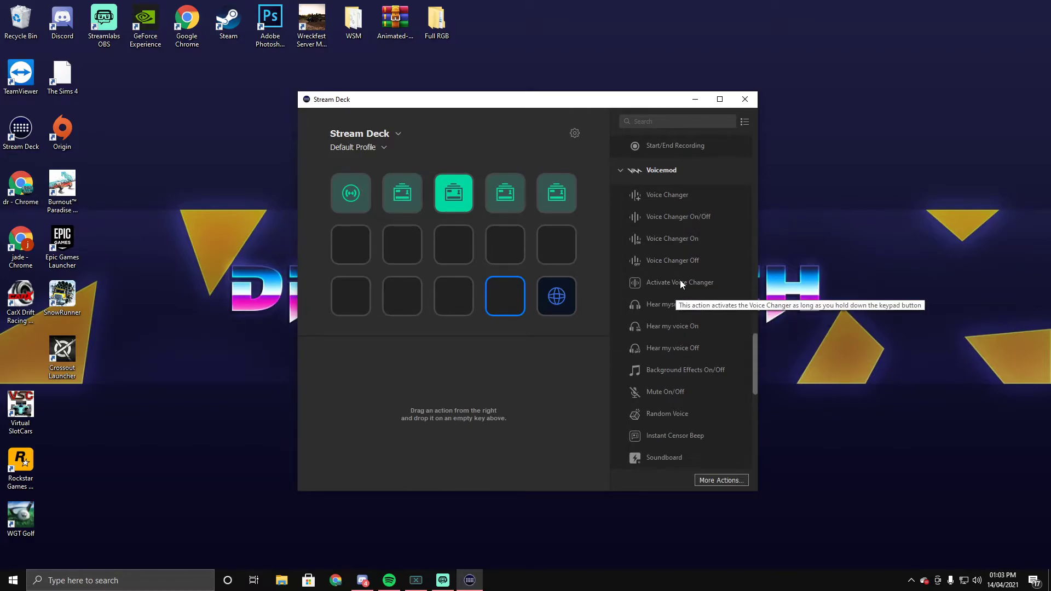
scroll("up", 3)
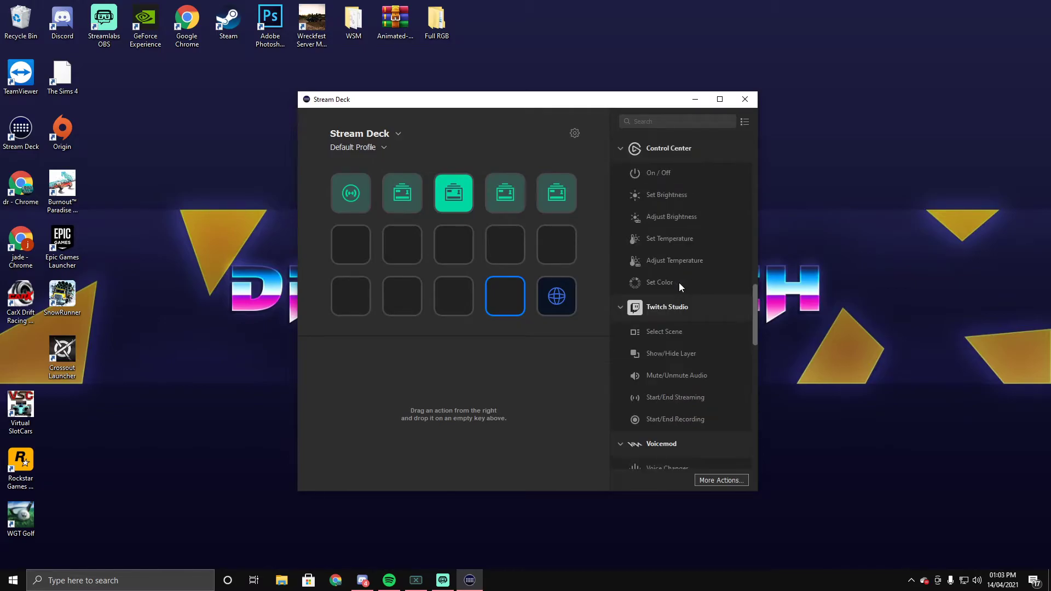
scroll("up", 3)
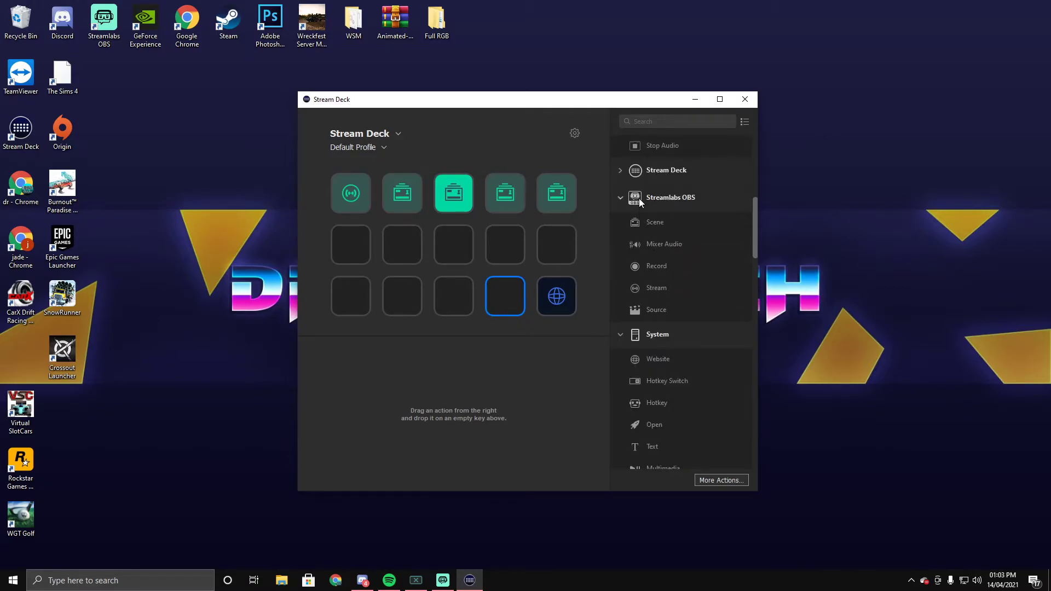
Add a folder action from the Stream Deck group to row two's first key.
left_click(665, 170)
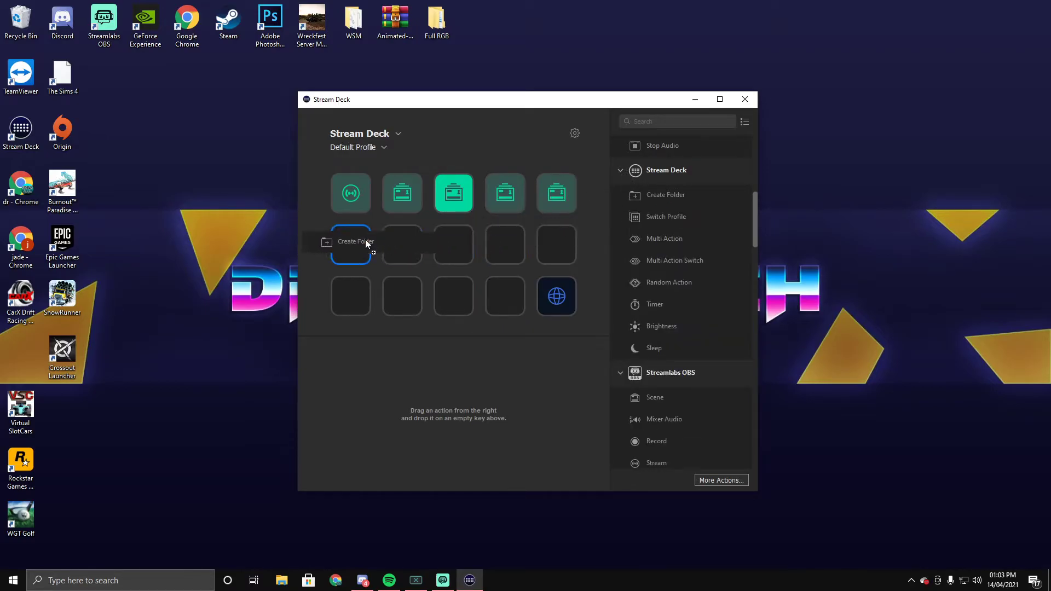
left_click(350, 245)
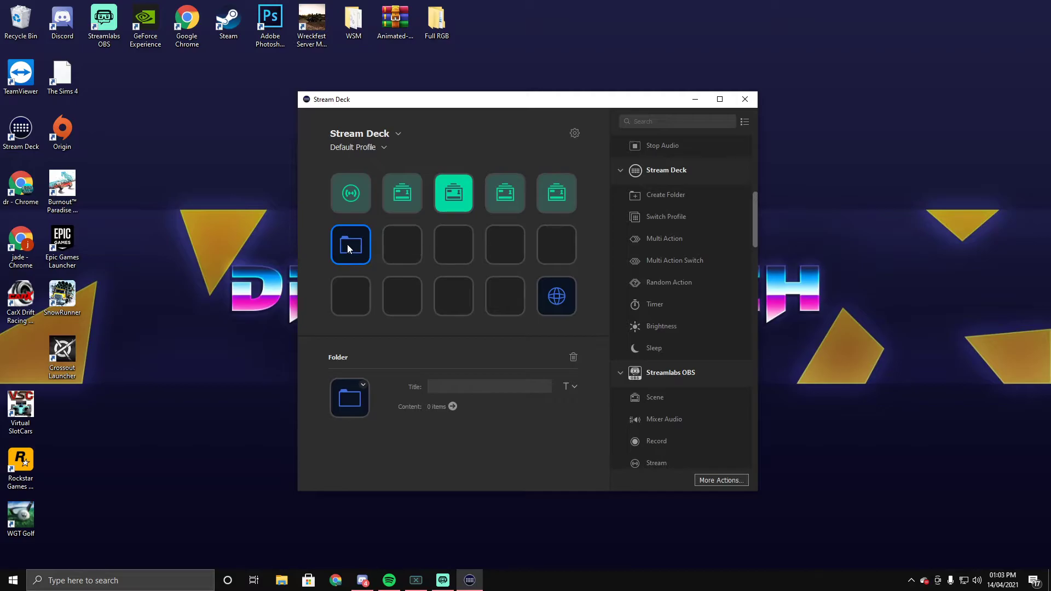
mouse_move(345, 218)
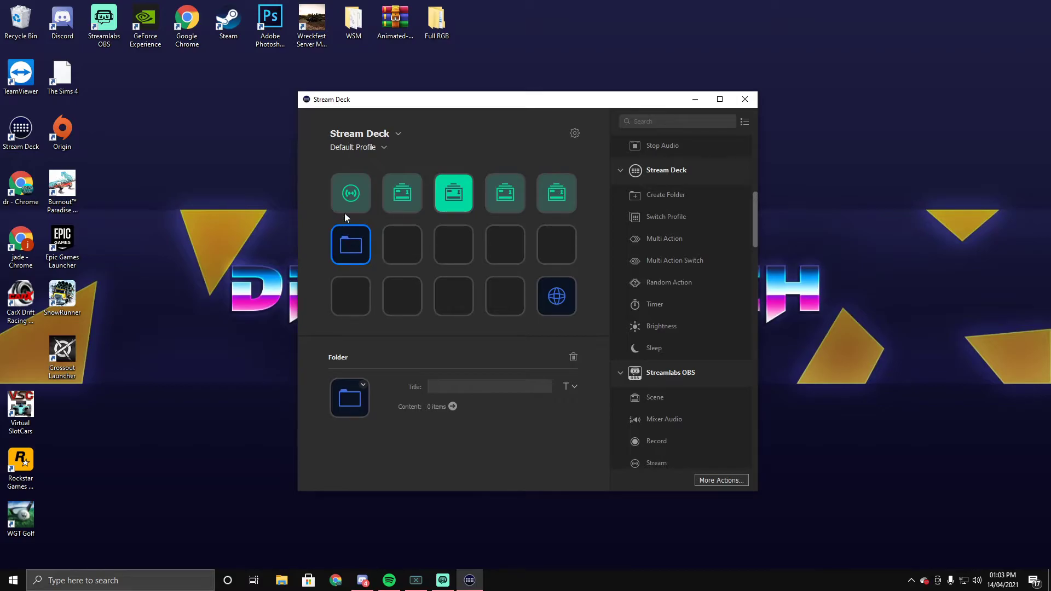
mouse_move(355, 250)
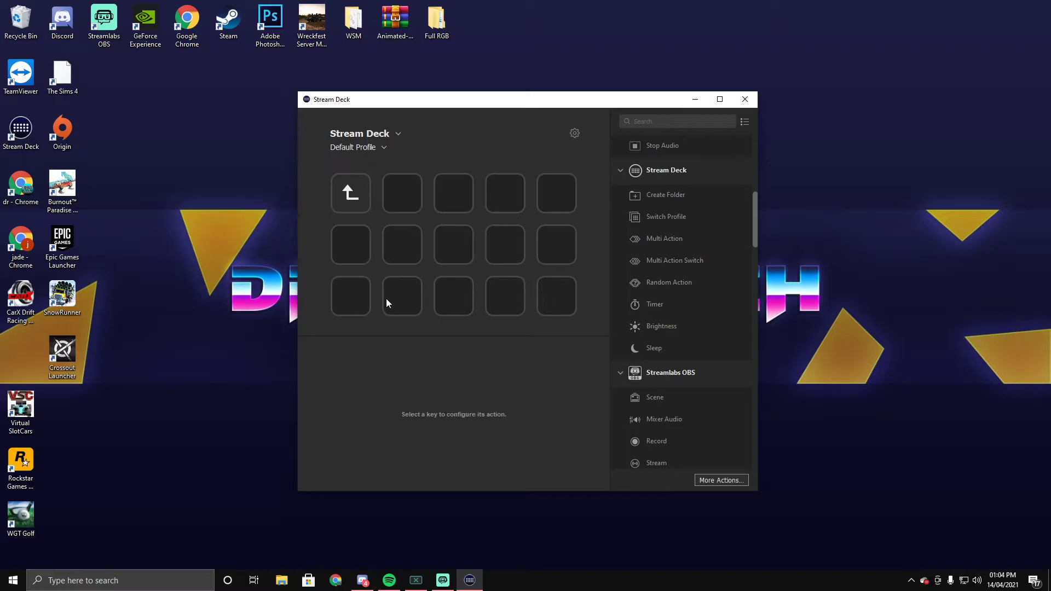
mouse_move(359, 204)
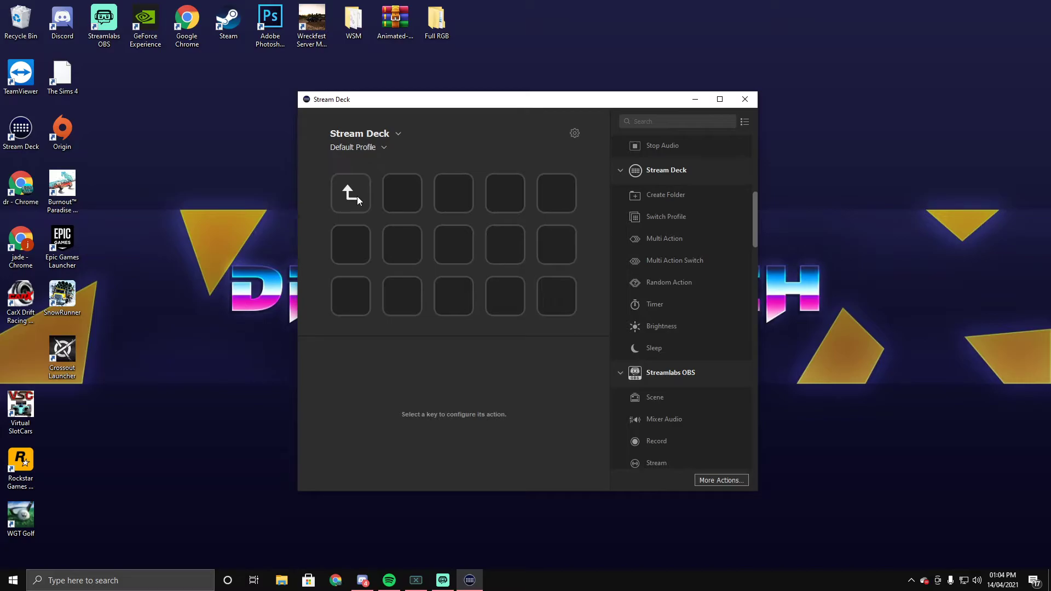
mouse_move(349, 196)
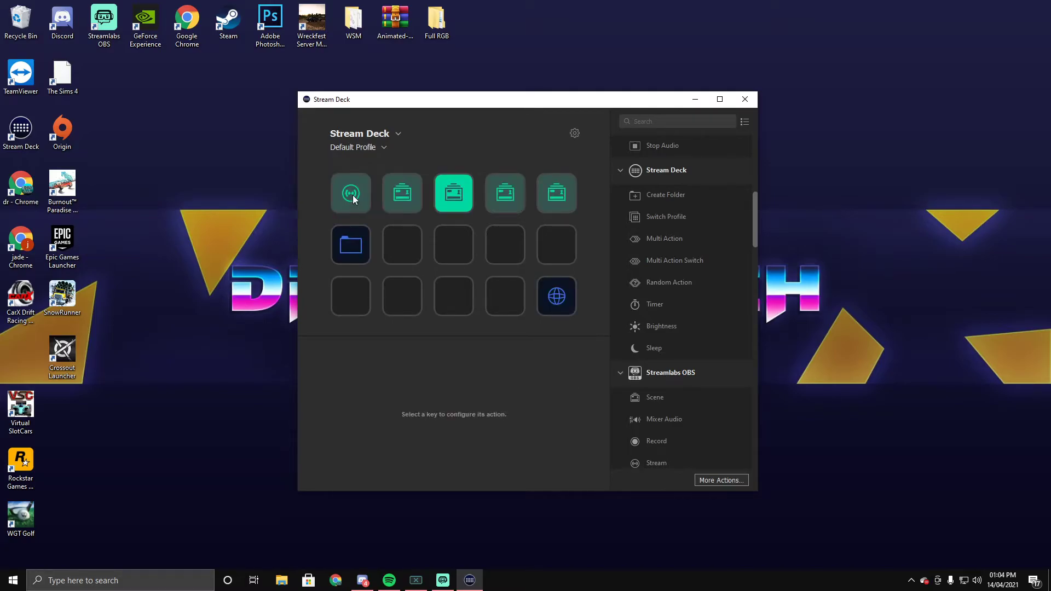
mouse_move(354, 216)
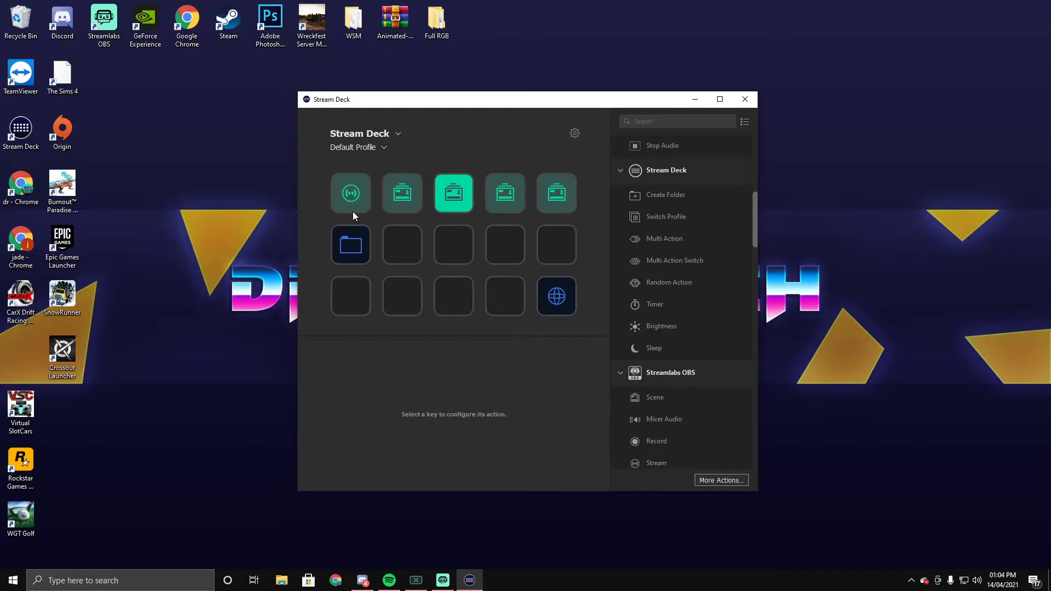
mouse_move(451, 272)
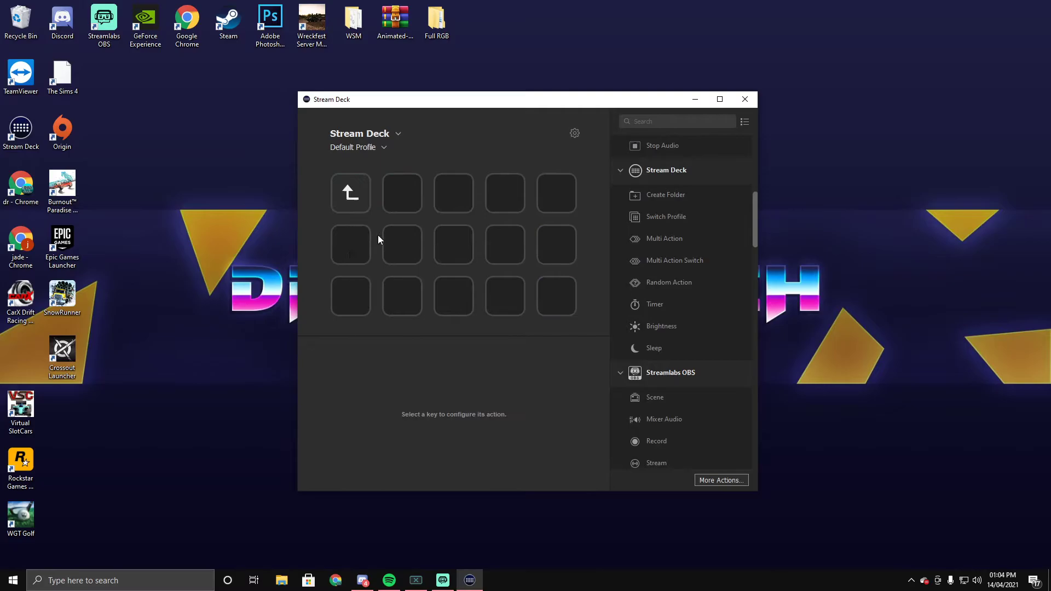
mouse_move(667, 280)
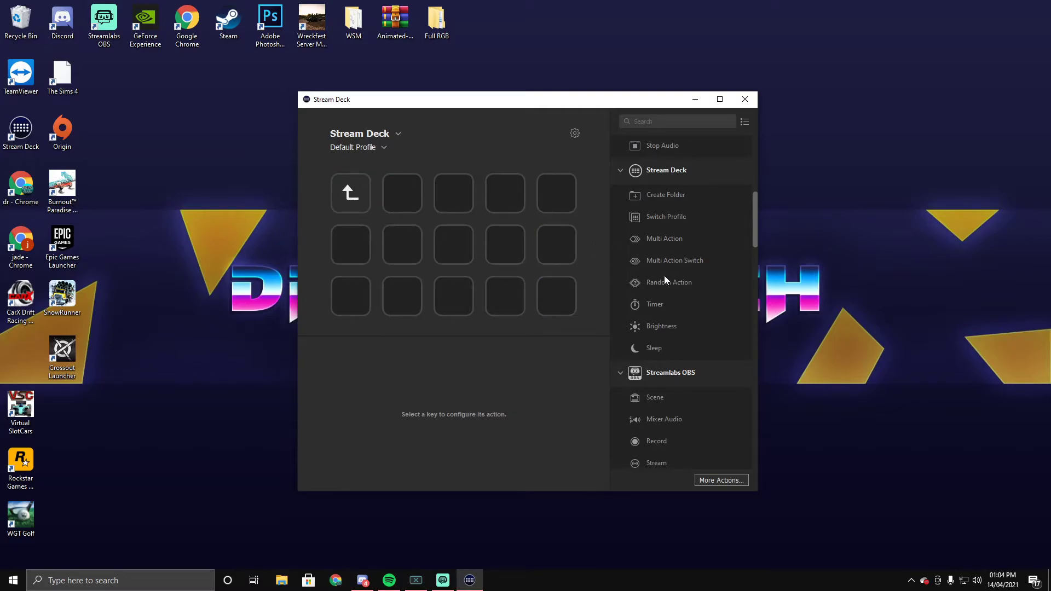
mouse_move(667, 272)
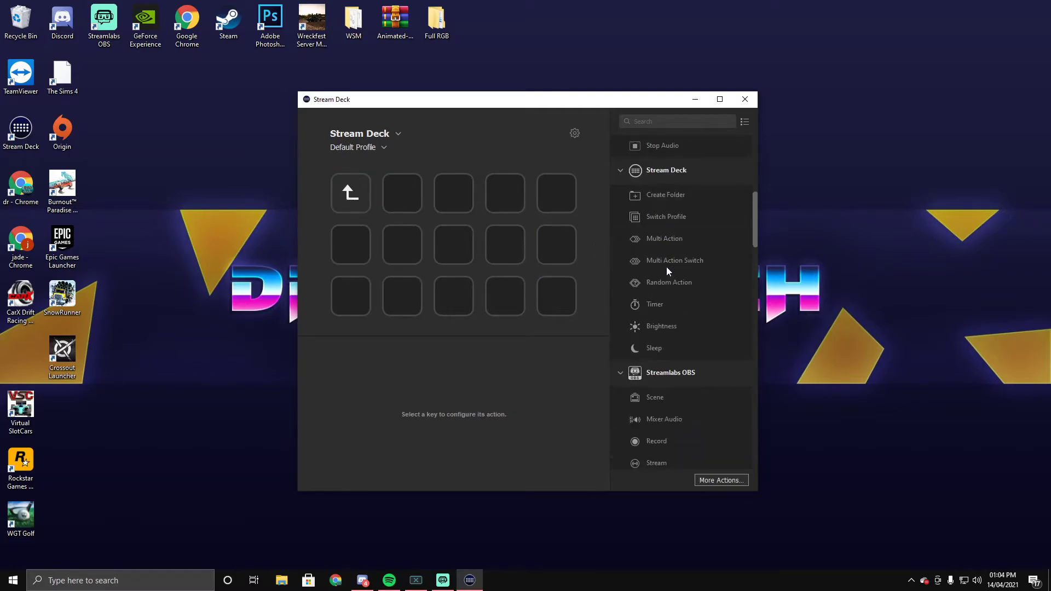
scroll("down", 3)
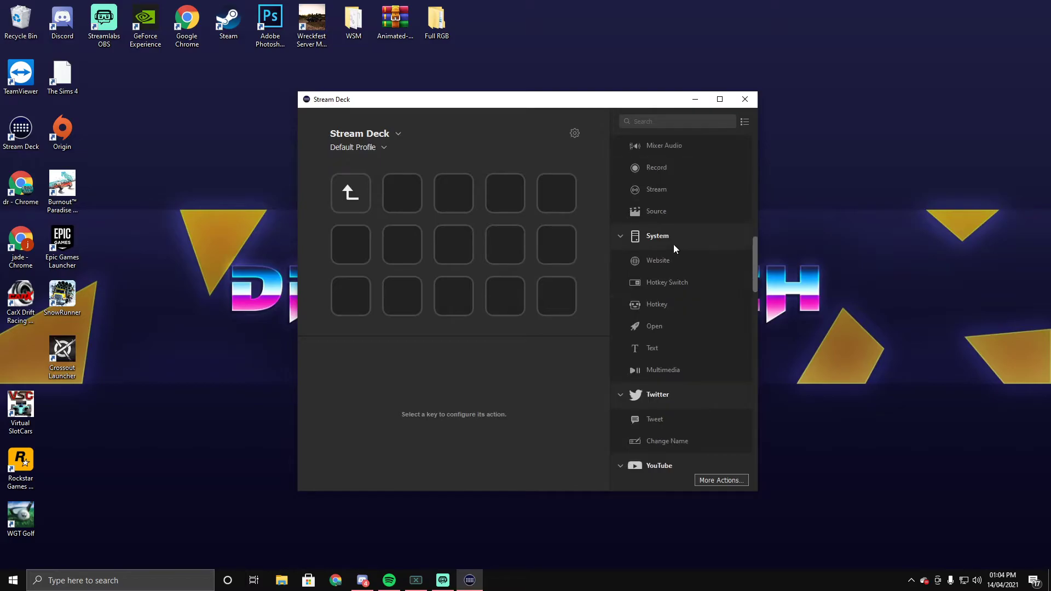
mouse_move(660, 307)
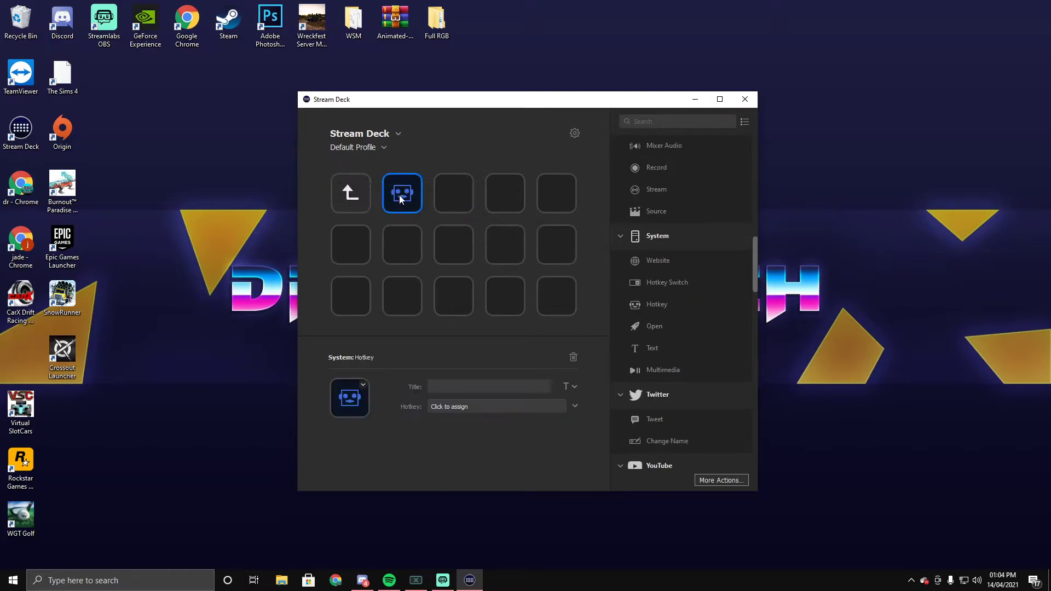
Add a hotkey key that sends Space inside the folder, then request its removal.
left_click(495, 406)
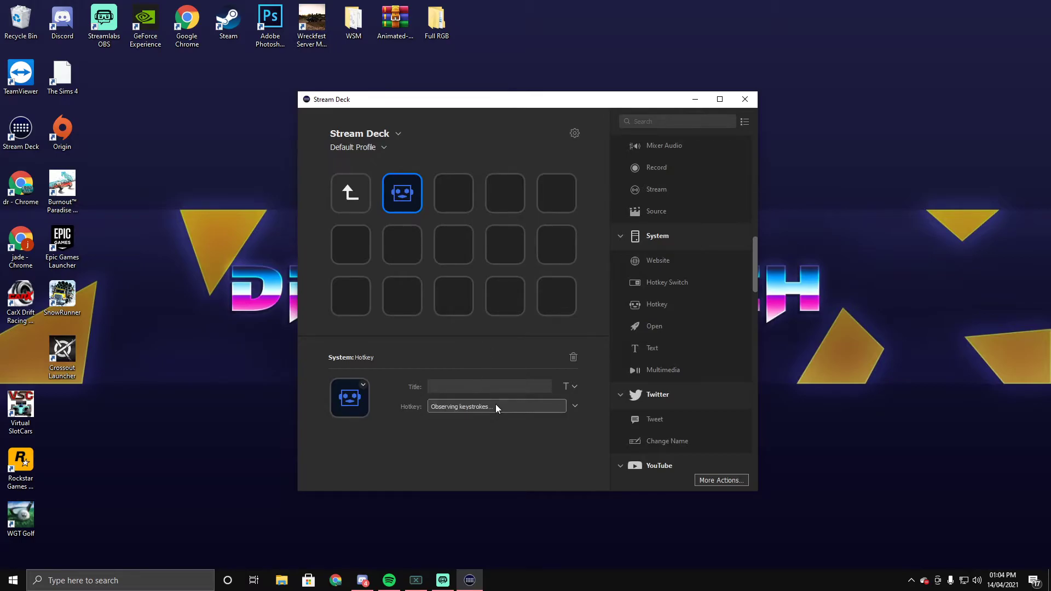
mouse_move(513, 410)
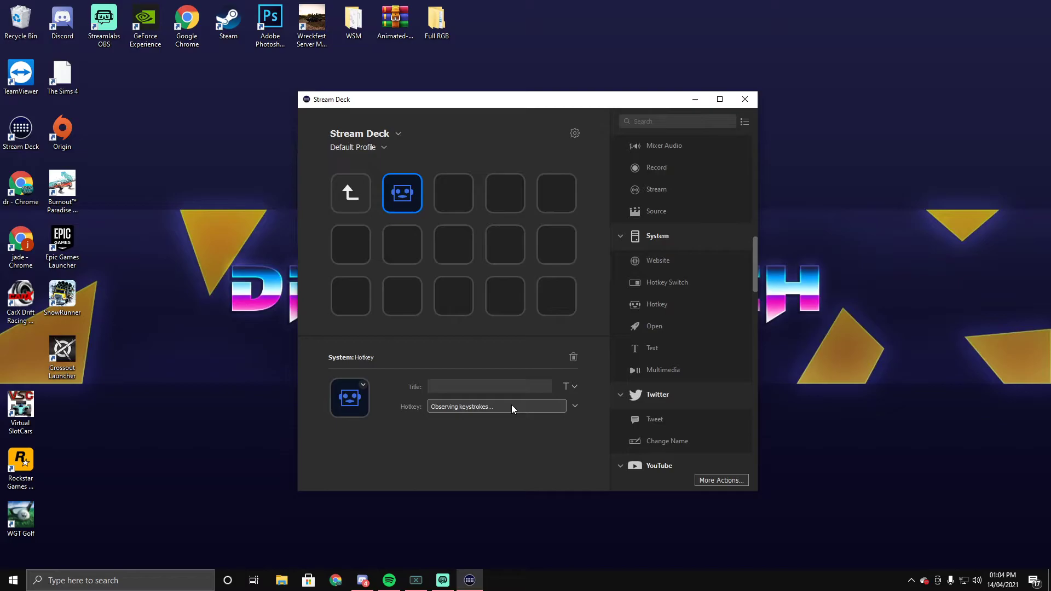
key("space")
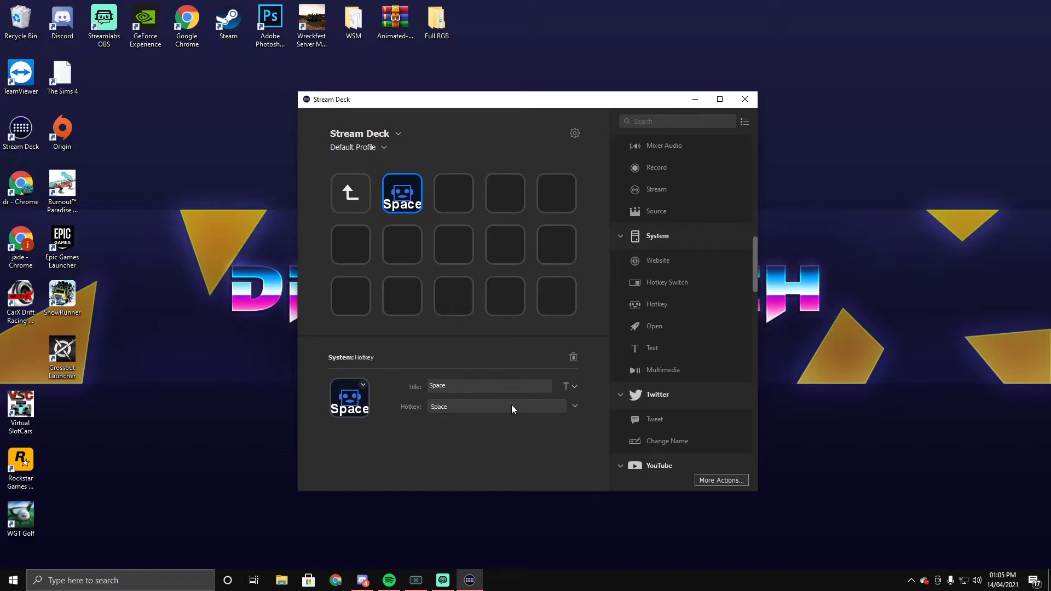
mouse_move(386, 287)
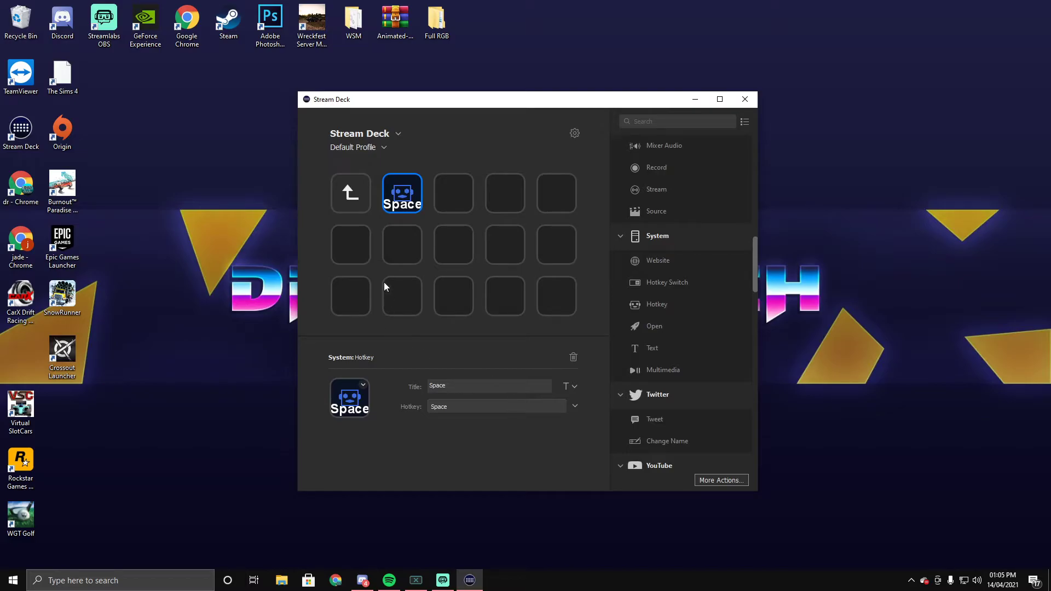
left_click(573, 357)
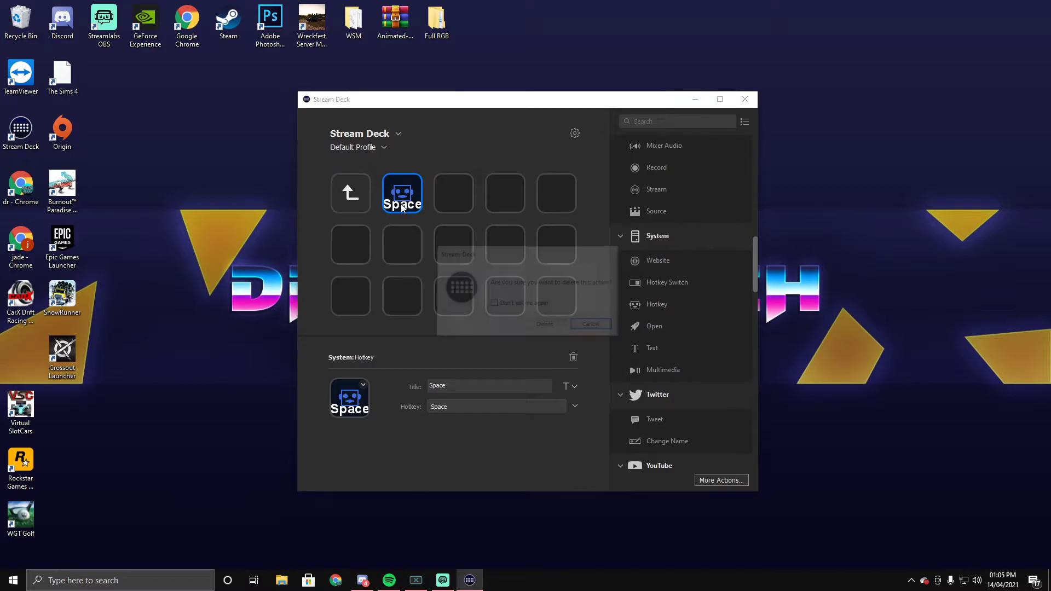
Confirm deletion of the Space hotkey key.
left_click(544, 324)
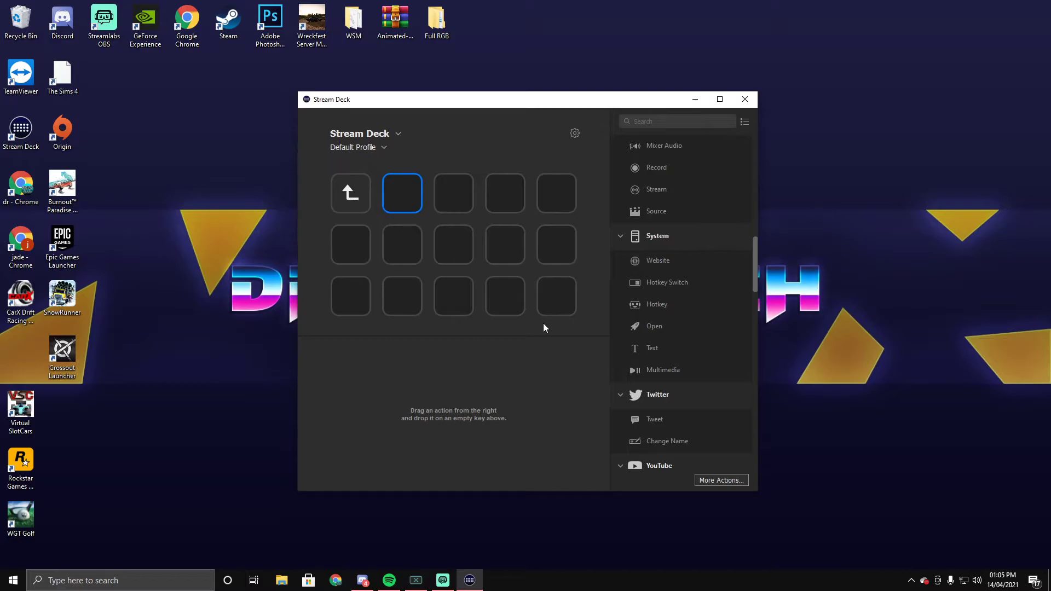
mouse_move(350, 193)
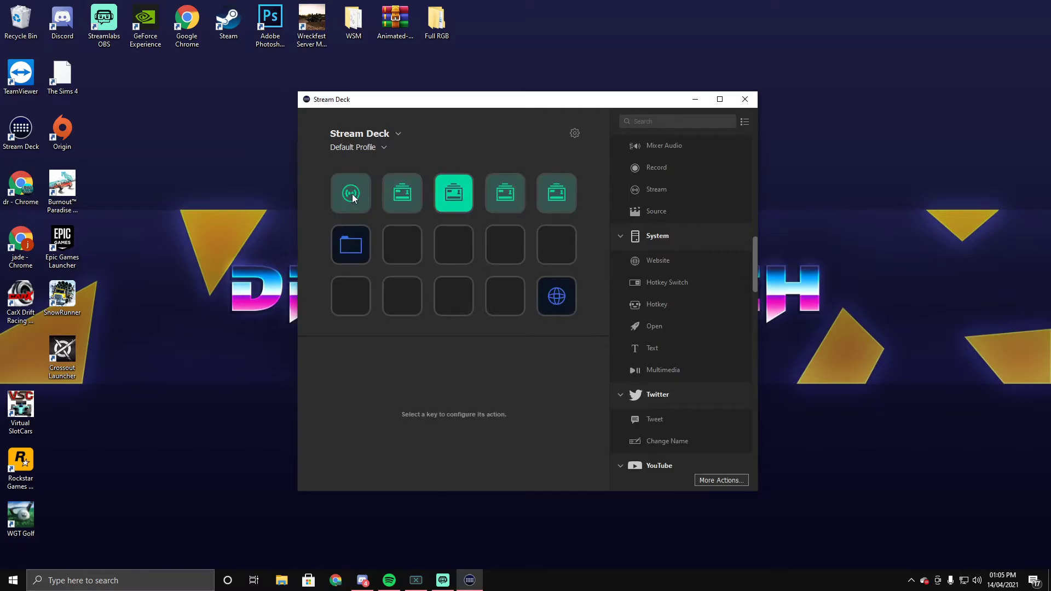
mouse_move(377, 223)
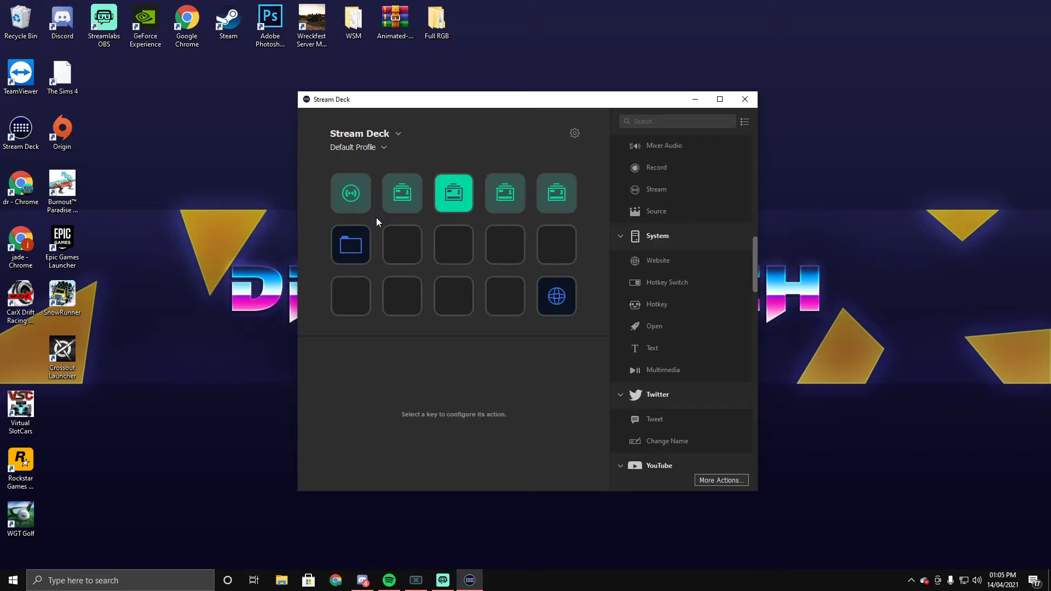
mouse_move(414, 317)
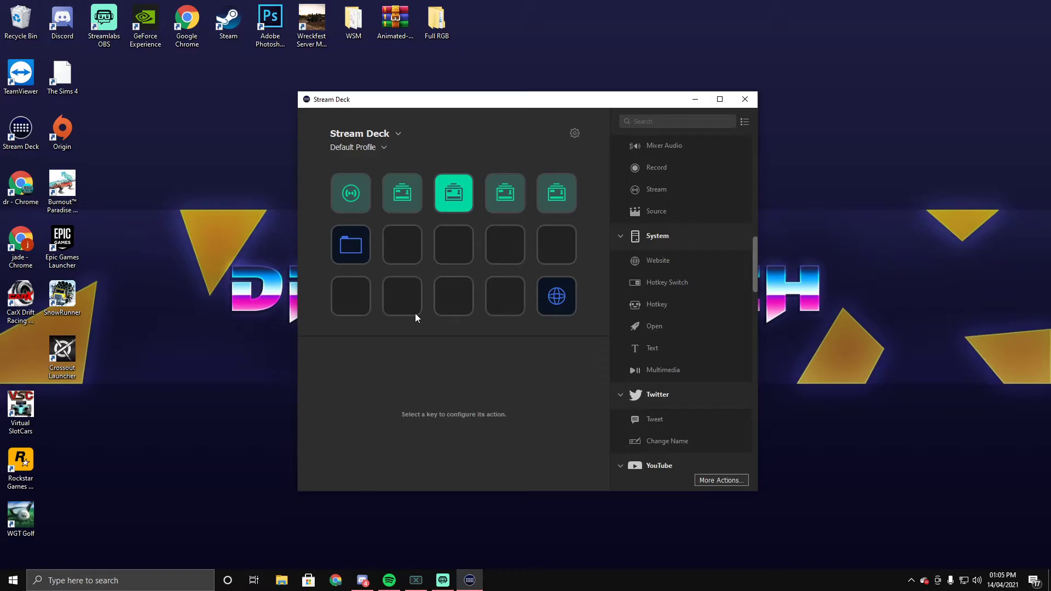
mouse_move(384, 299)
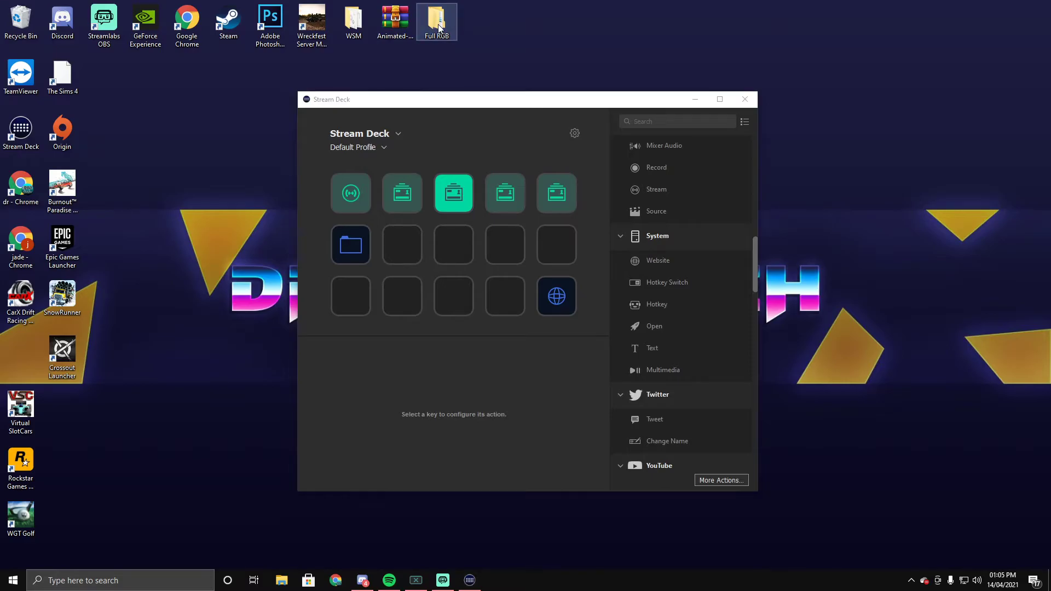
Browse the 190 icons in the Full RGB > Normal folder.
double_click(437, 17)
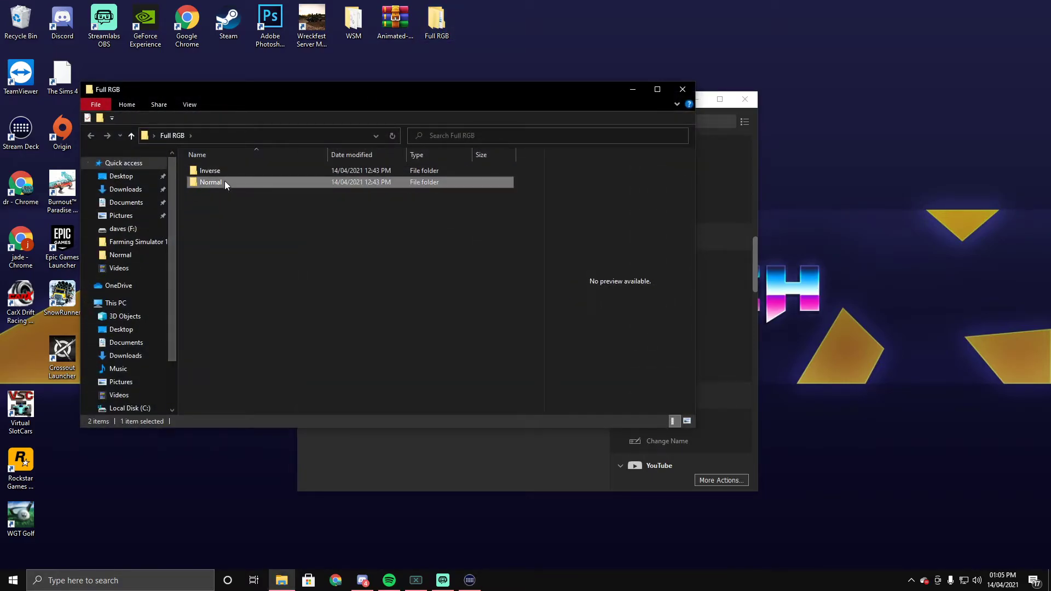
double_click(210, 182)
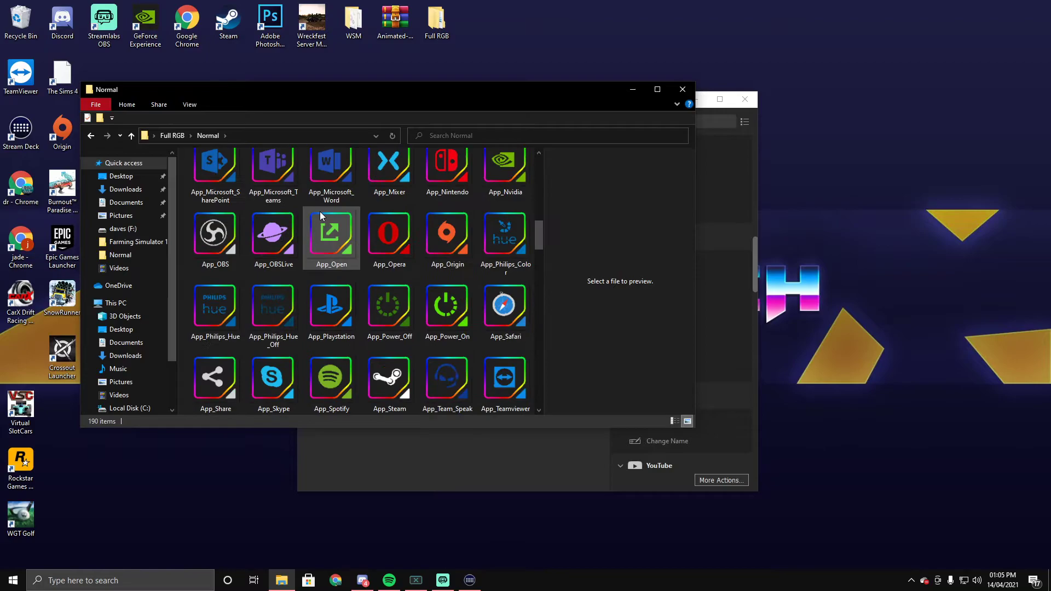
scroll("down", 3)
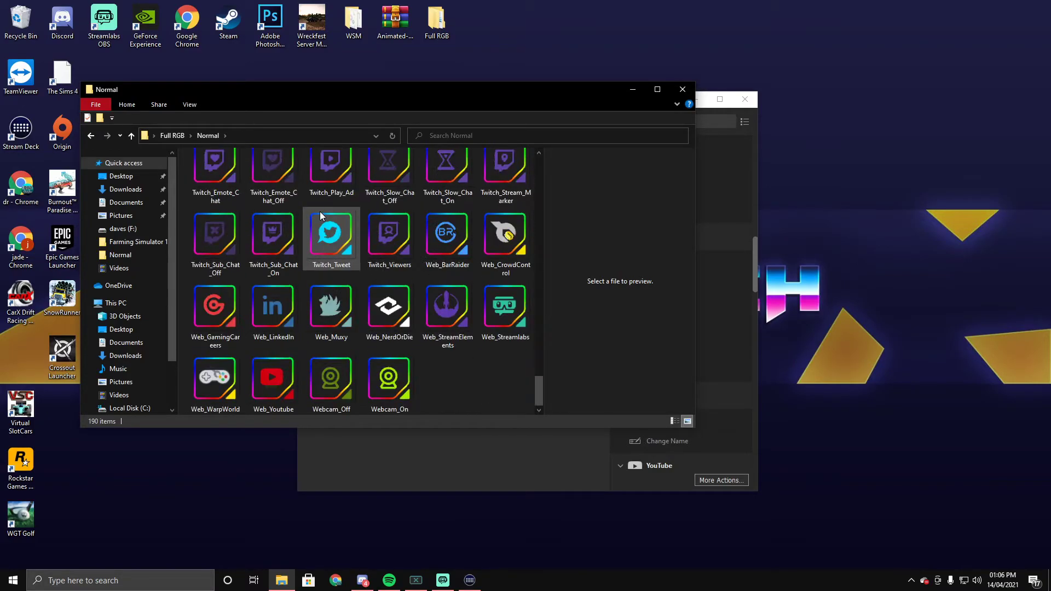
scroll("up", 3)
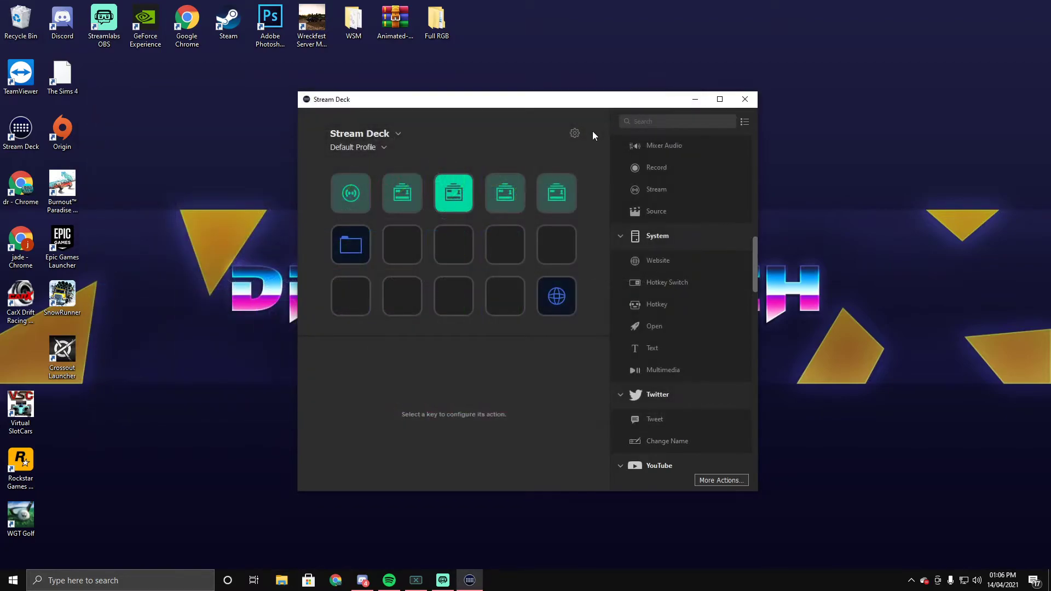
mouse_move(582, 137)
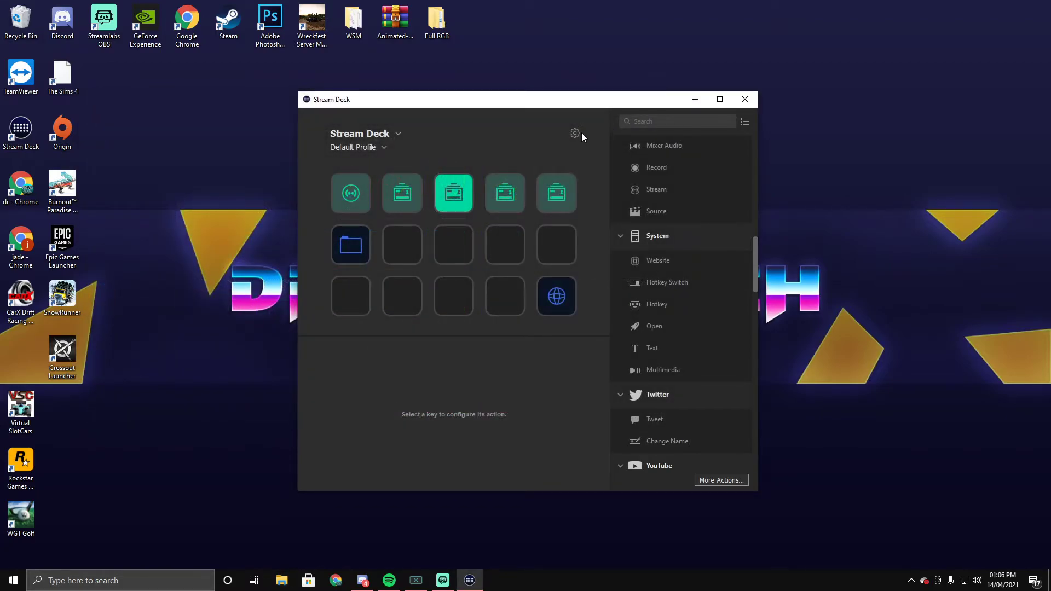
mouse_move(351, 202)
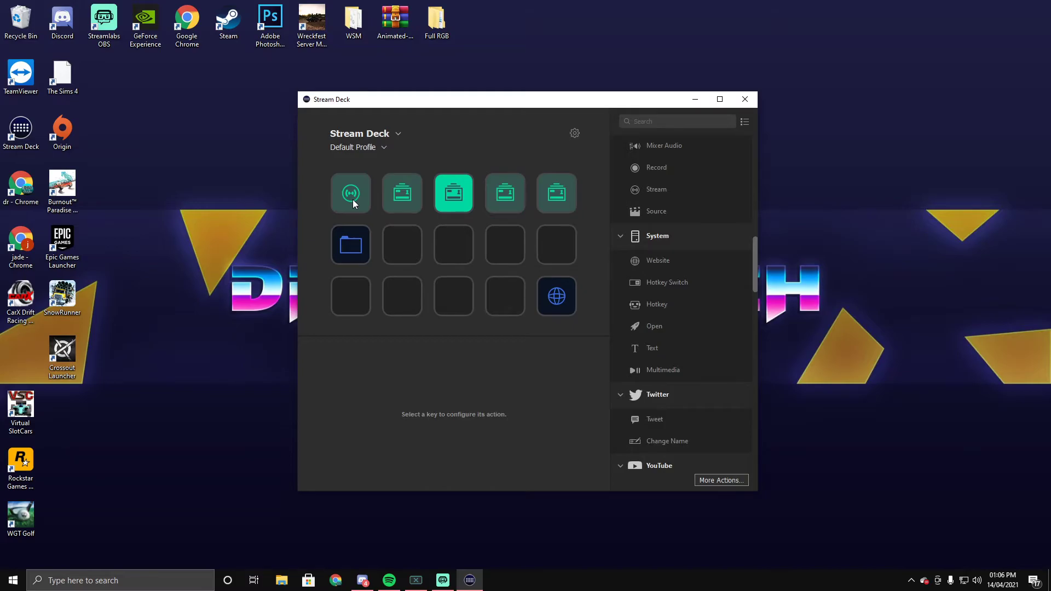
mouse_move(397, 197)
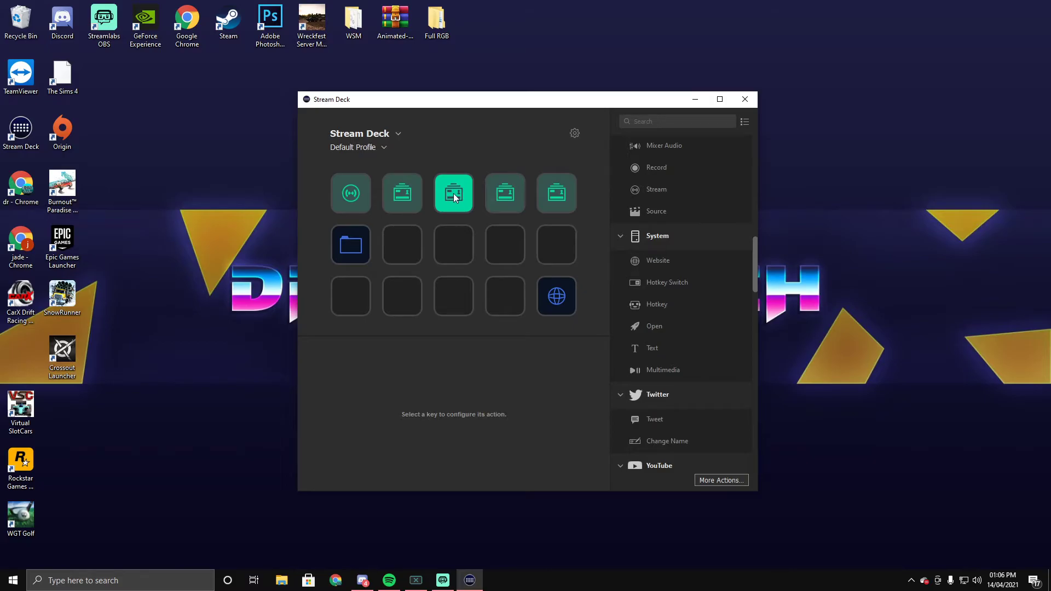
mouse_move(350, 193)
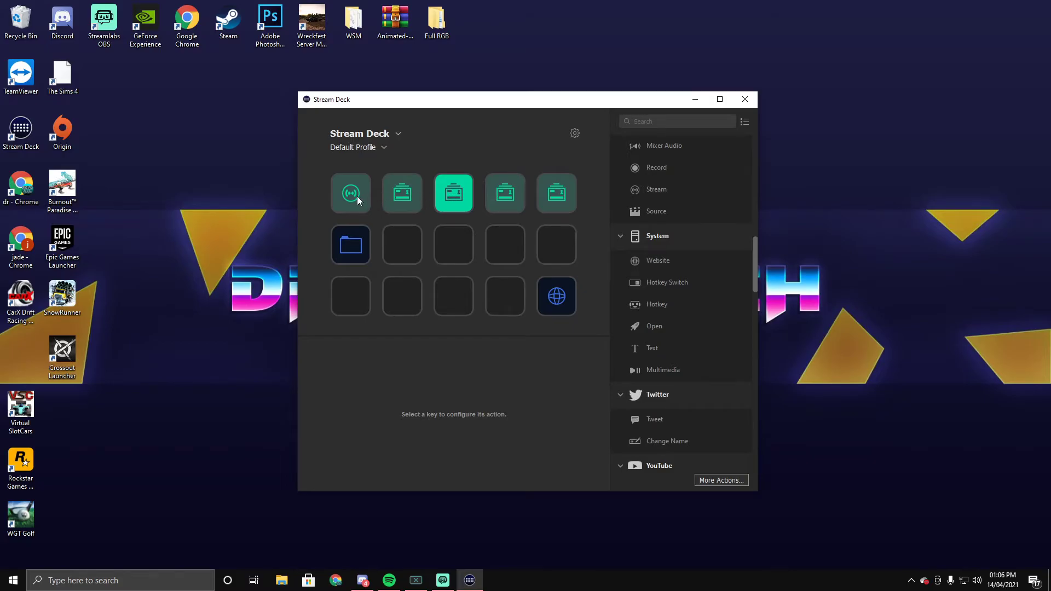
Select the Streamlabs OBS stream key and choose Set from File for its icon.
left_click(350, 193)
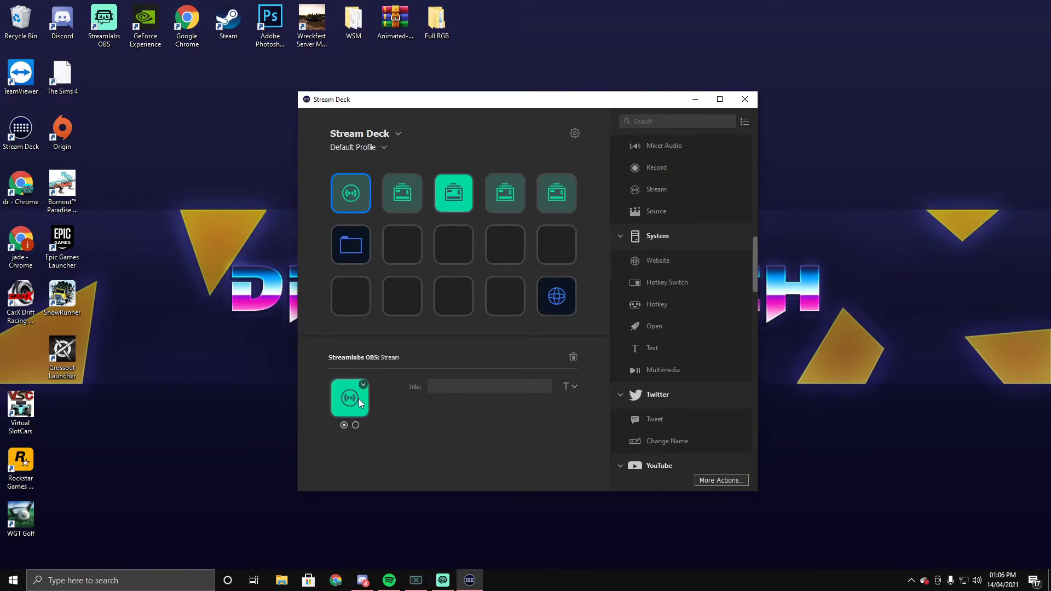
mouse_move(338, 433)
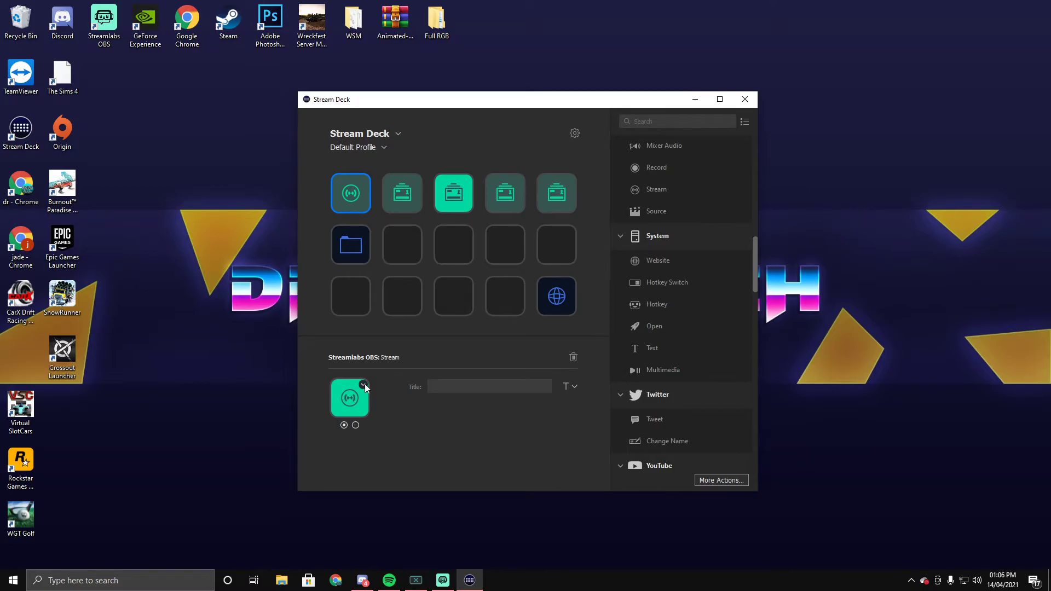
left_click(349, 398)
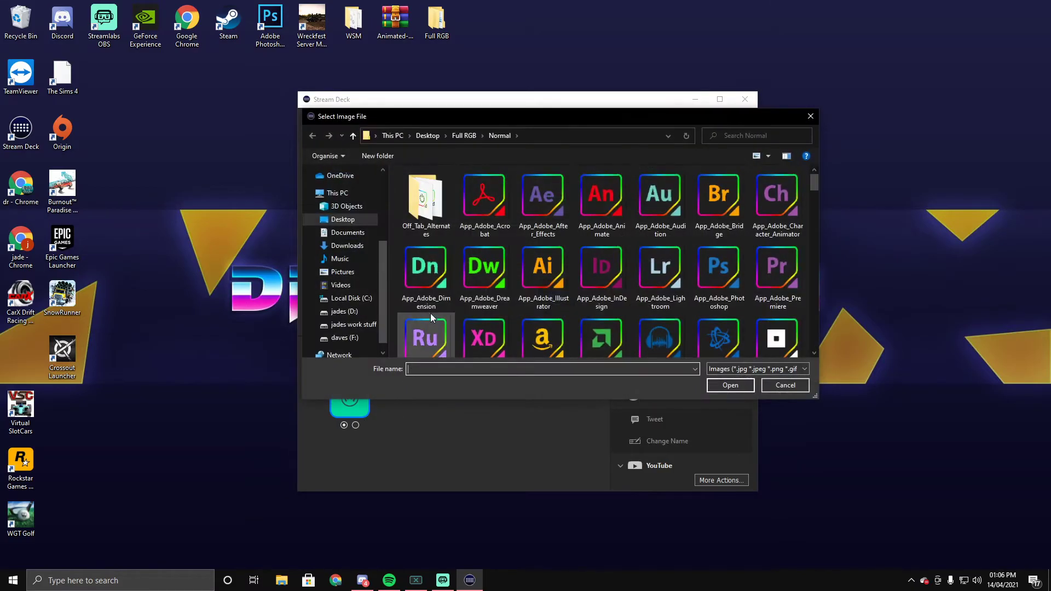
mouse_move(543, 266)
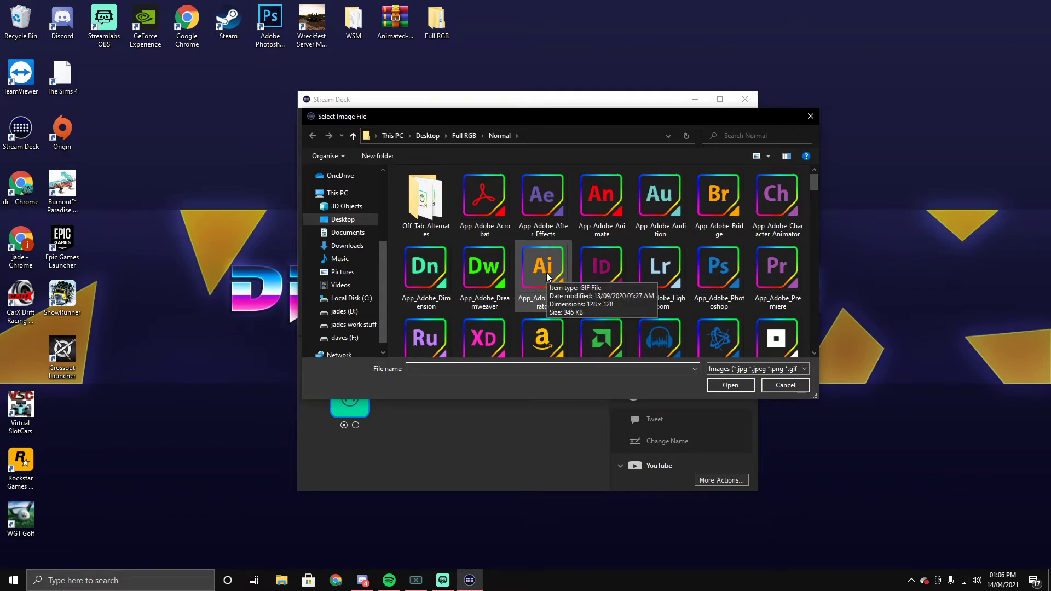
Apply Stream_On.gif and Stream_Off.gif to the stream key's two states.
type("st")
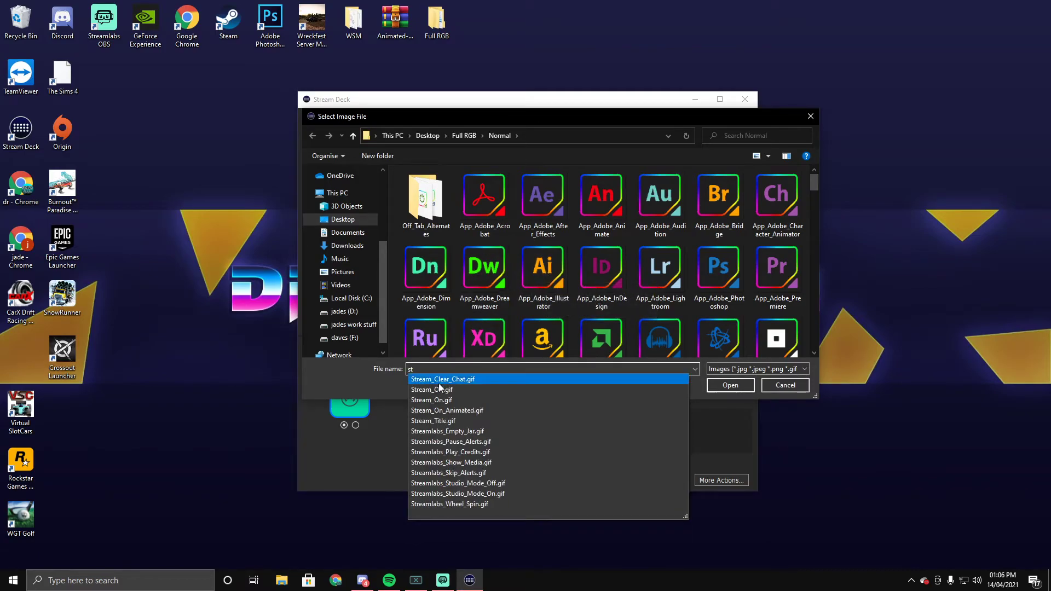
left_click(432, 400)
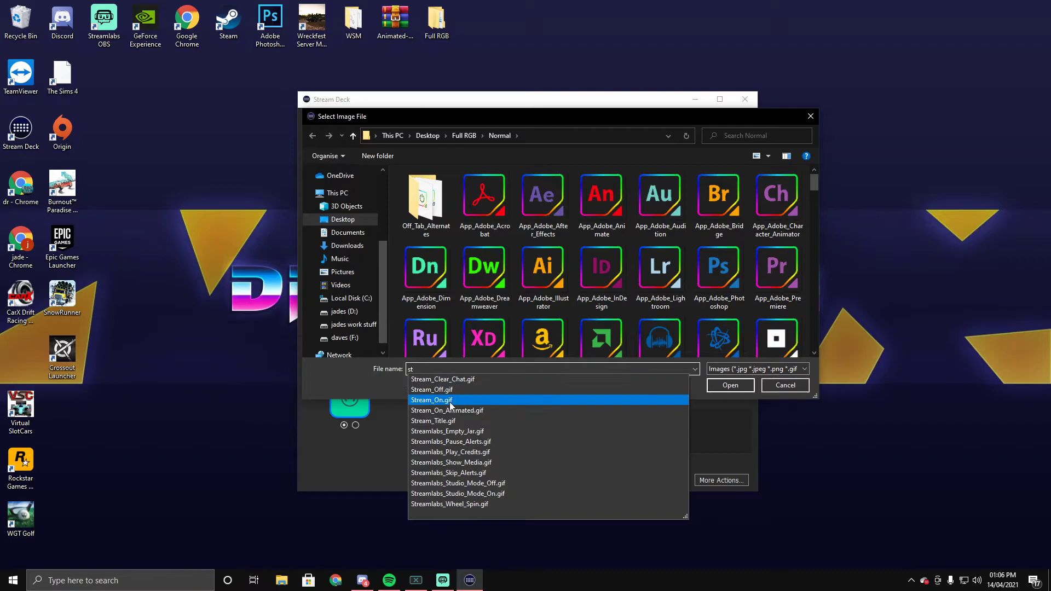
left_click(431, 400)
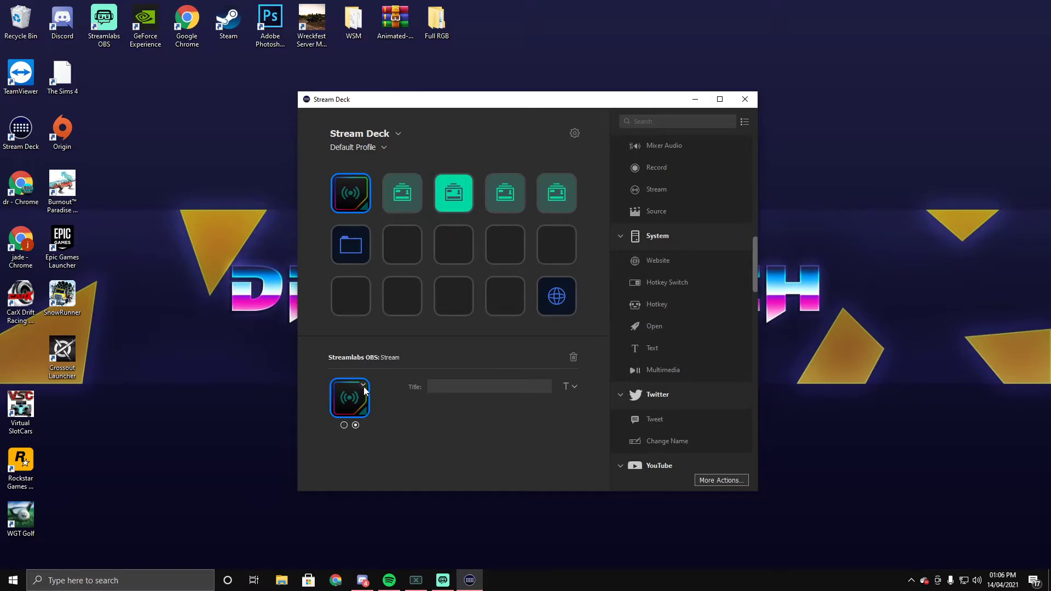
left_click(362, 385)
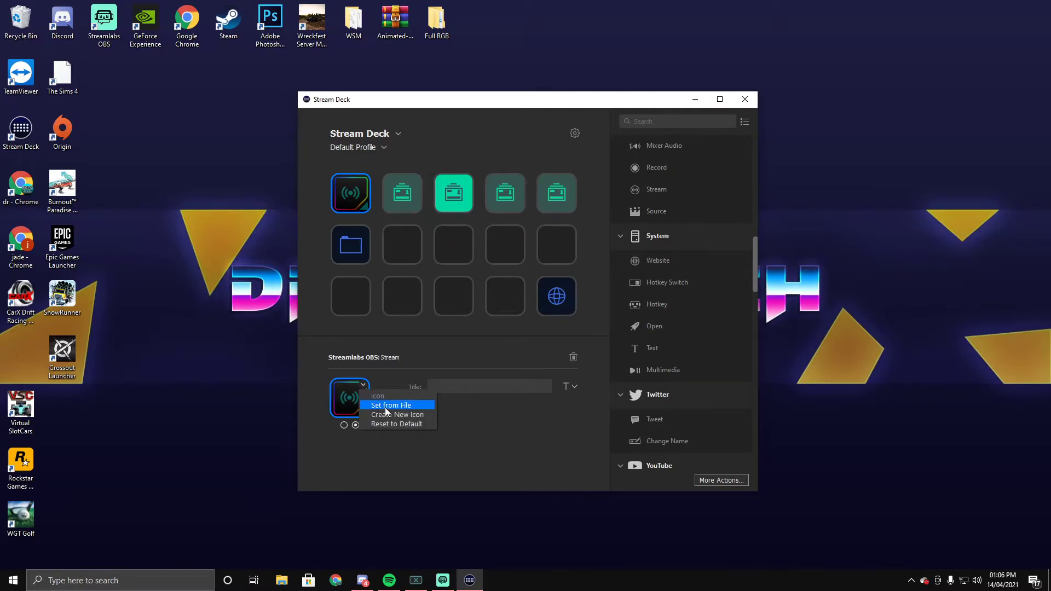
left_click(391, 406)
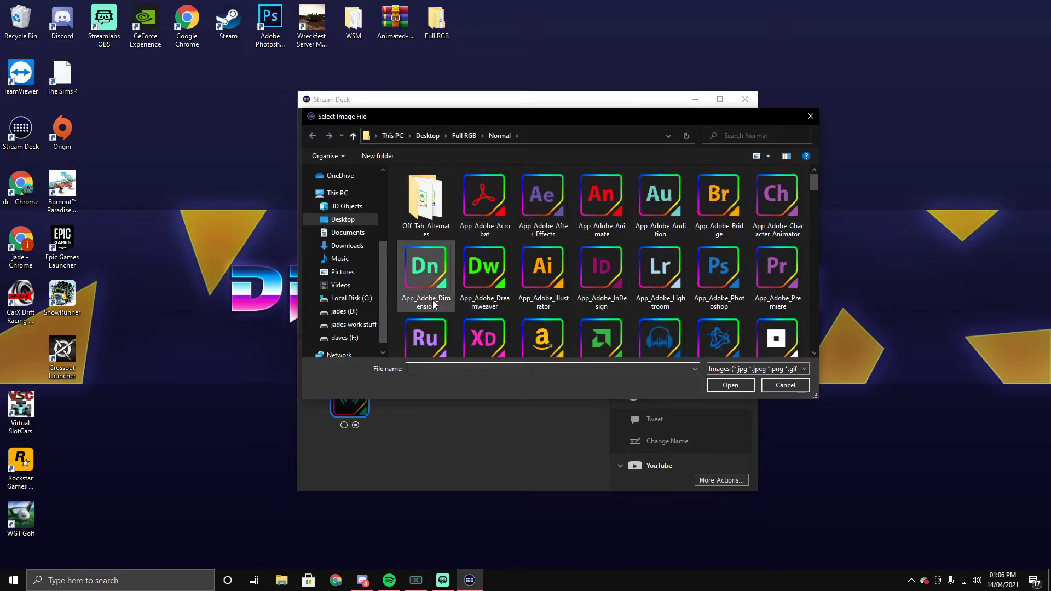
type("st")
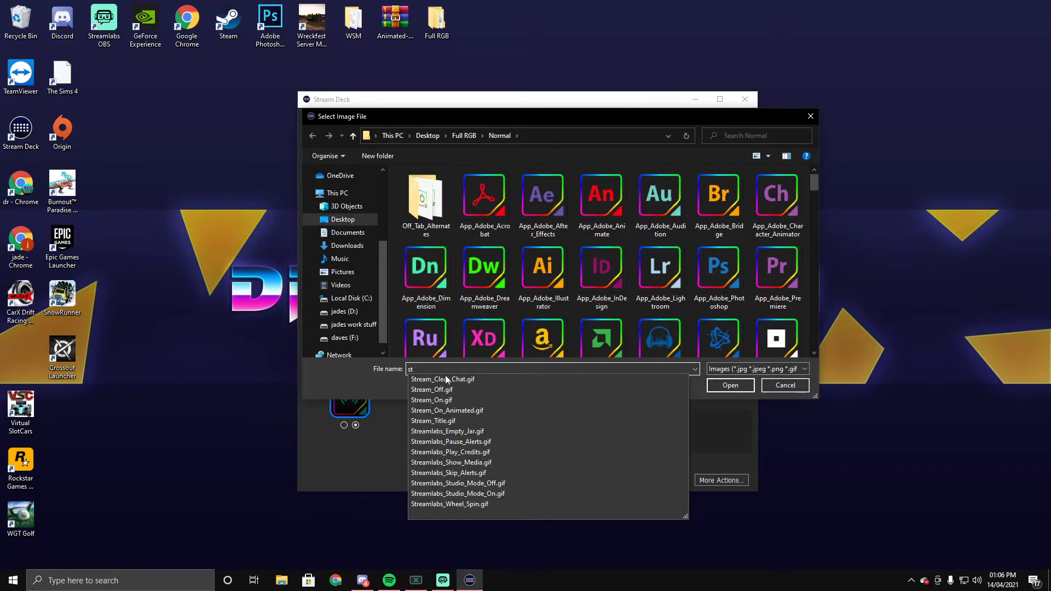
left_click(784, 385)
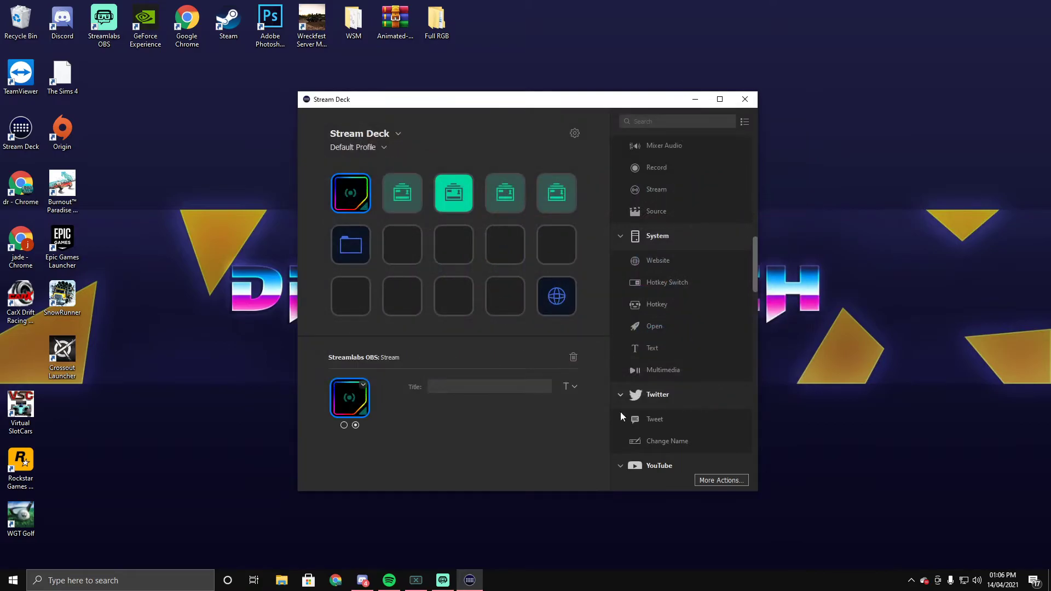
mouse_move(353, 408)
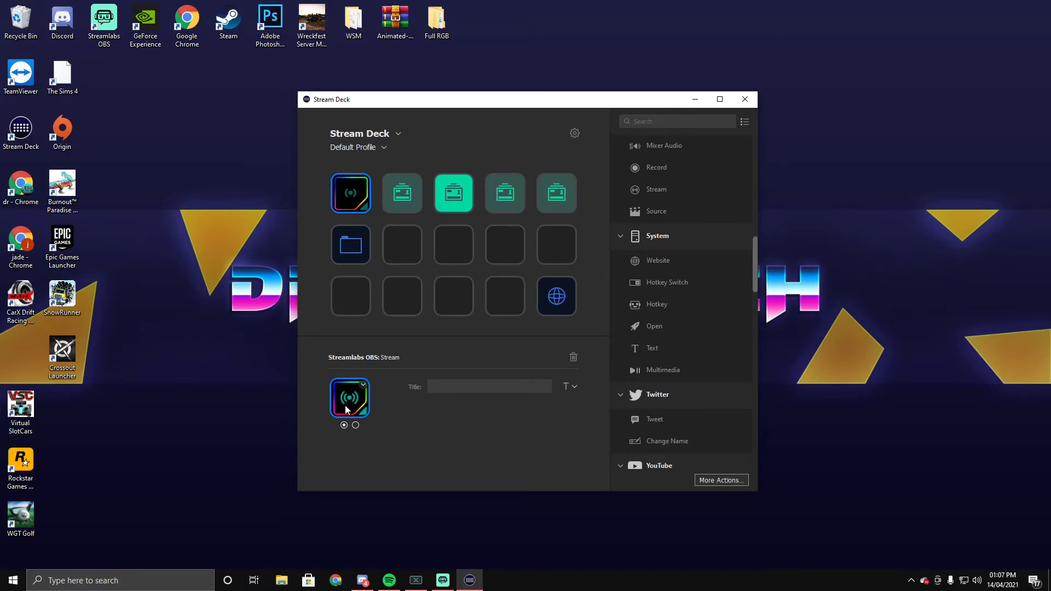
Load the Scene_1 On and Off GIFs onto the Starting Screen key's states.
left_click(401, 194)
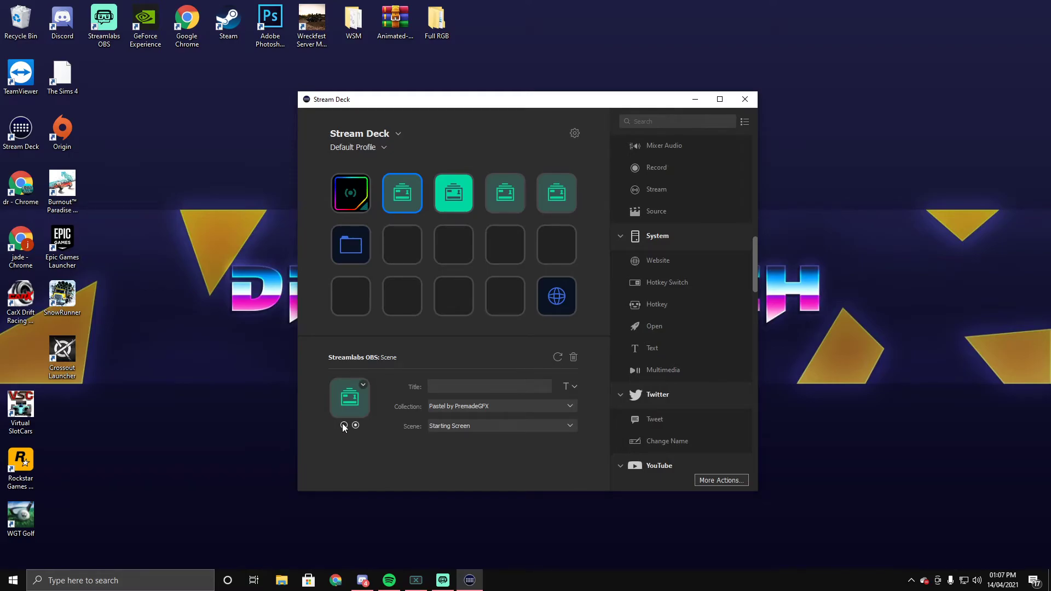
left_click(363, 384)
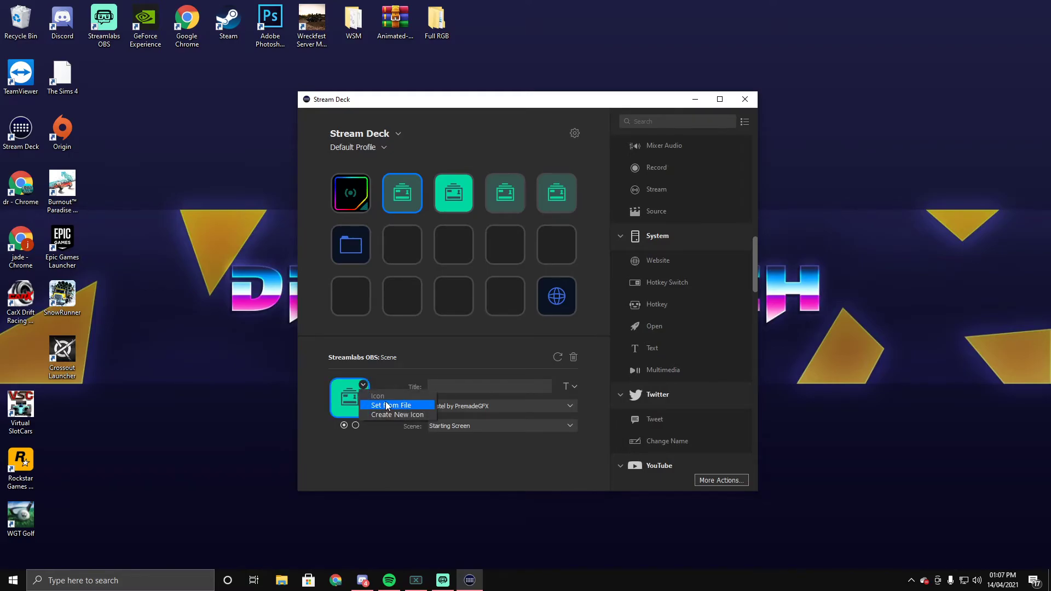
left_click(391, 405)
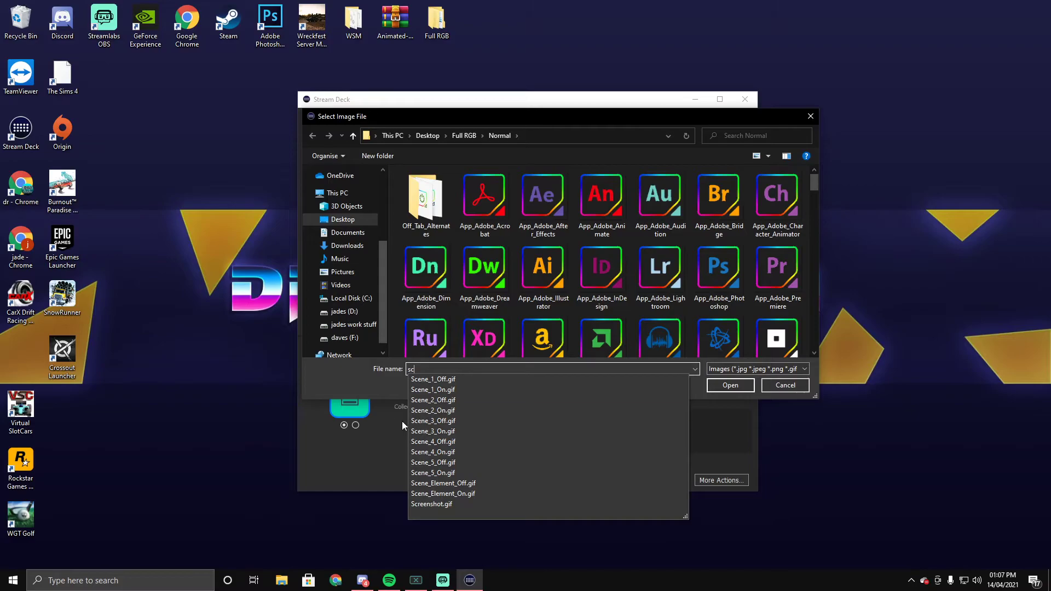
left_click(433, 390)
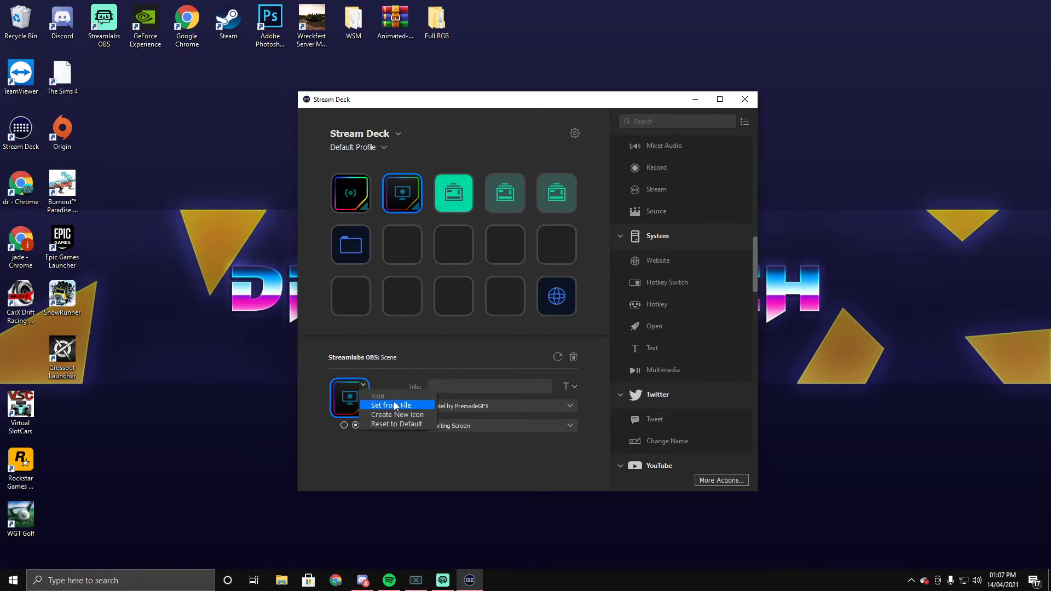
left_click(394, 405)
type("sc")
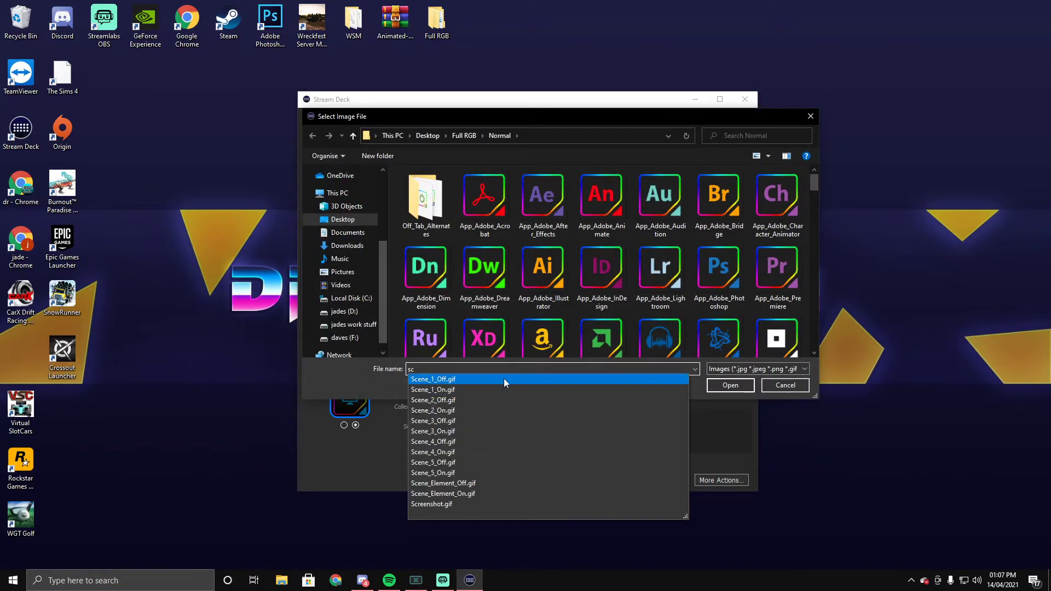
left_click(785, 385)
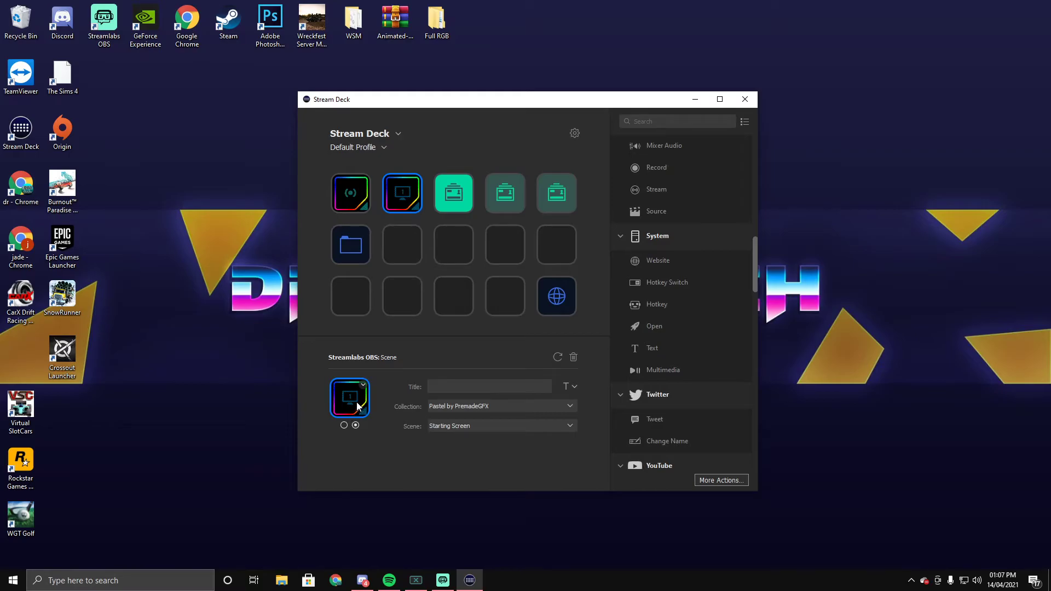
mouse_move(353, 409)
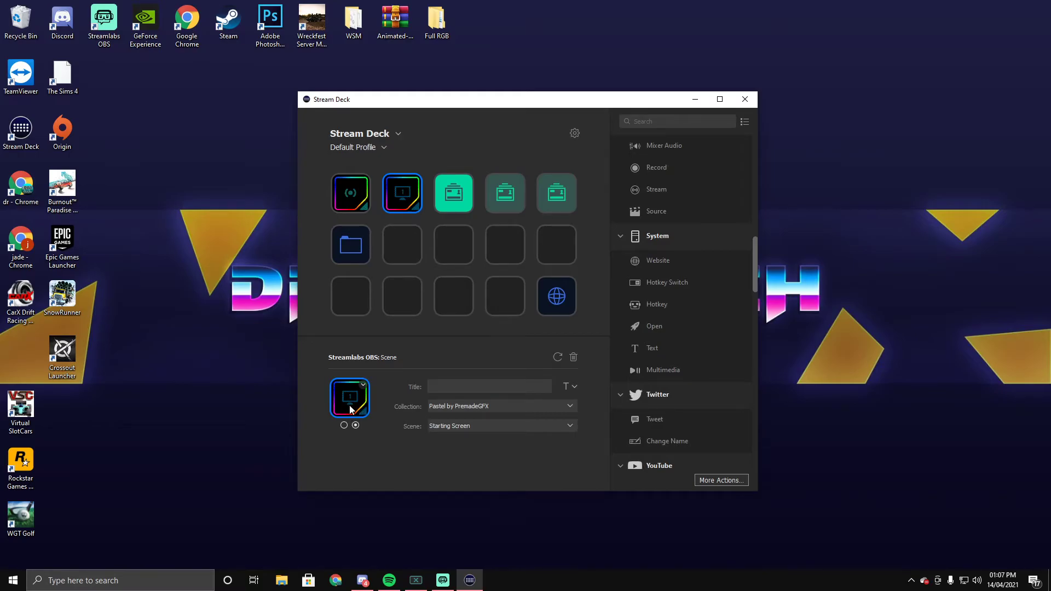
mouse_move(350, 428)
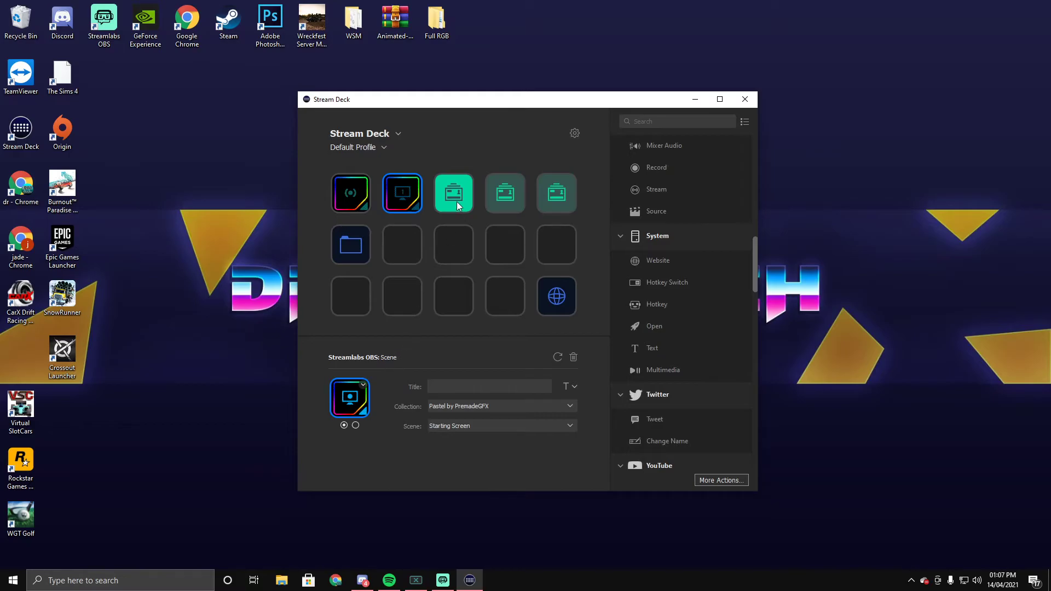
Select the Livescreen key and search 'sc' for its Scene_2 icon file.
left_click(454, 193)
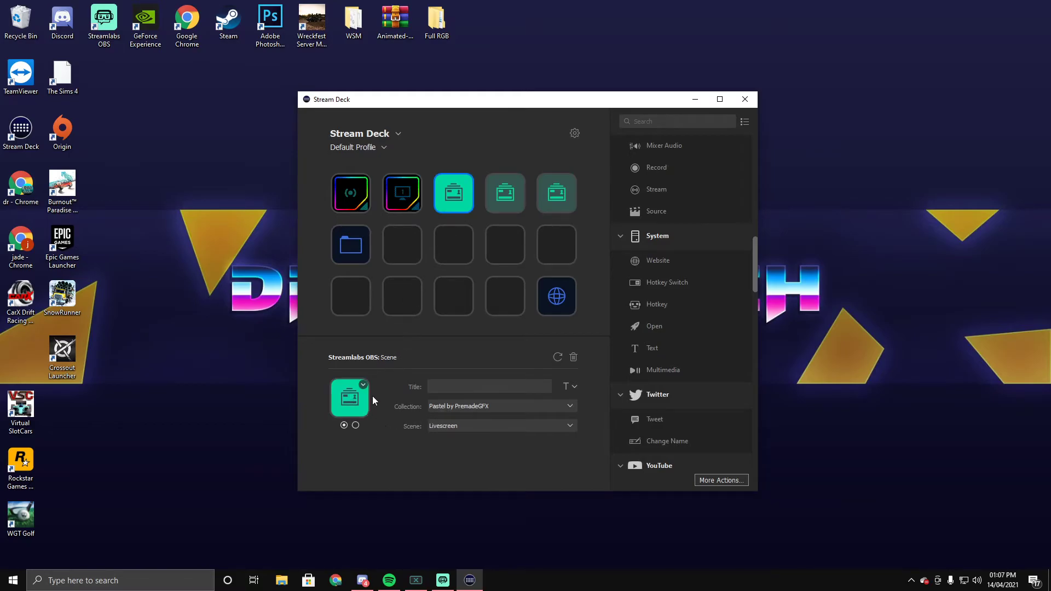
left_click(349, 397)
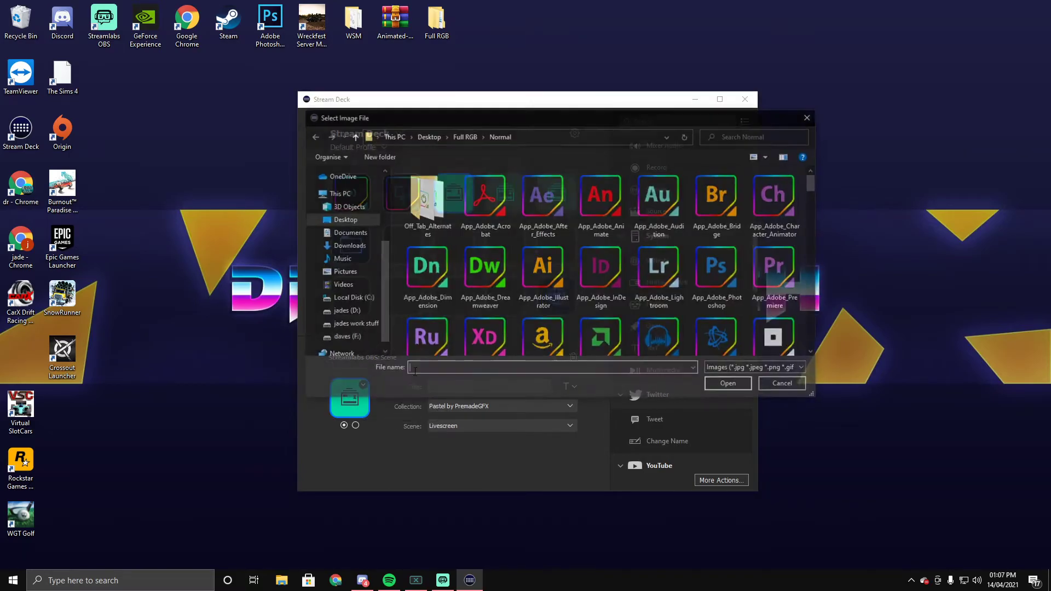
type("sc")
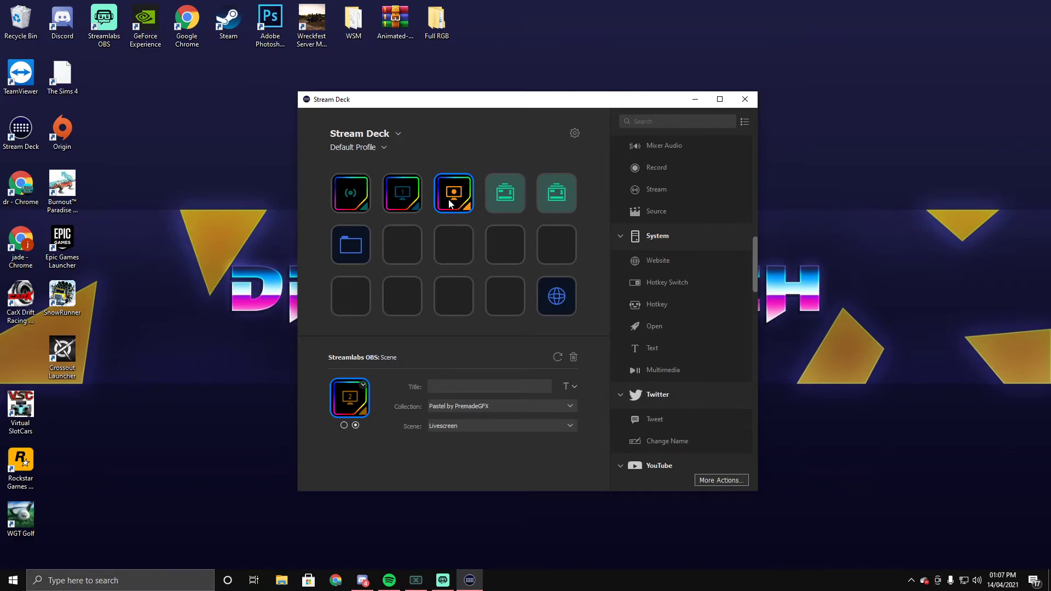
mouse_move(453, 194)
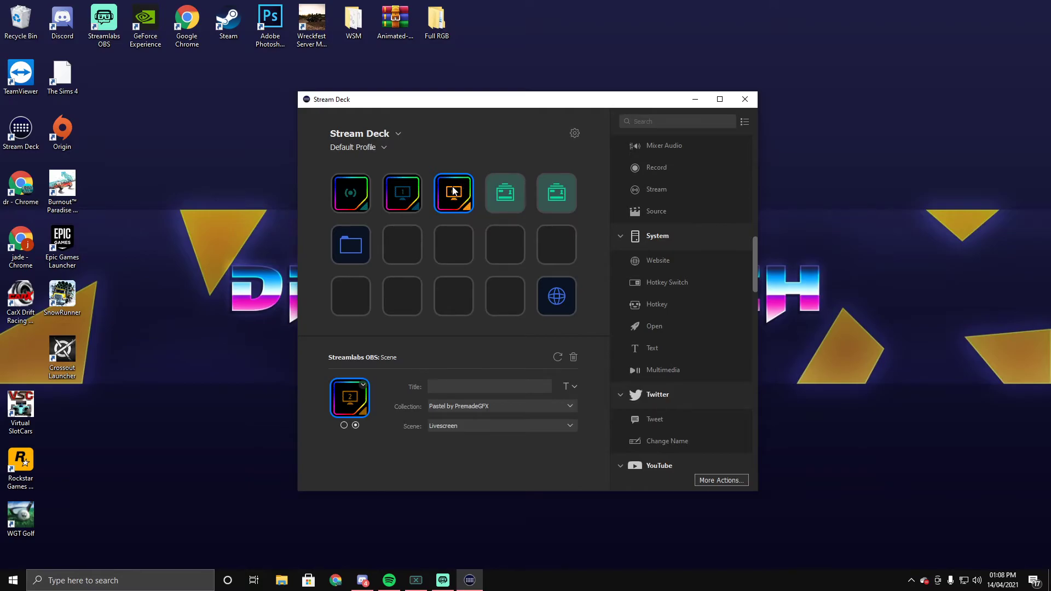
mouse_move(455, 197)
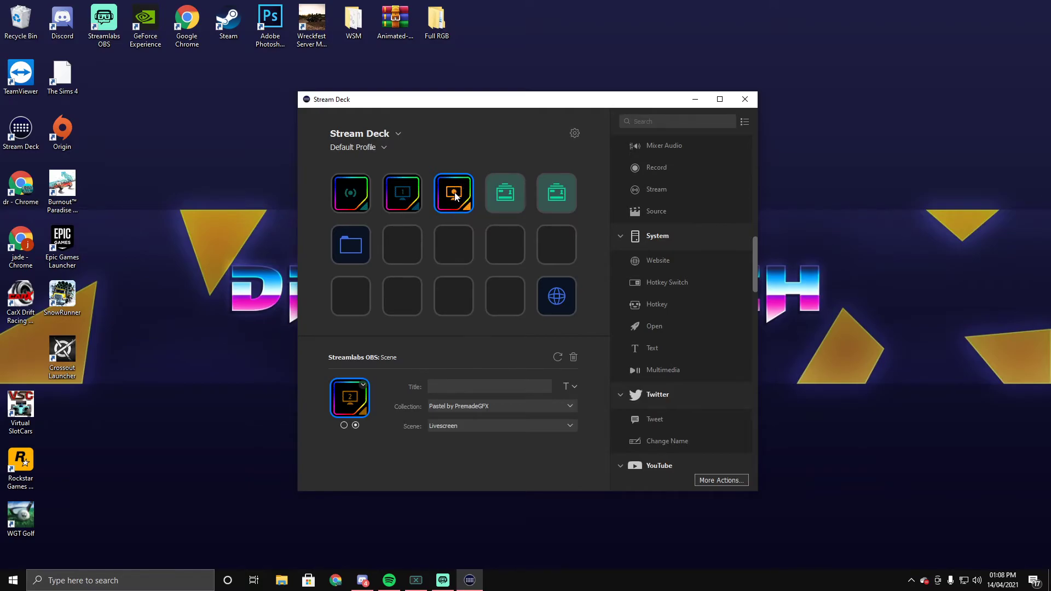
Set Scene_3_On.gif and Scene_3_Off.gif as the Back Soon Screen key's icons.
left_click(504, 193)
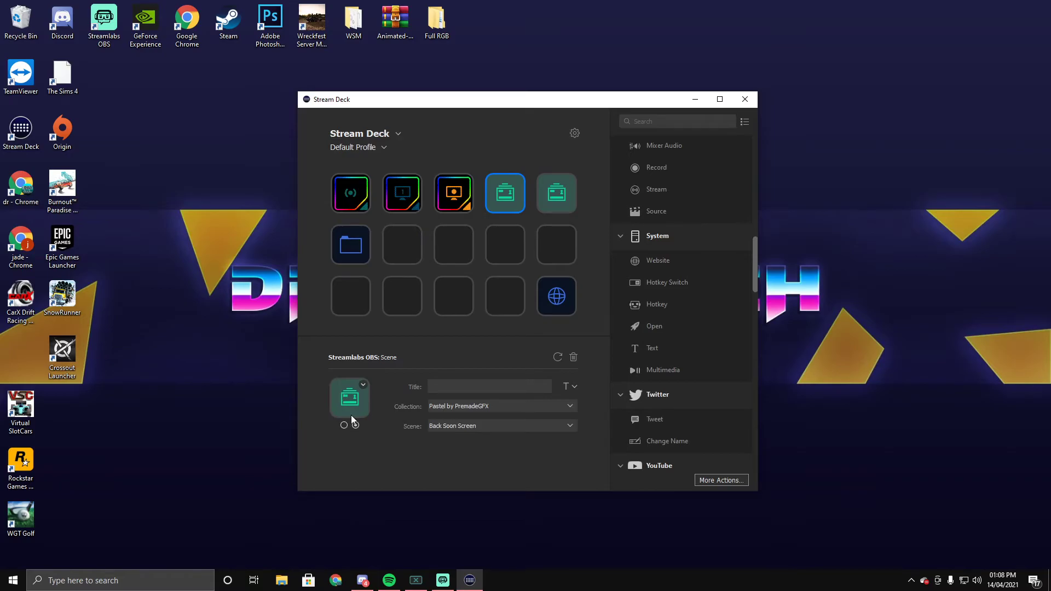
left_click(344, 424)
type("sc")
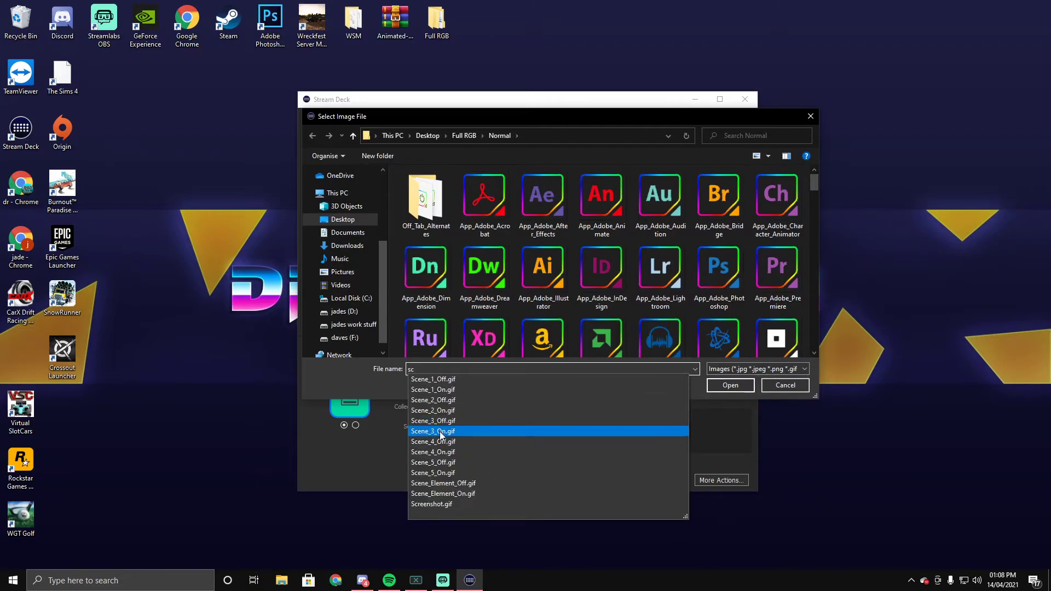
left_click(433, 431)
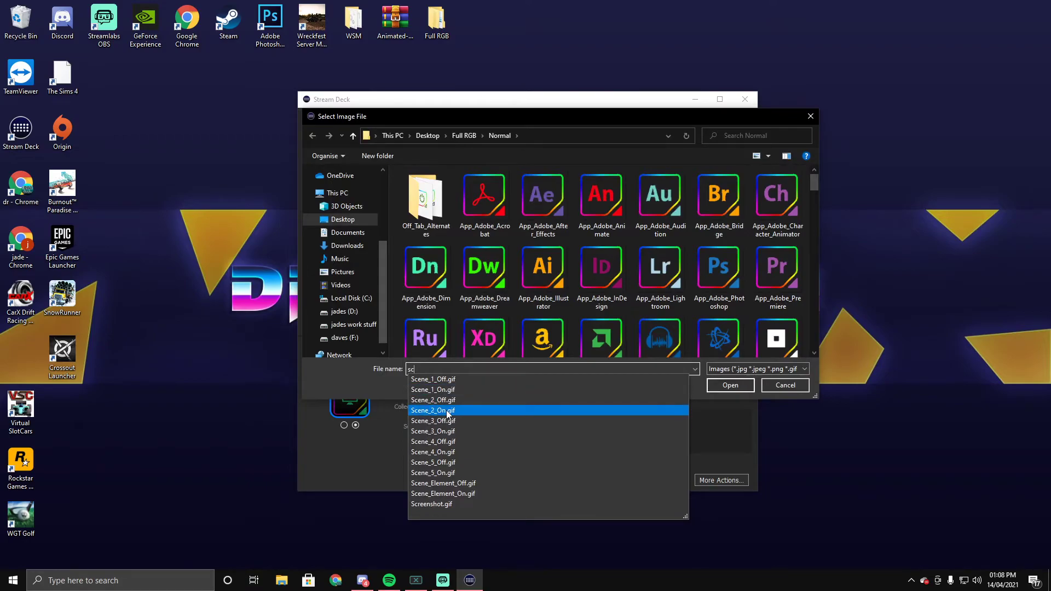
left_click(433, 421)
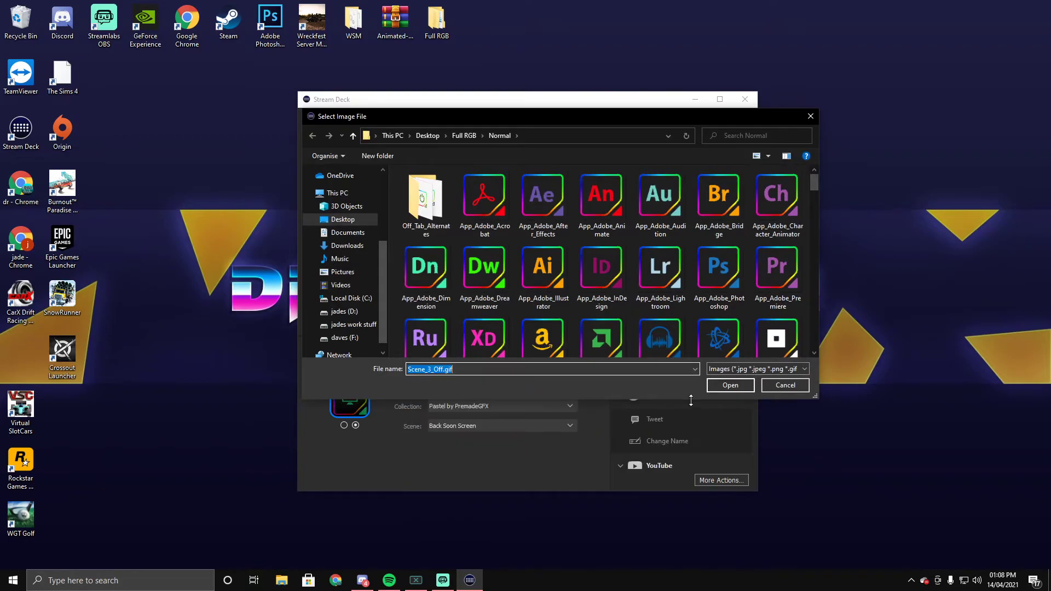
left_click(785, 384)
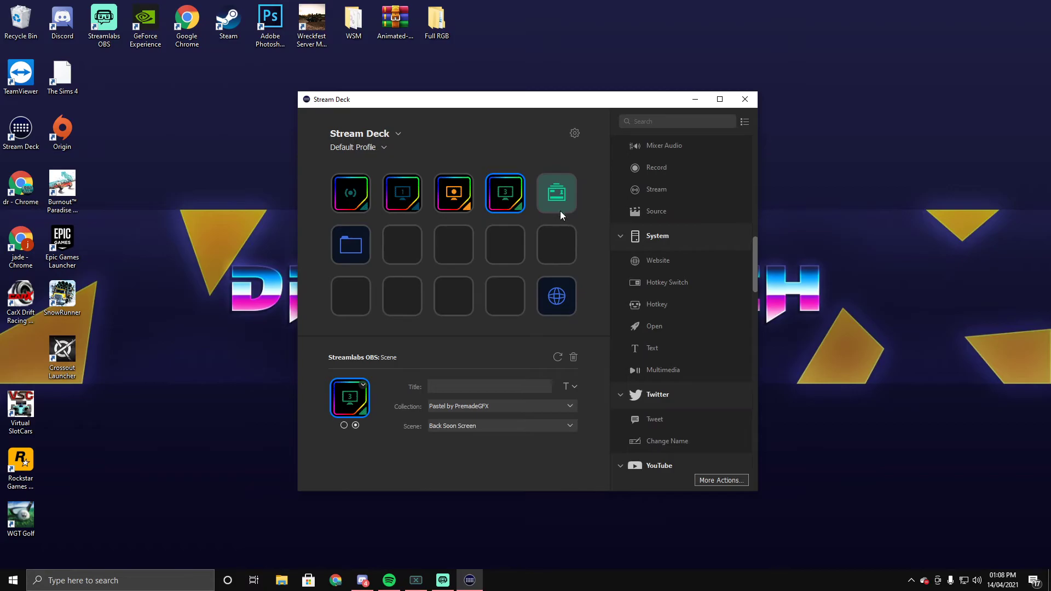
Set the Intermission Screen key's icon to Scene_4_Off.gif from the Full RGB pack.
left_click(556, 193)
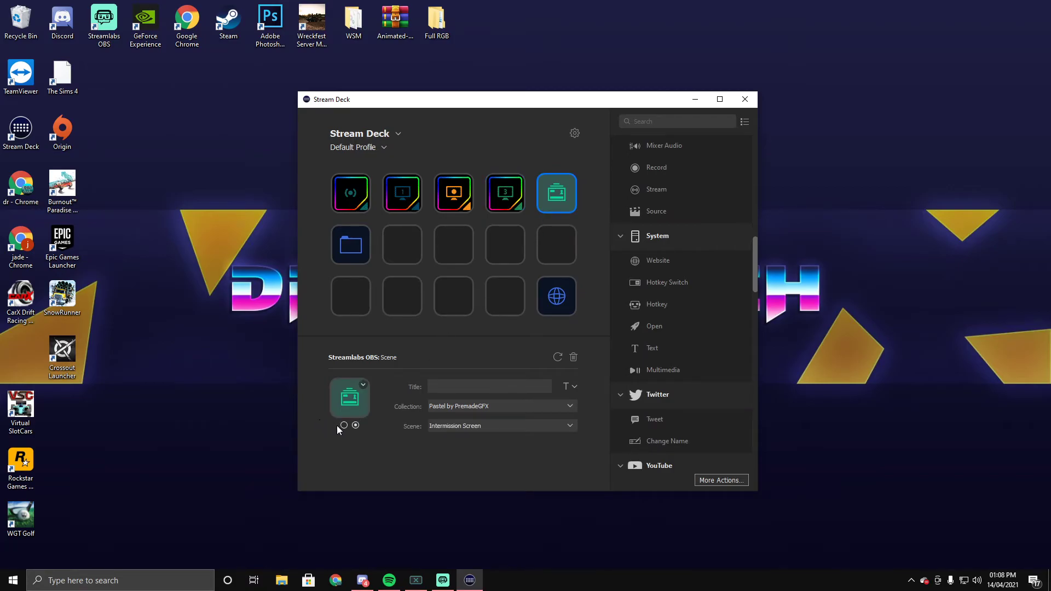
left_click(350, 397)
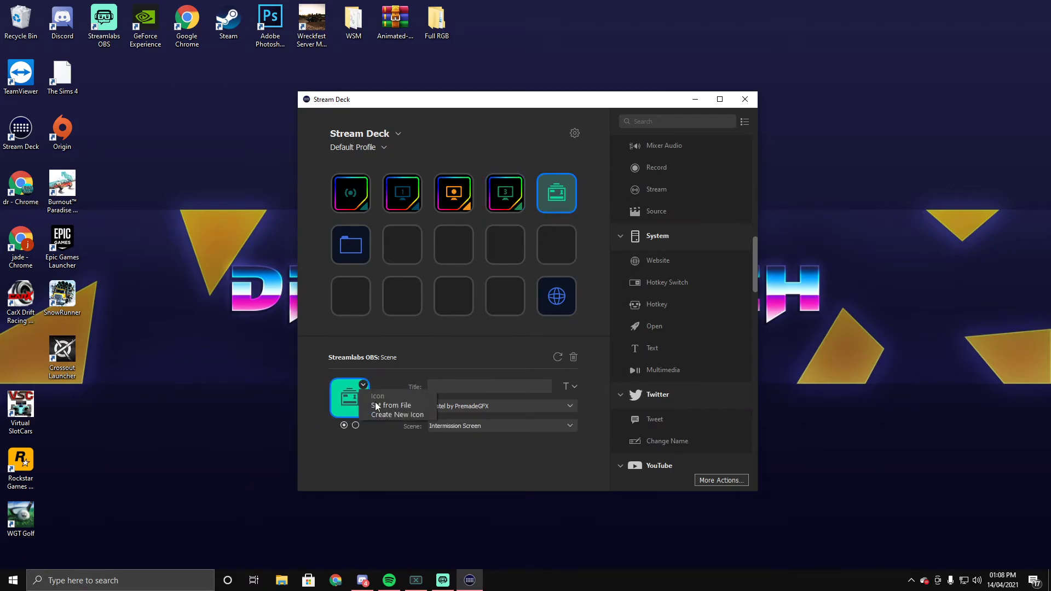
left_click(390, 406)
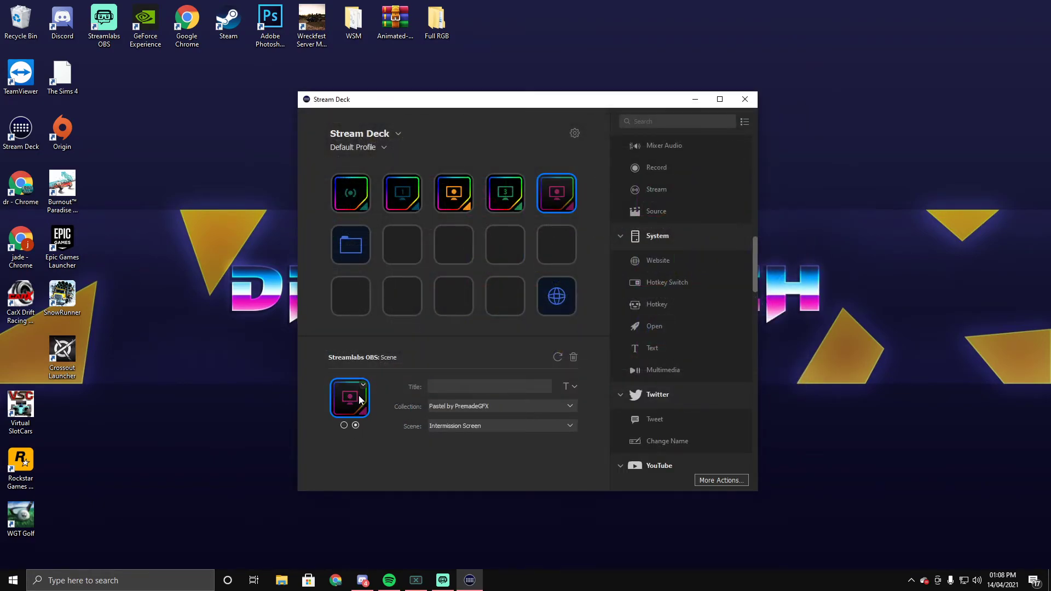
left_click(349, 396)
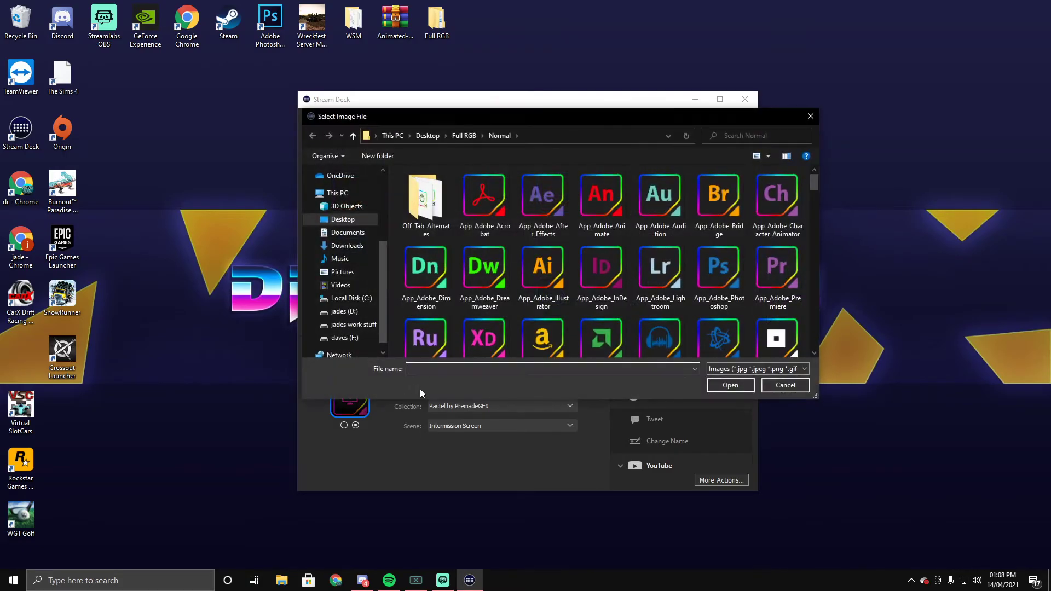
type("sc")
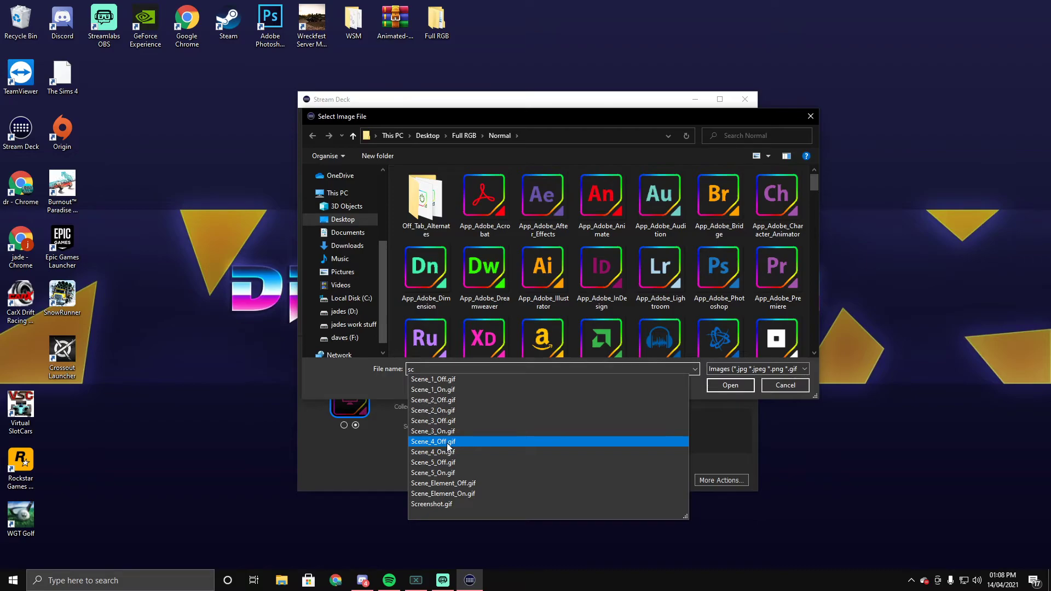
left_click(785, 385)
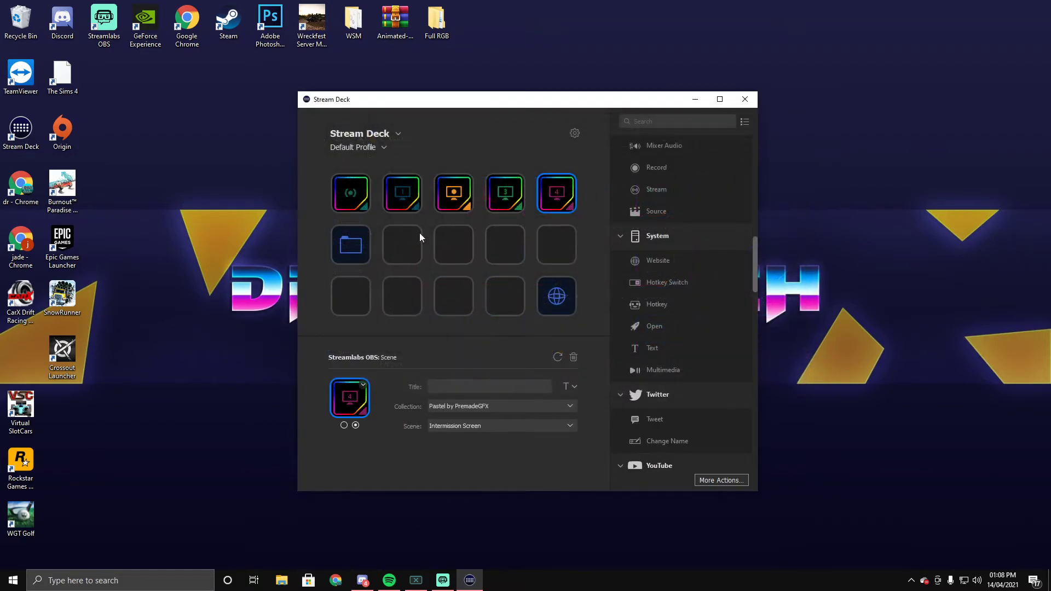
mouse_move(394, 239)
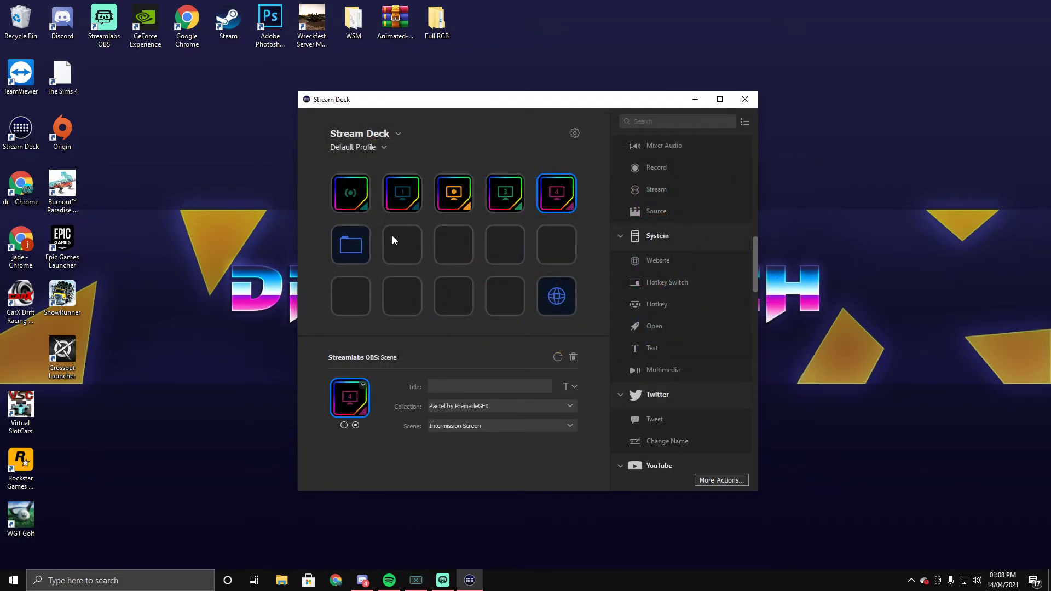
mouse_move(436, 240)
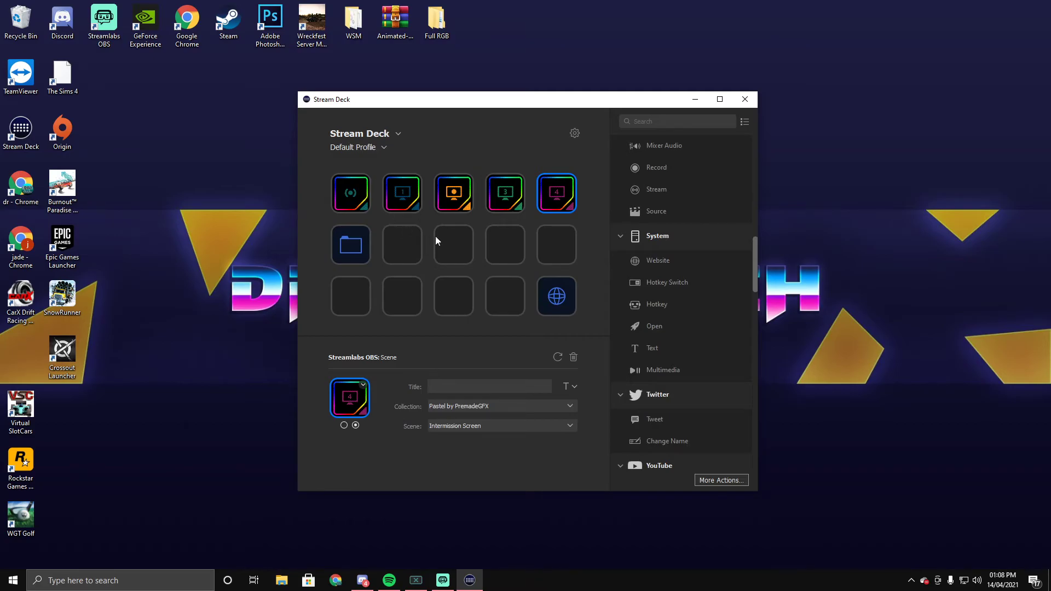
mouse_move(418, 195)
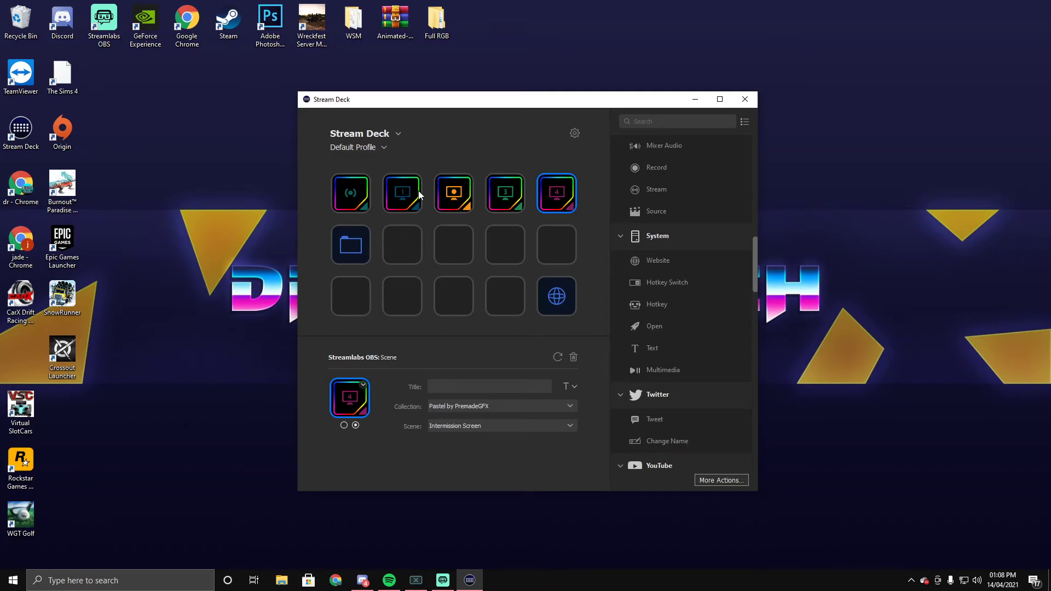
mouse_move(401, 198)
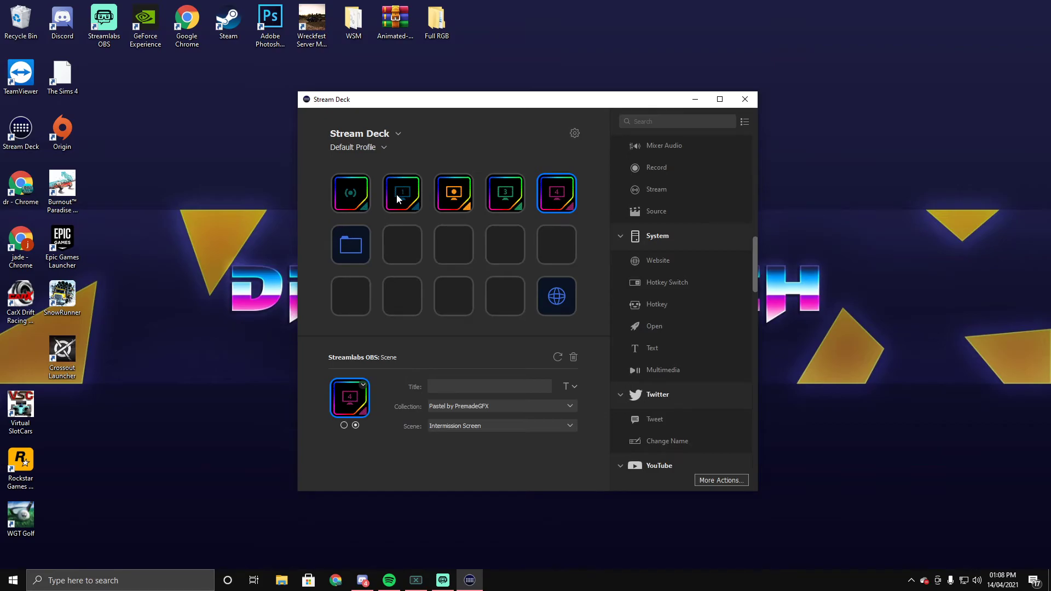
mouse_move(505, 203)
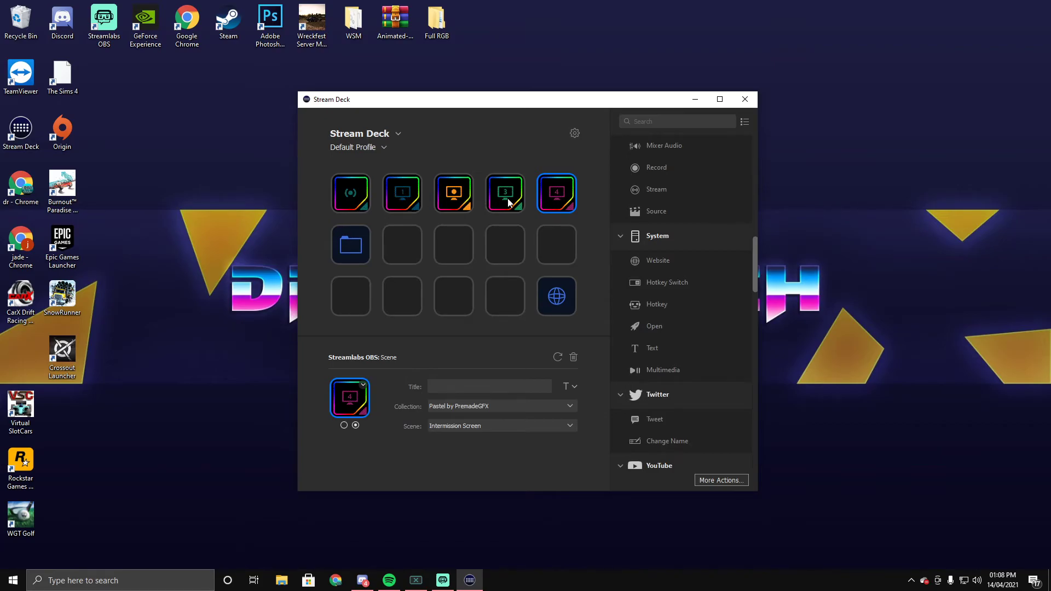
mouse_move(495, 198)
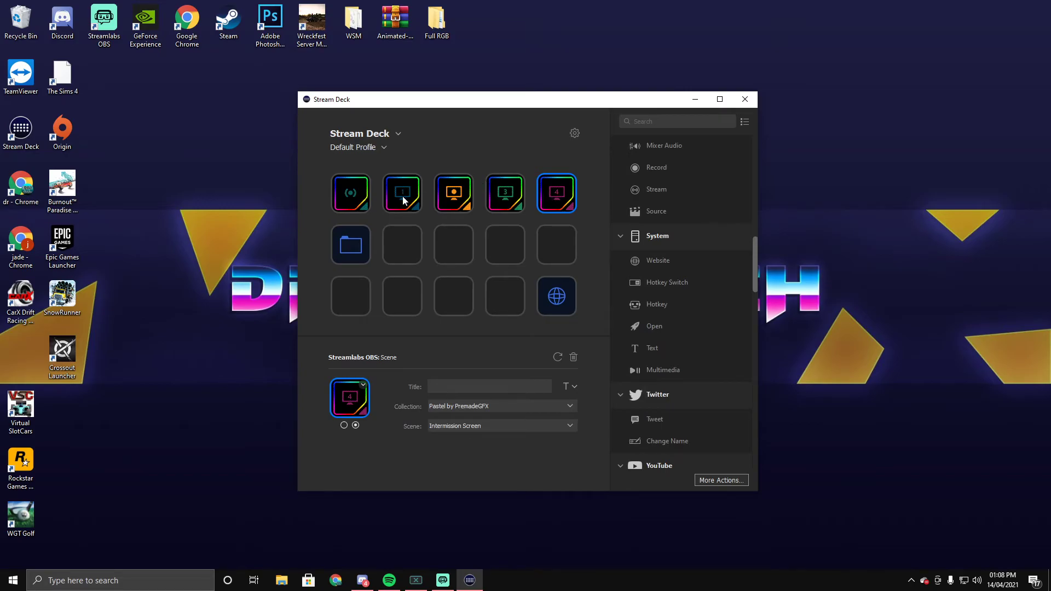
mouse_move(428, 292)
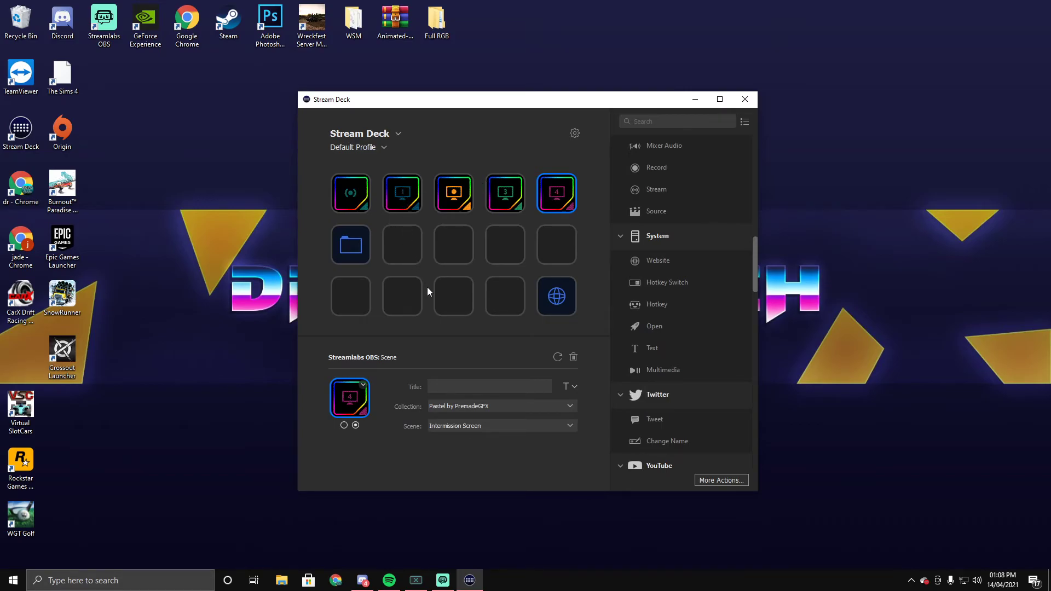
Set the website key's icon to the Web_Youtube image from file.
left_click(555, 296)
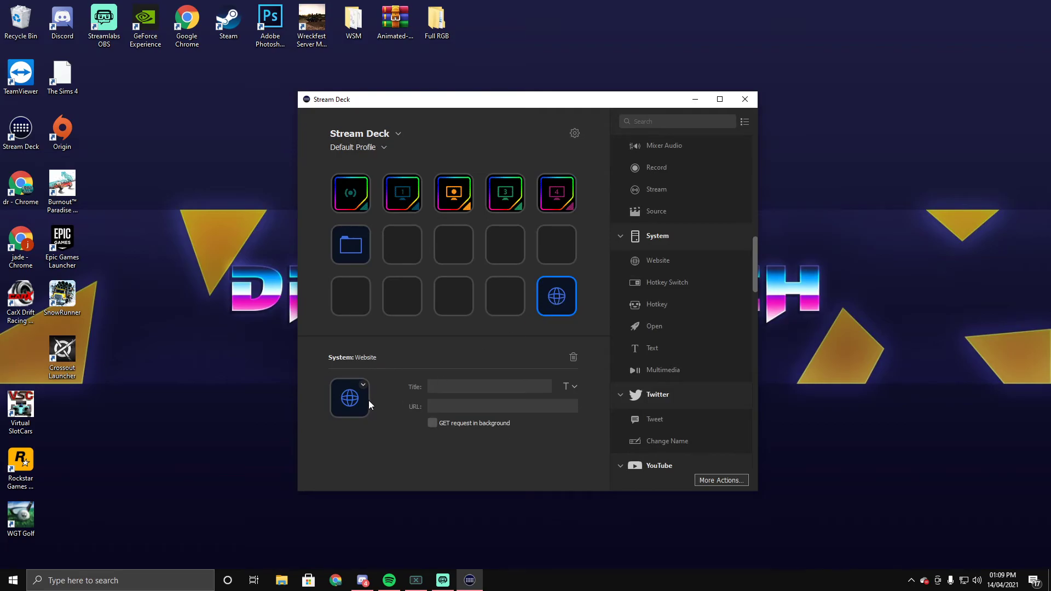
left_click(362, 384)
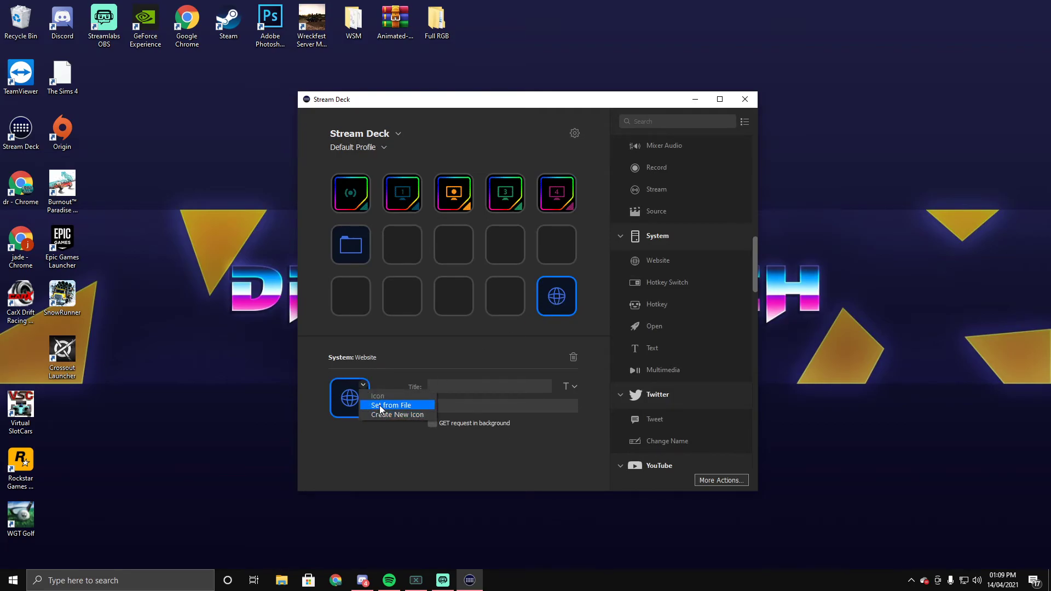
left_click(392, 405)
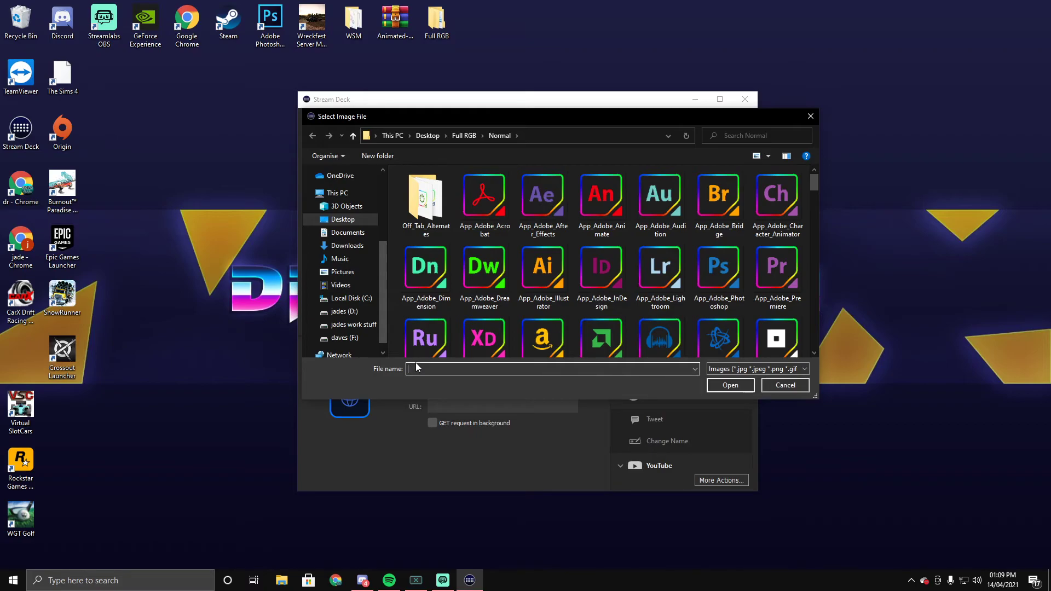
scroll("down", 3)
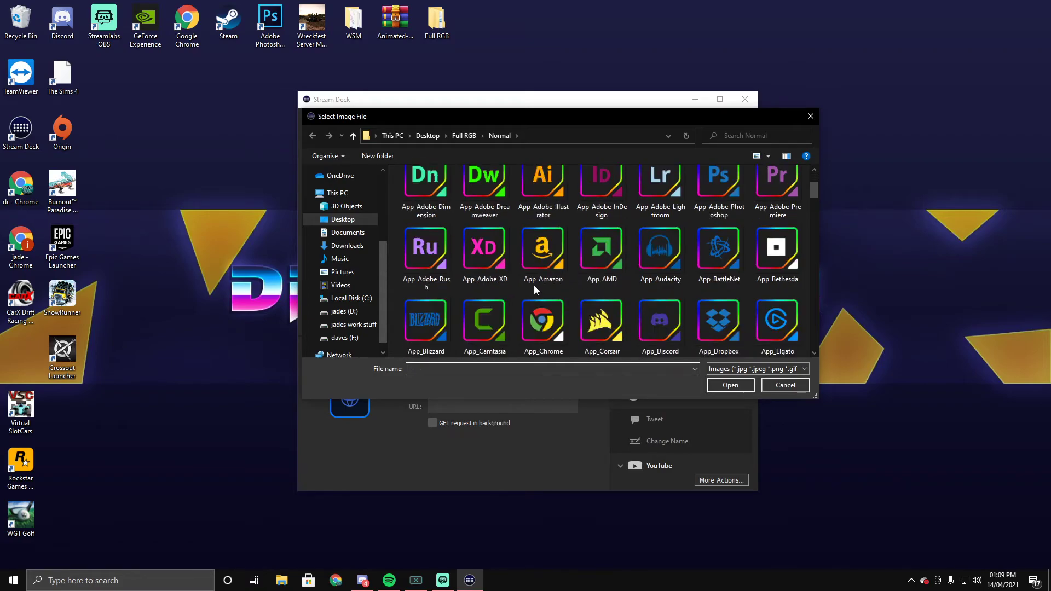
scroll("down", 3)
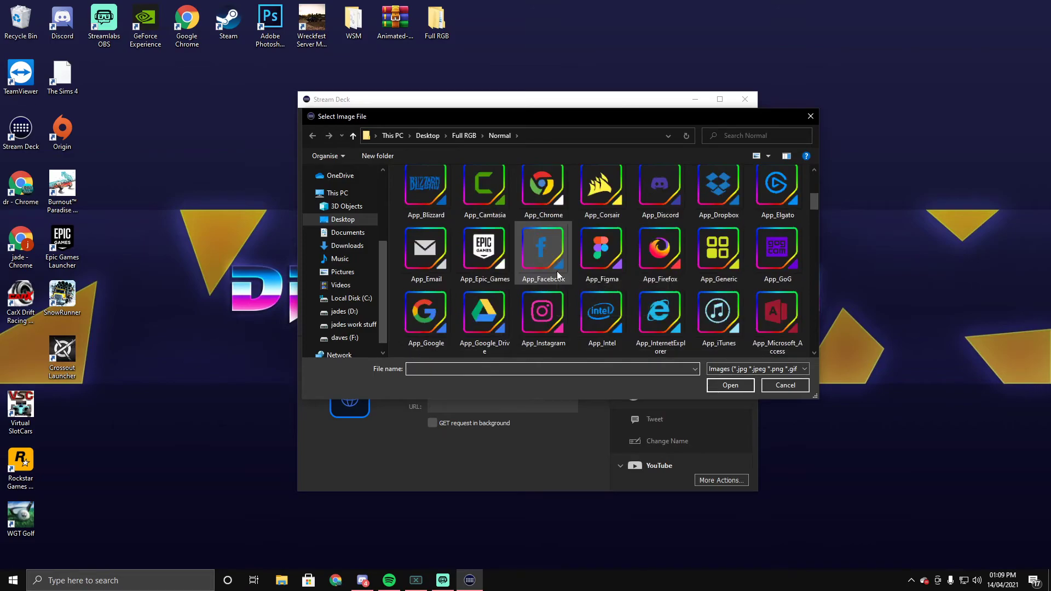
scroll("down", 3)
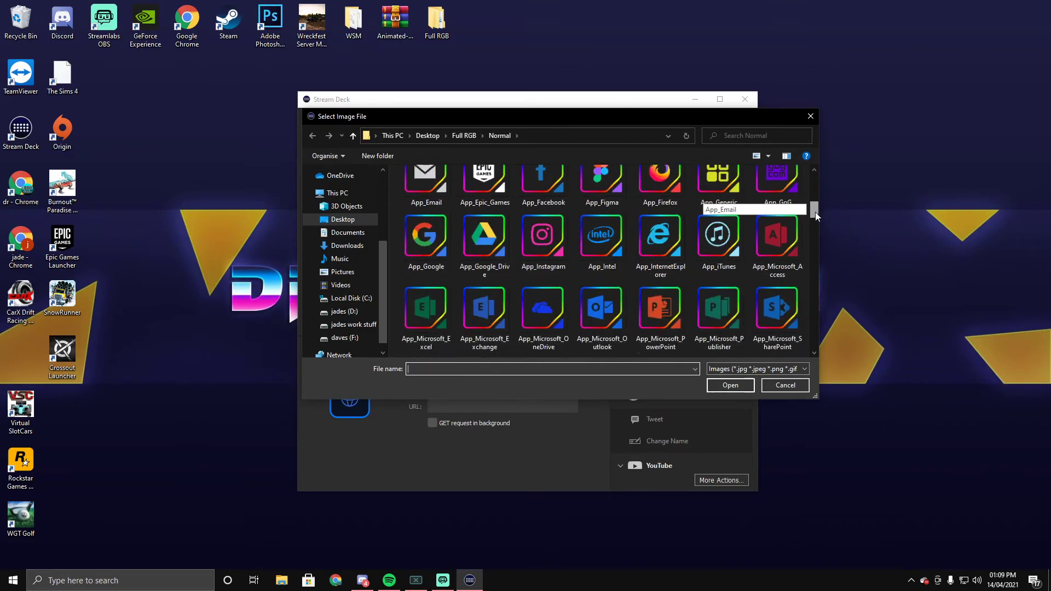
scroll("down", 3)
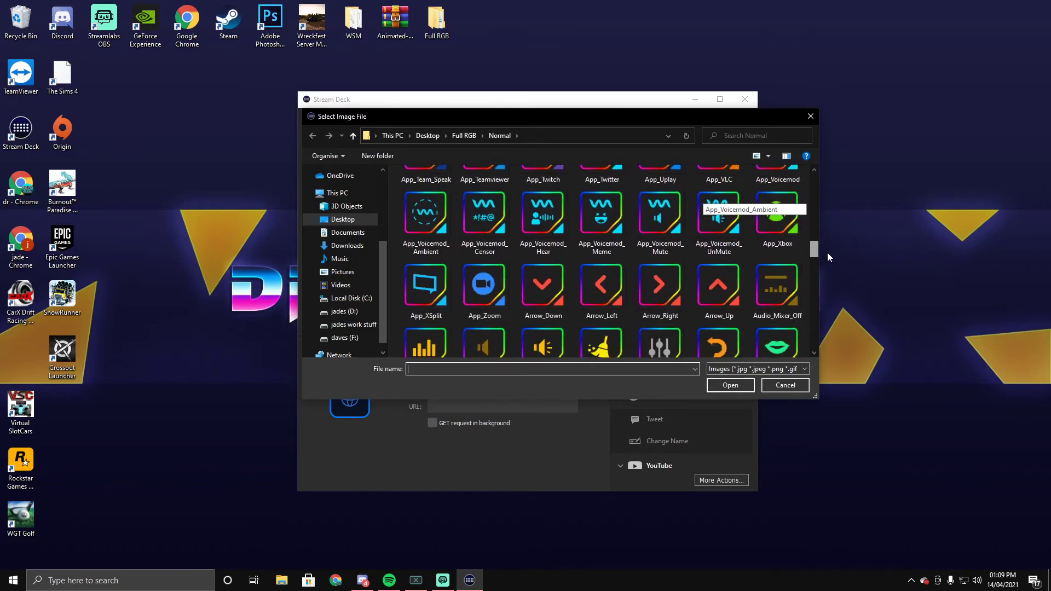
scroll("down", 3)
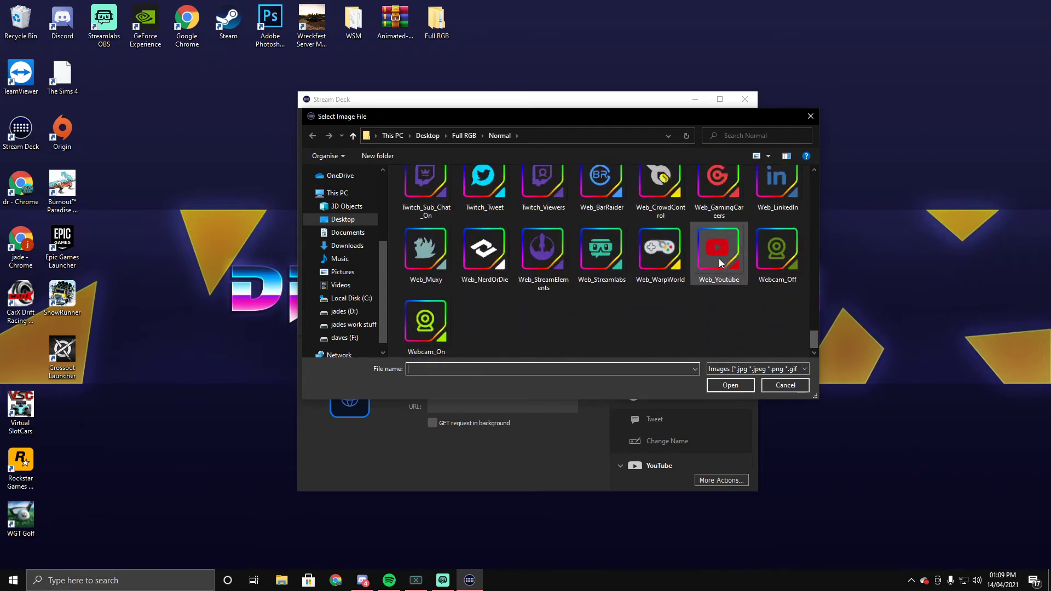
left_click(719, 253)
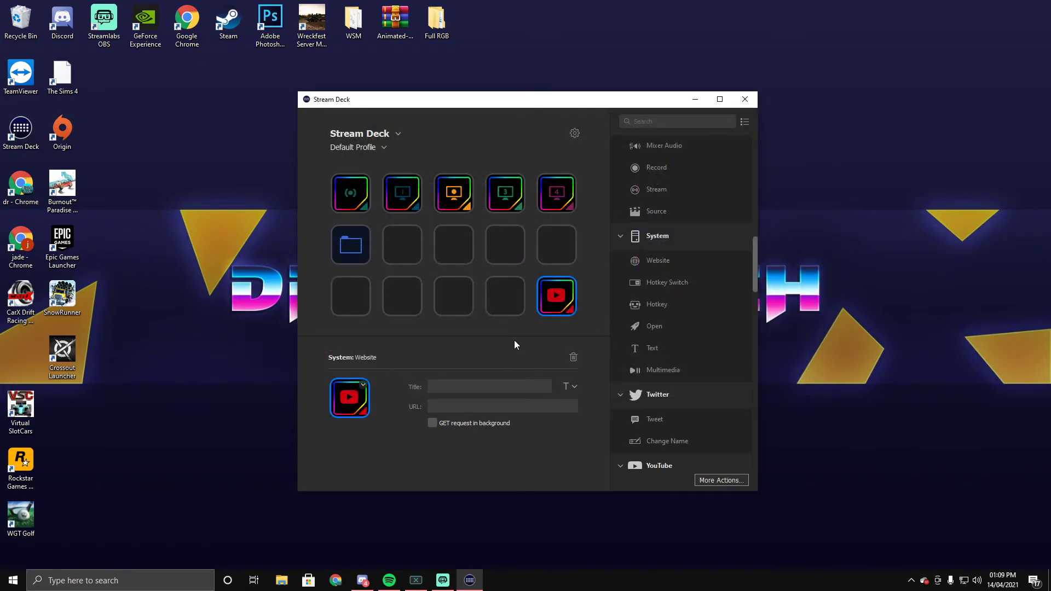
mouse_move(337, 532)
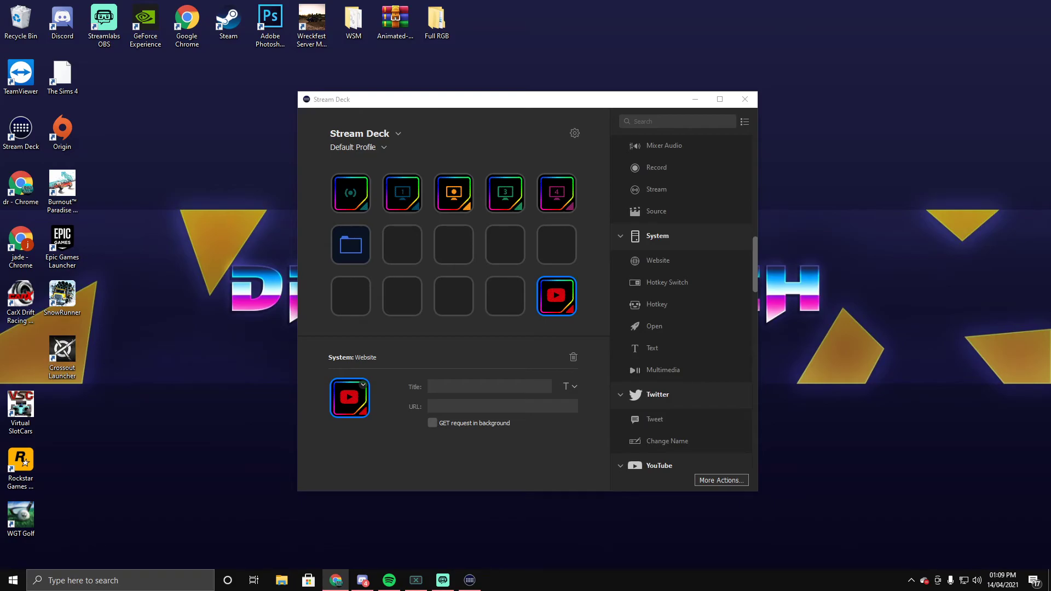
mouse_move(533, 444)
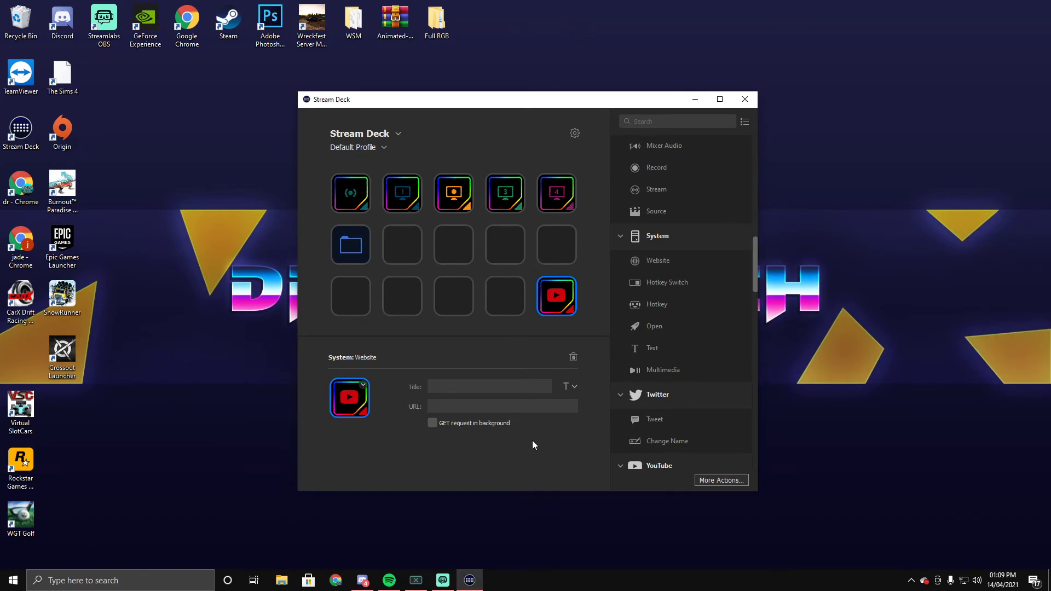
Paste the YouTube Studio live streaming address into the website key's URL field.
right_click(501, 406)
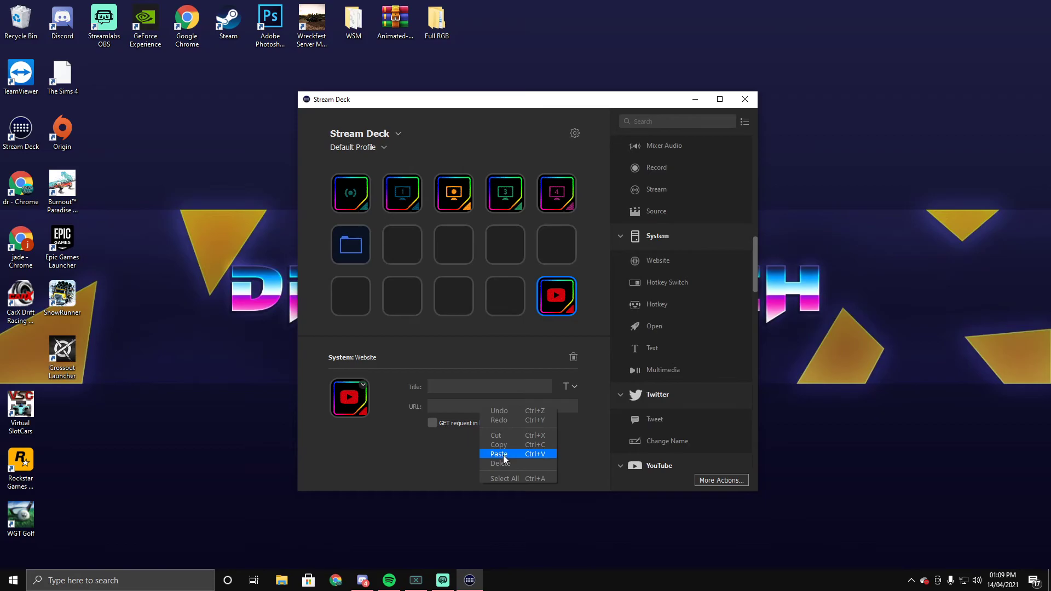
left_click(499, 454)
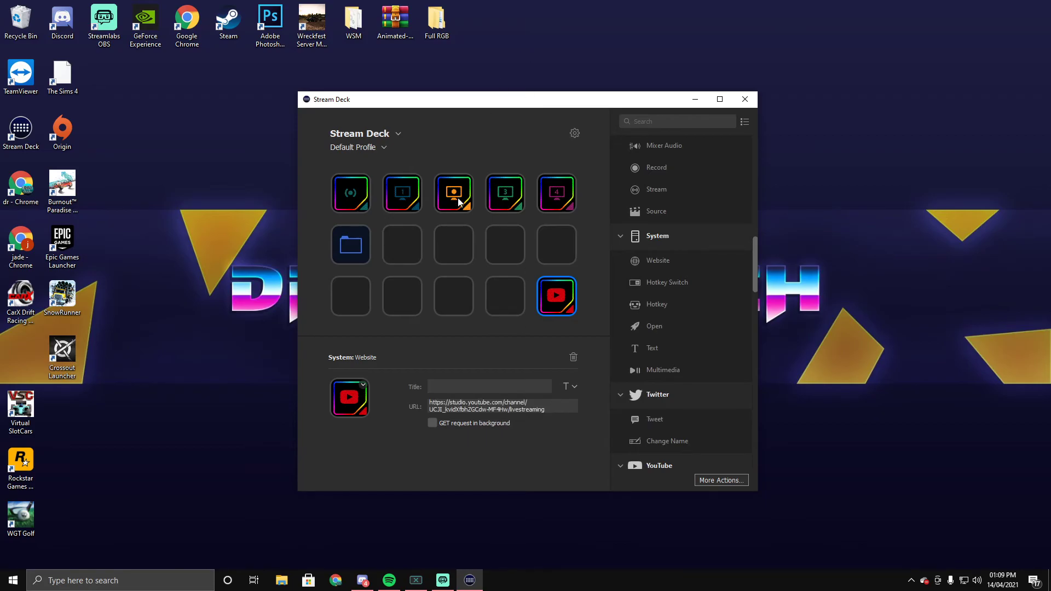
mouse_move(328, 214)
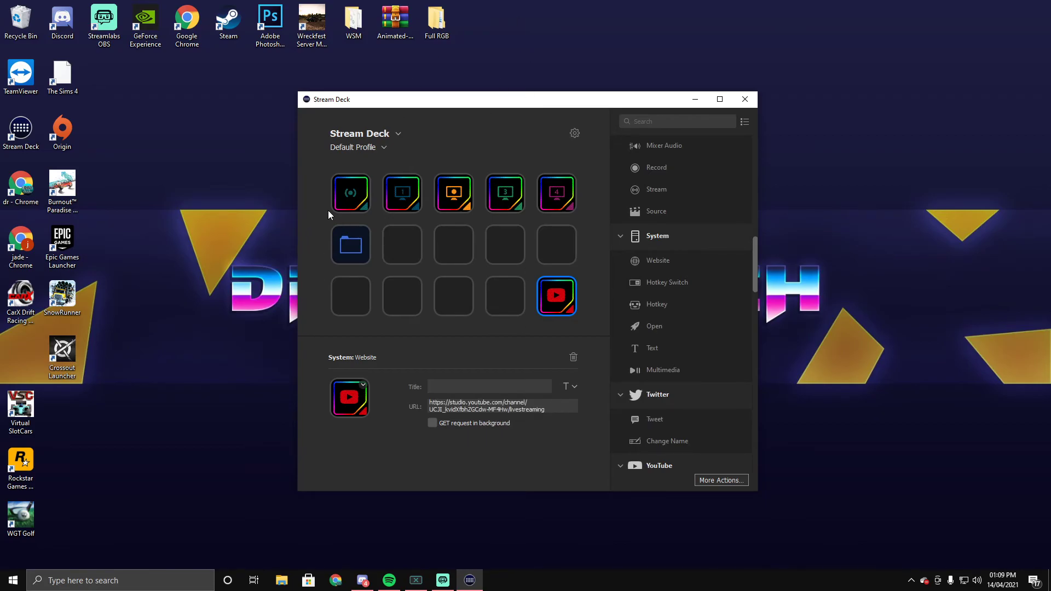
left_click(501, 409)
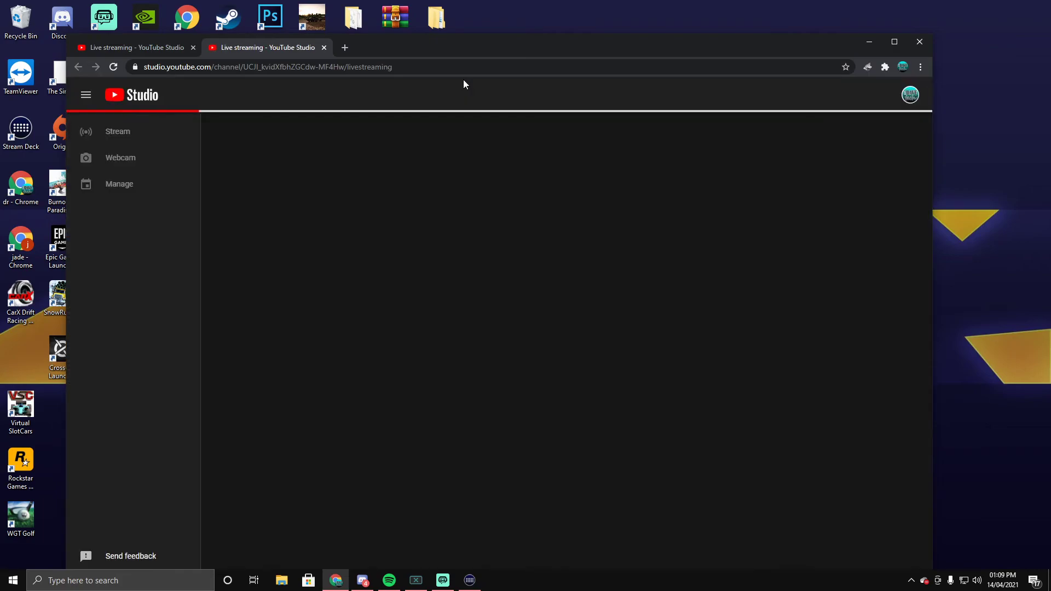
Open the VALHEIM stream's control room from YouTube Studio's live streaming page.
left_click(120, 184)
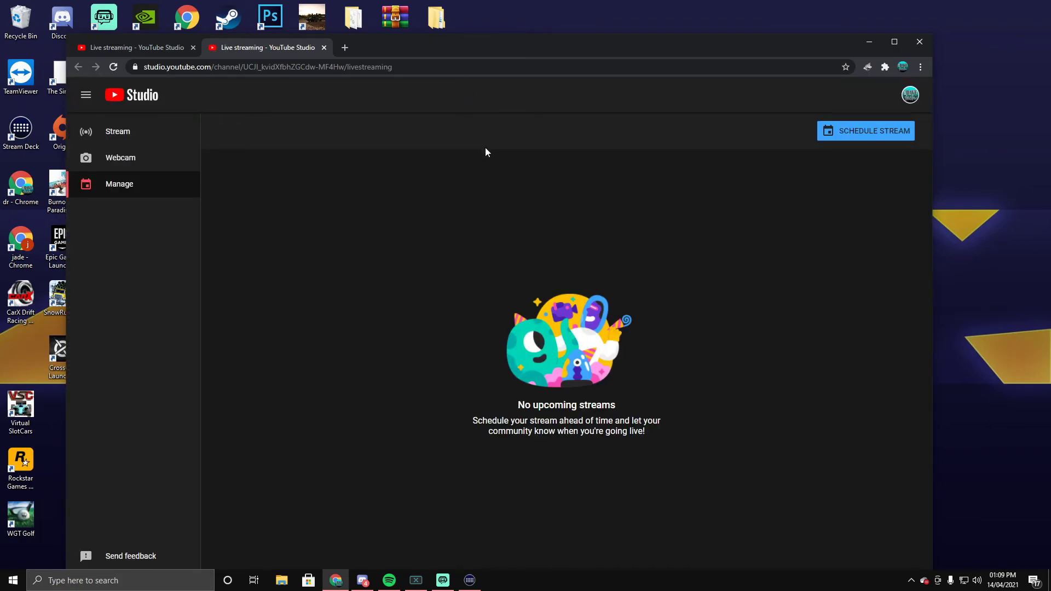
mouse_move(181, 171)
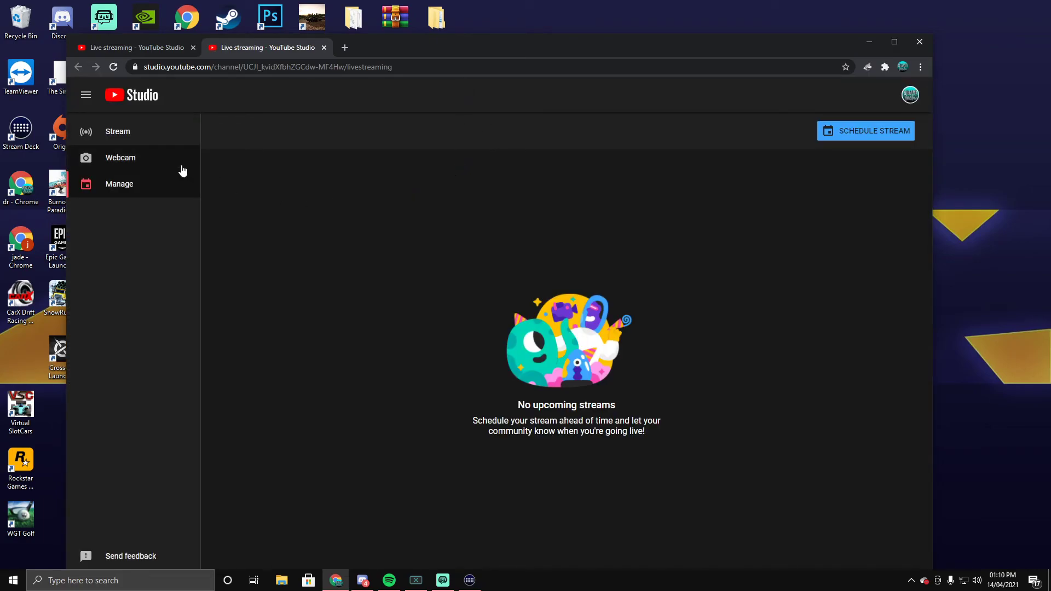
left_click(117, 131)
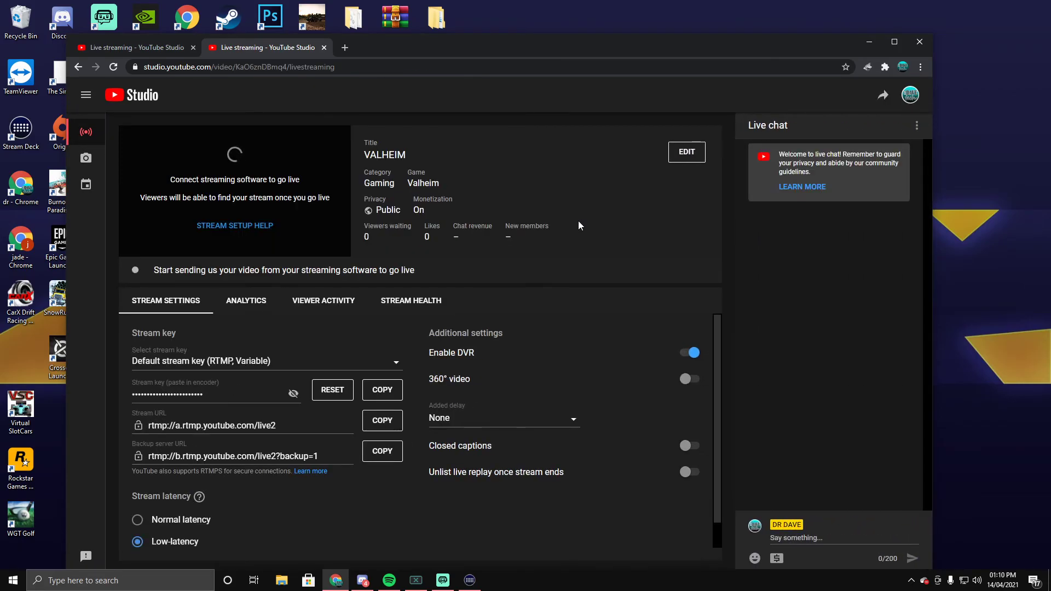
mouse_move(540, 236)
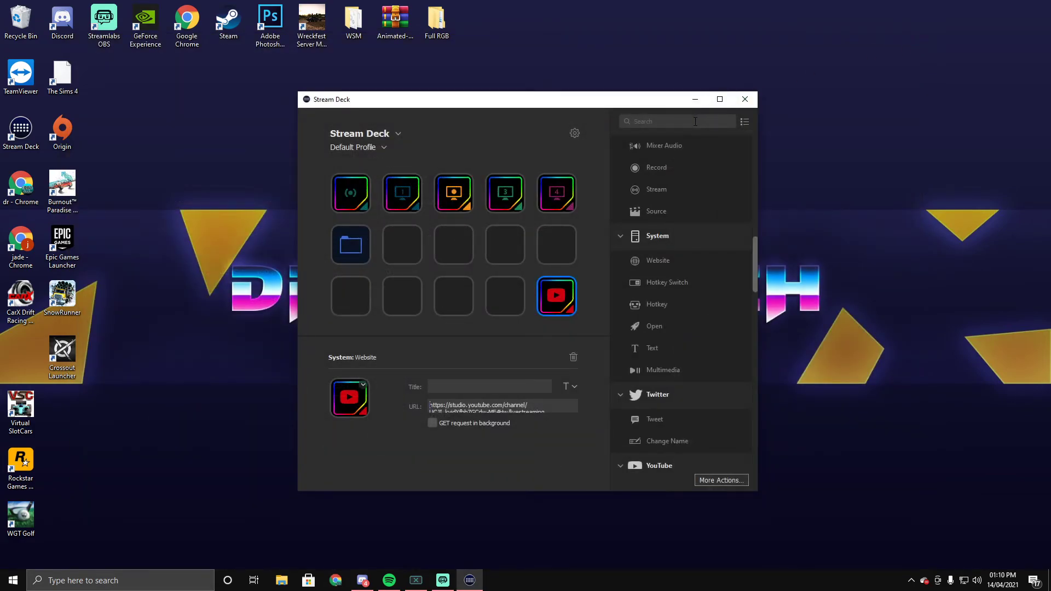
mouse_move(663, 118)
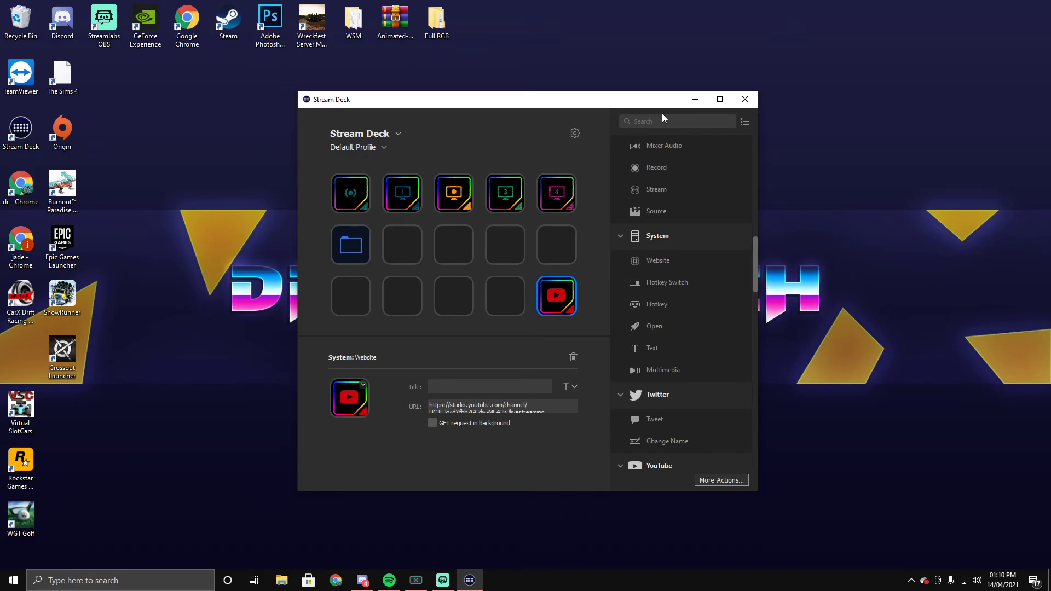
mouse_move(401, 314)
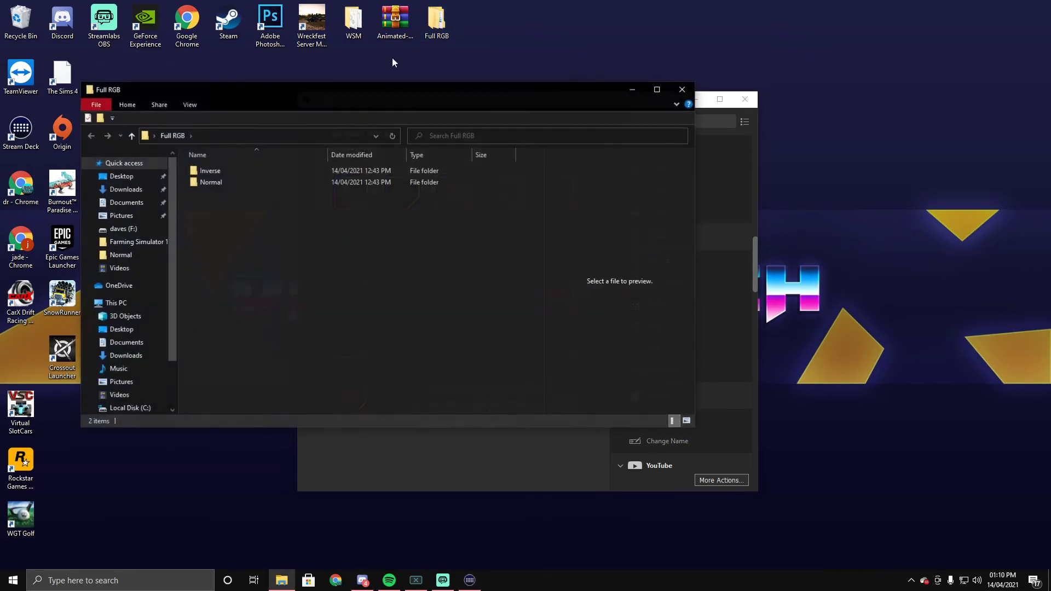
Open the Normal RGB icon folder and scroll through its 190 icons to Web_Youtube.
double_click(212, 182)
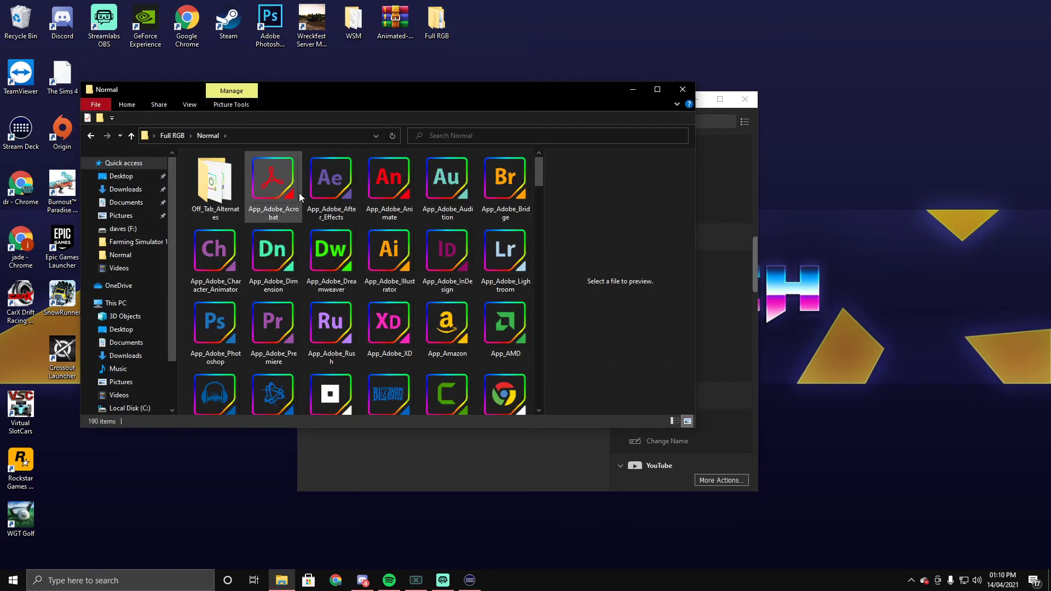
scroll("down", 3)
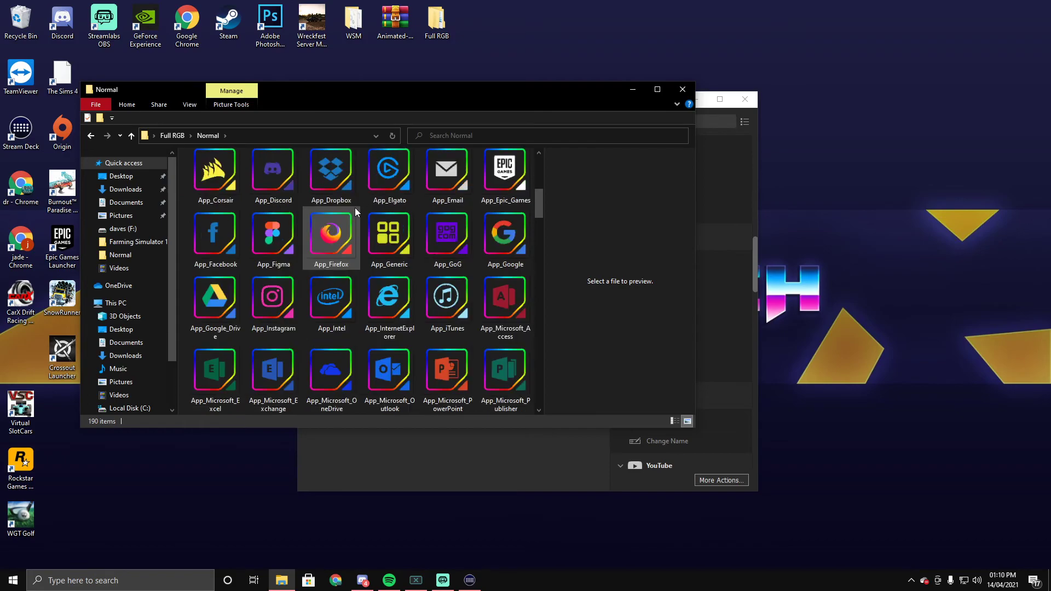
mouse_move(330, 297)
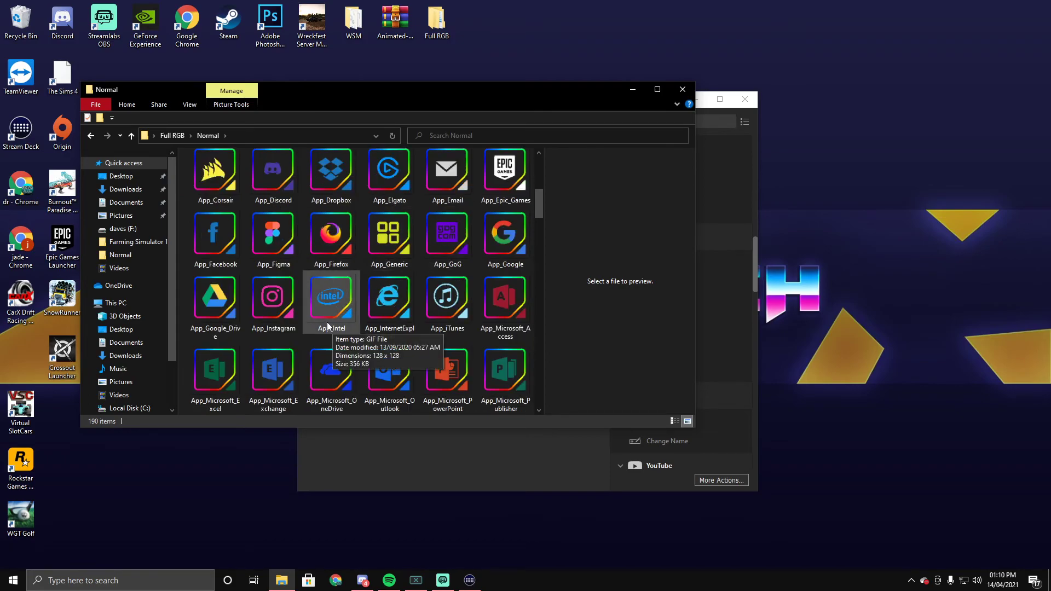
mouse_move(272, 296)
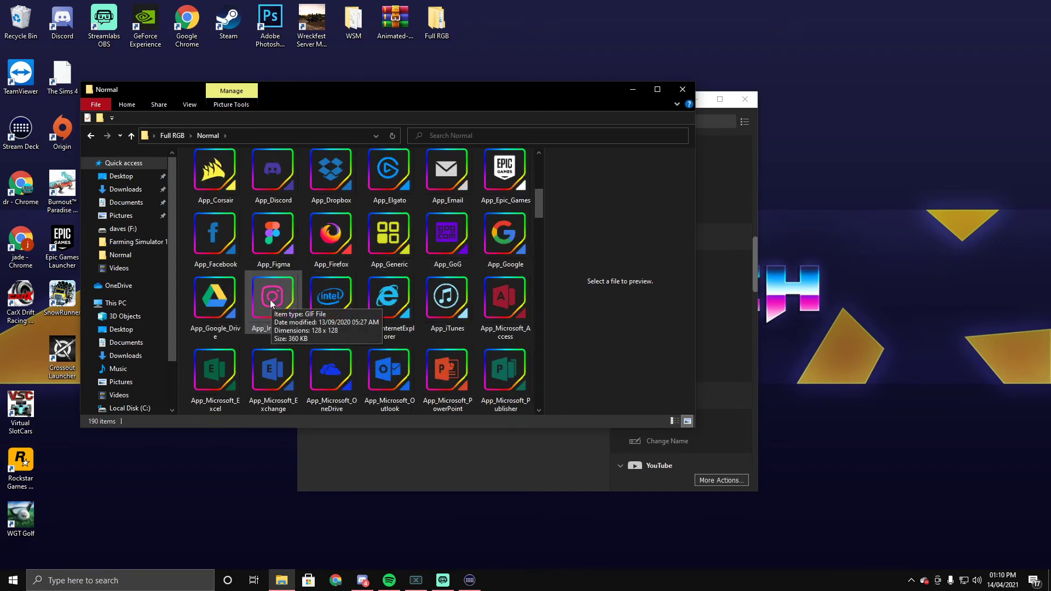
mouse_move(214, 296)
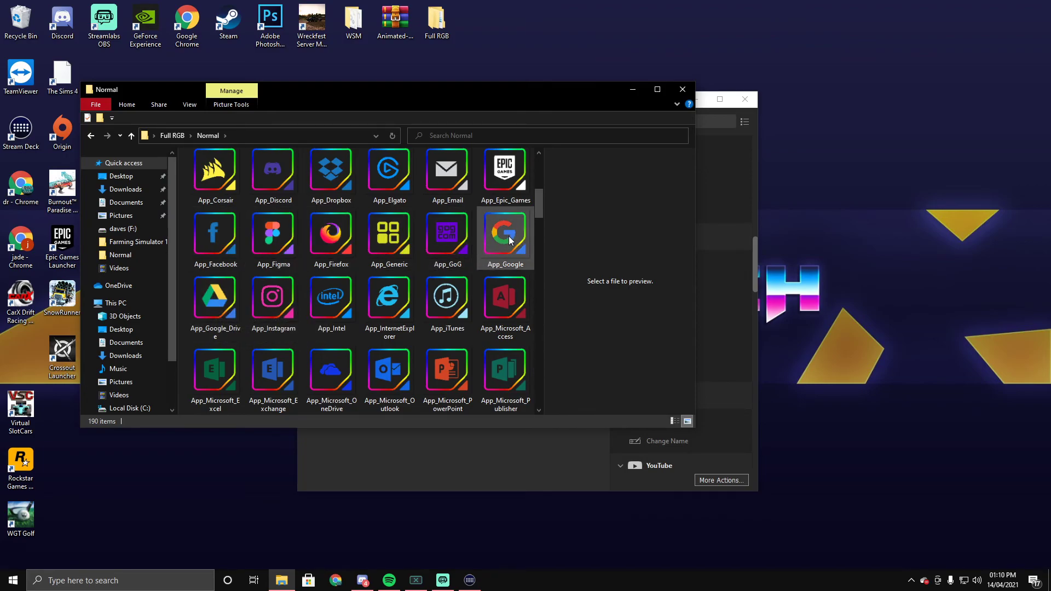
scroll("down", 3)
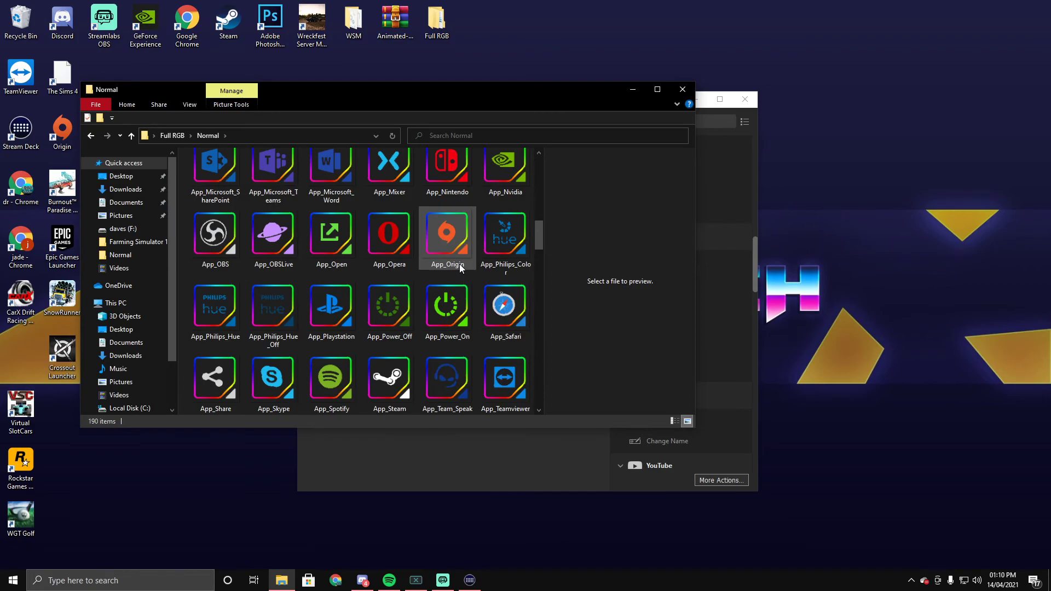
scroll("down", 3)
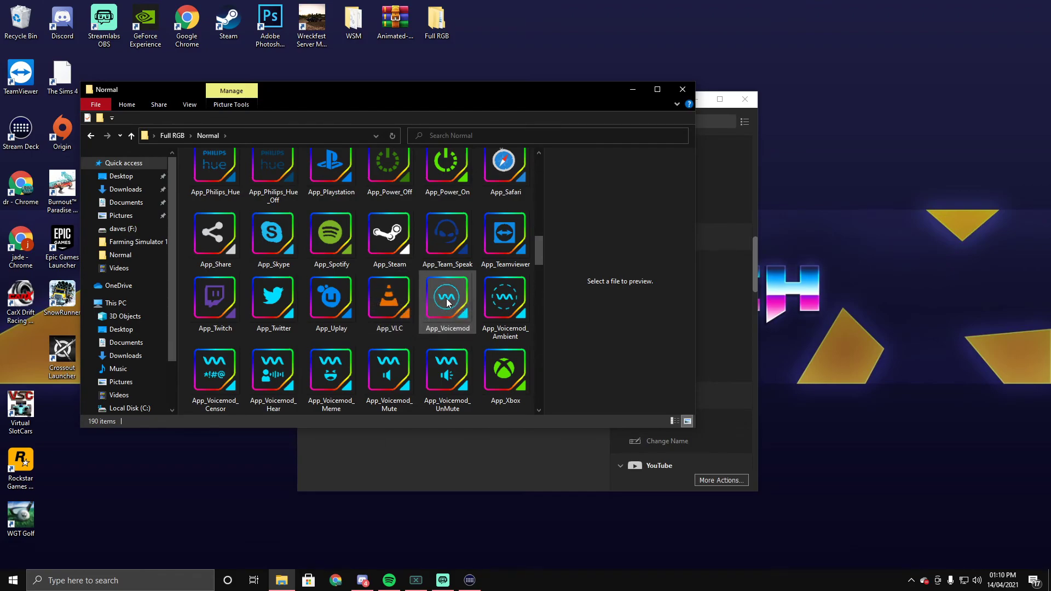
mouse_move(473, 302)
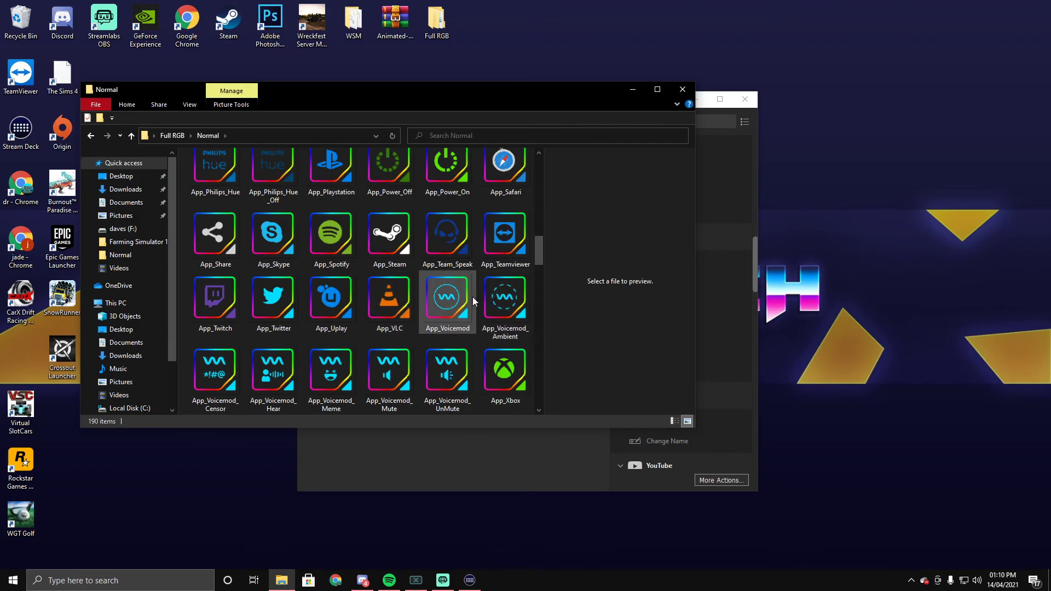
left_click(331, 298)
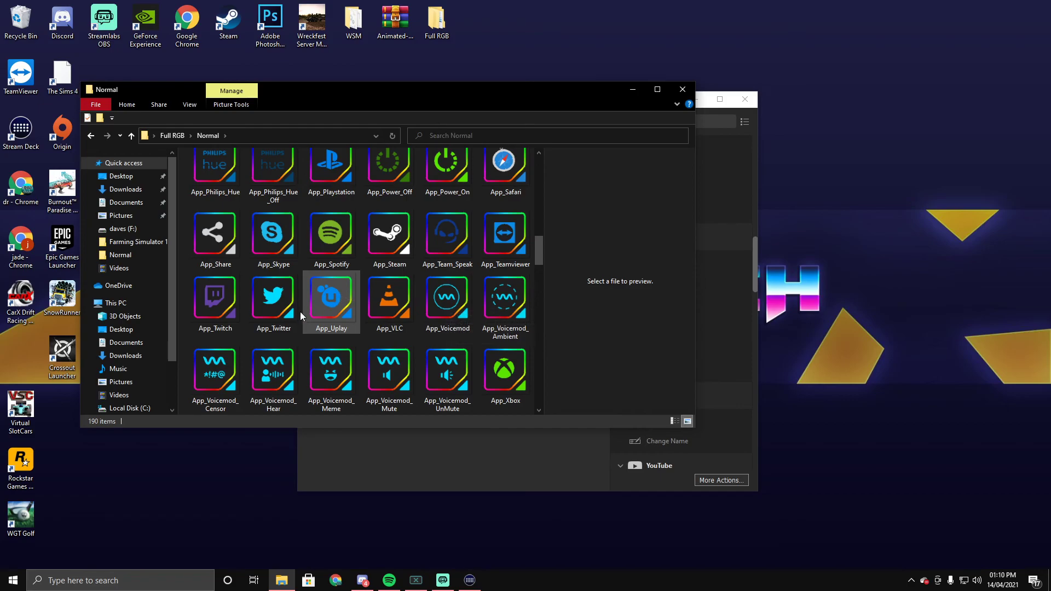
scroll("down", 3)
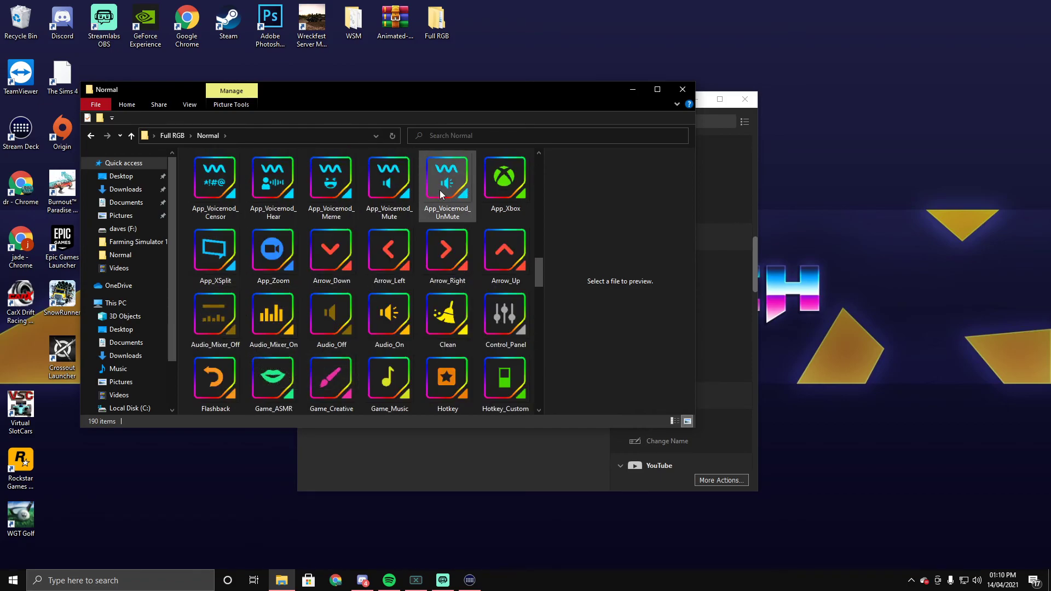
scroll("down", 3)
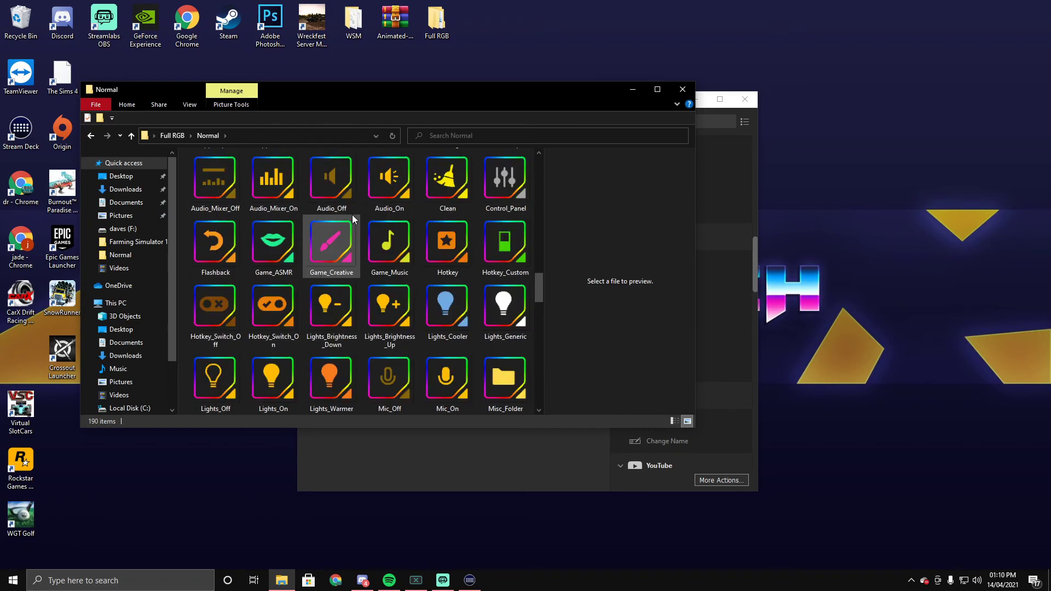
scroll("down", 3)
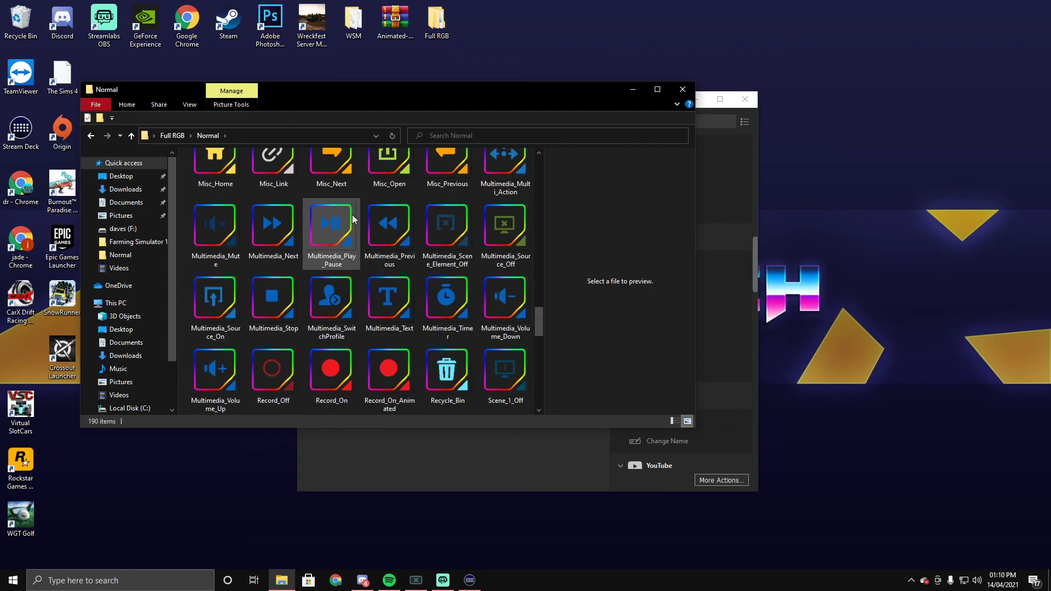
scroll("down", 3)
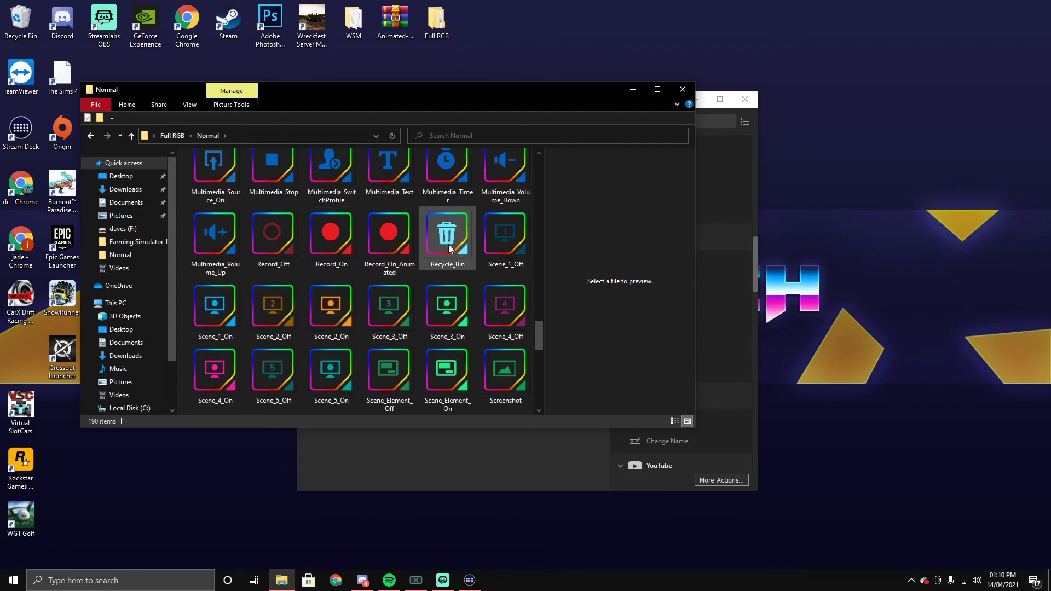
scroll("down", 3)
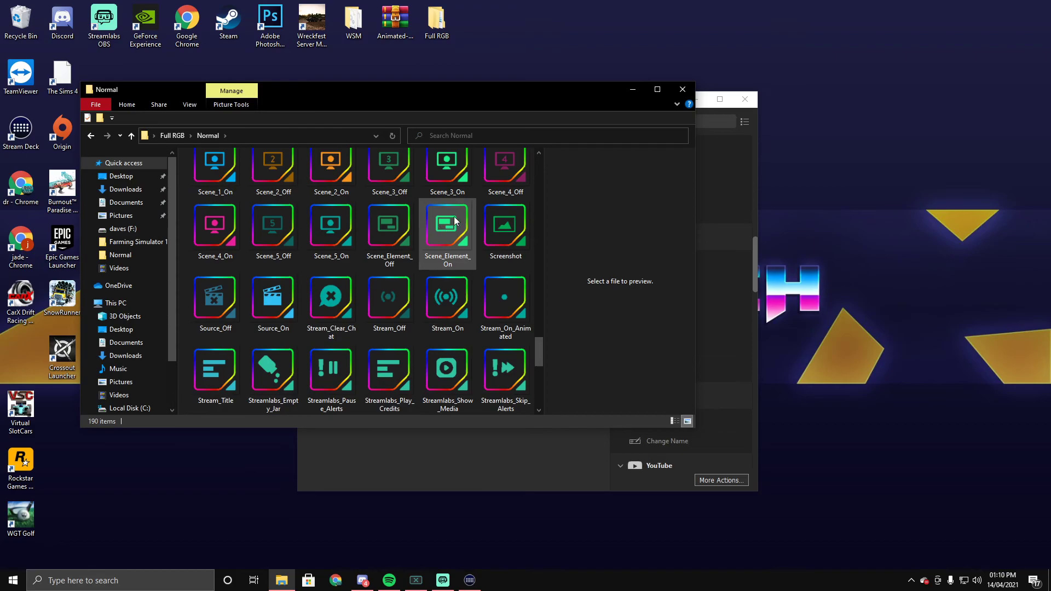
left_click(389, 227)
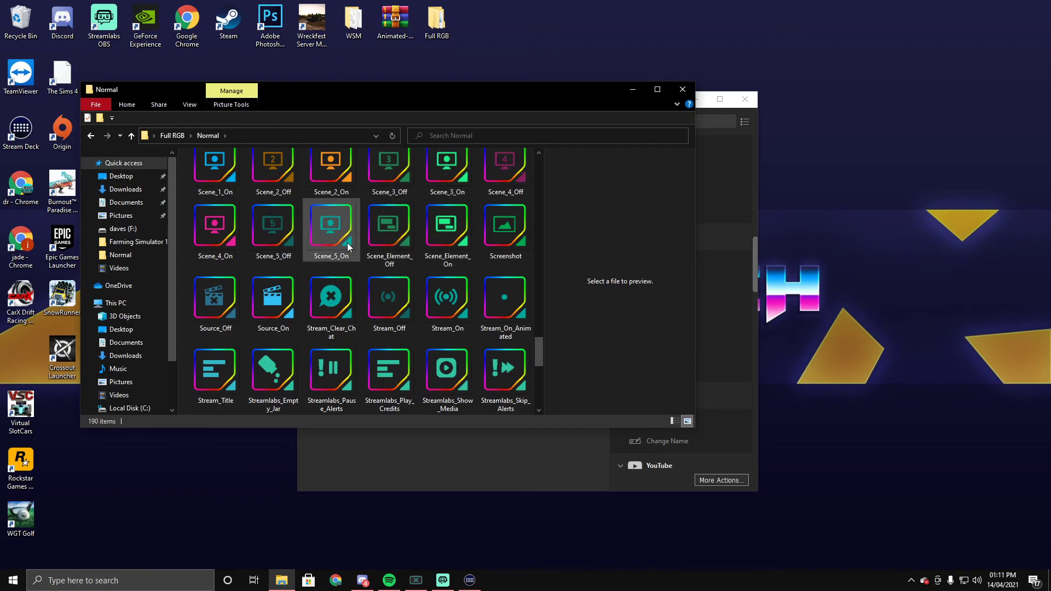
scroll("down", 3)
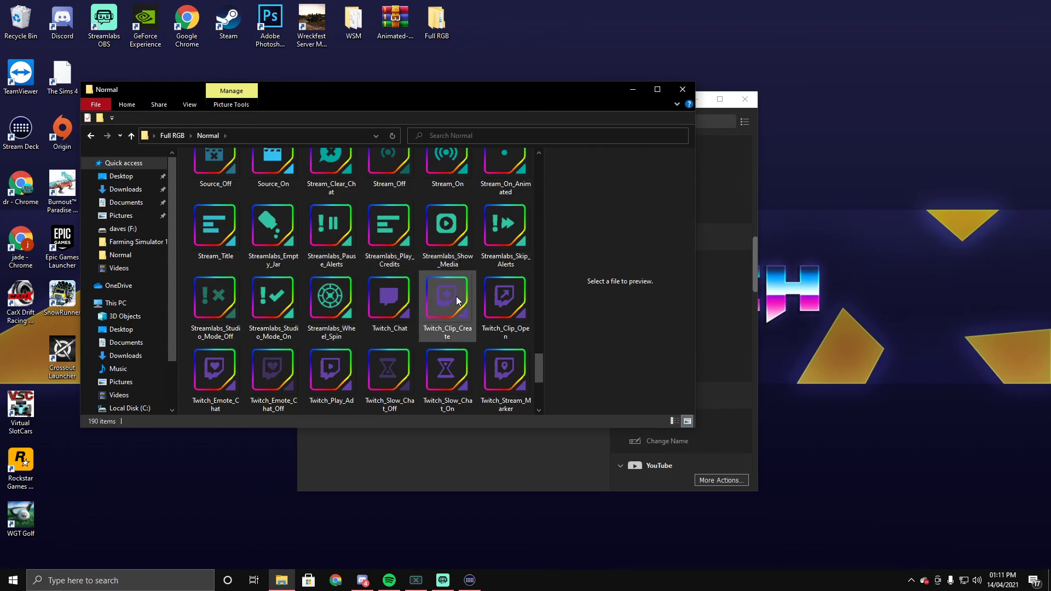
scroll("down", 3)
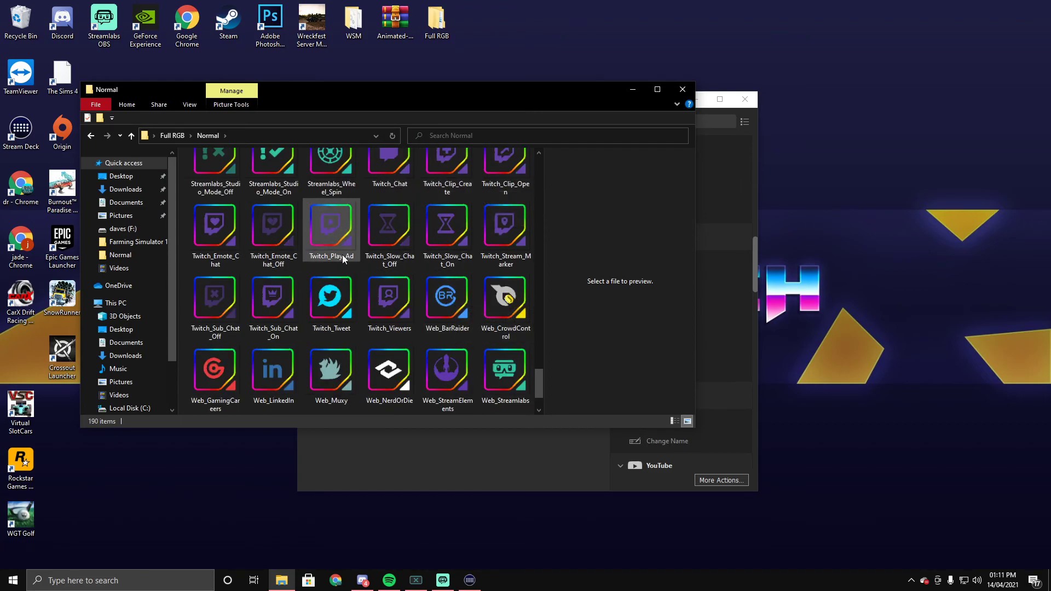
scroll("down", 3)
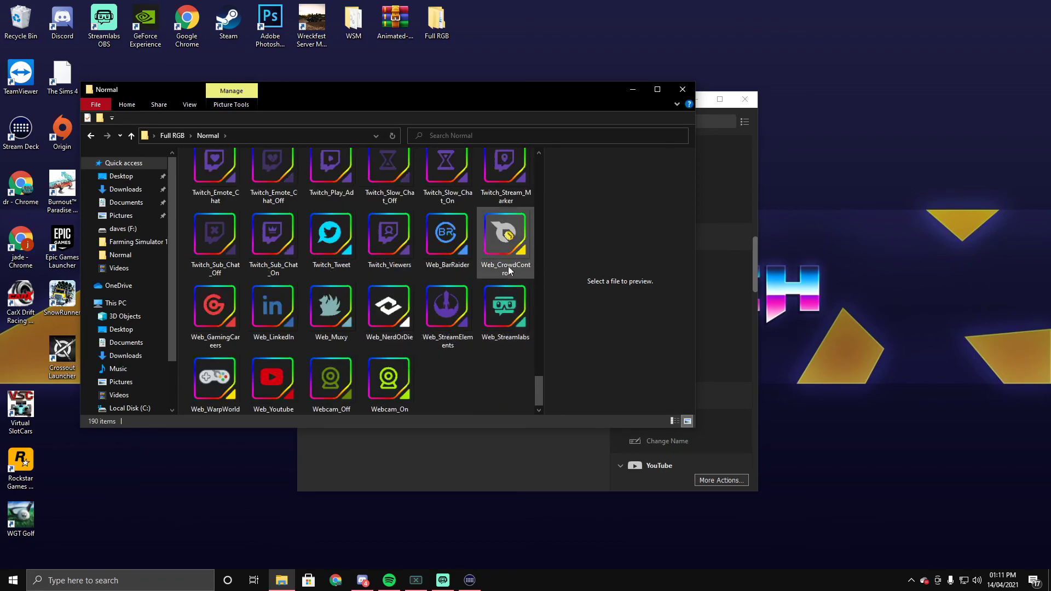
scroll("up", 3)
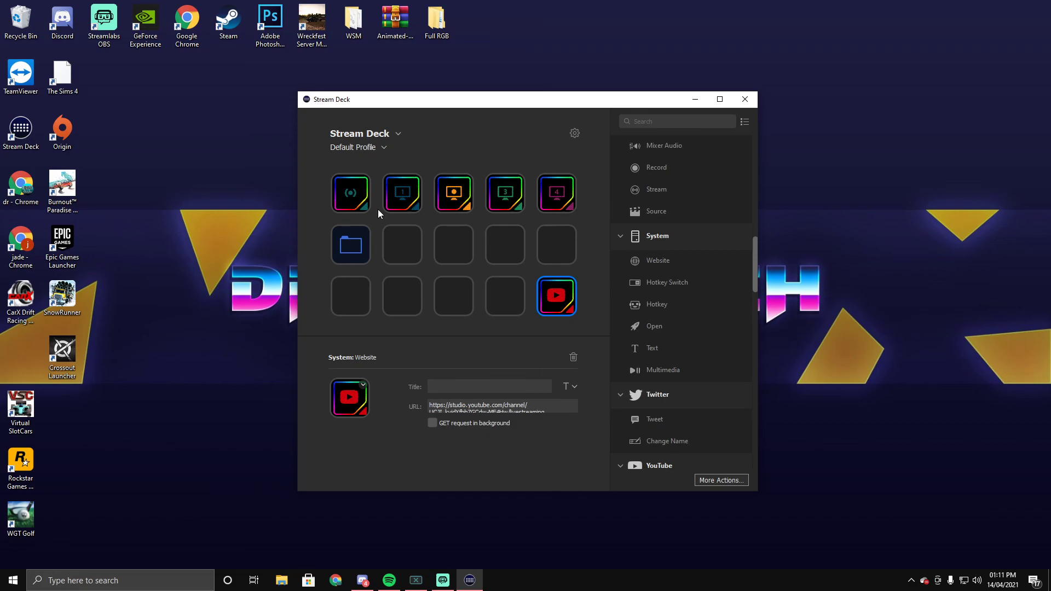
Open the YouTube key's icon dropdown menu showing Set from File.
left_click(350, 397)
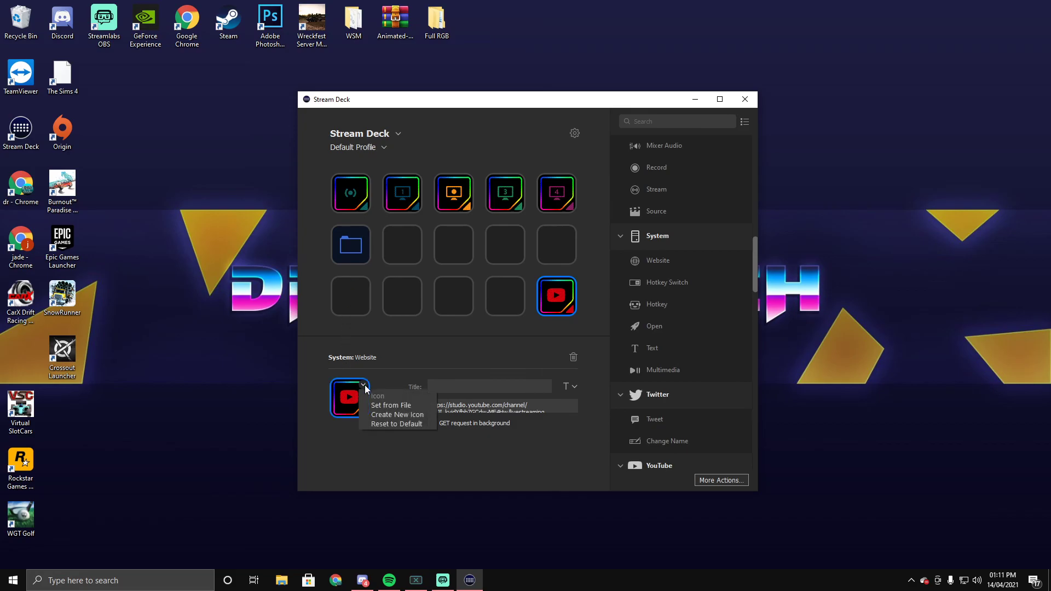
mouse_move(391, 405)
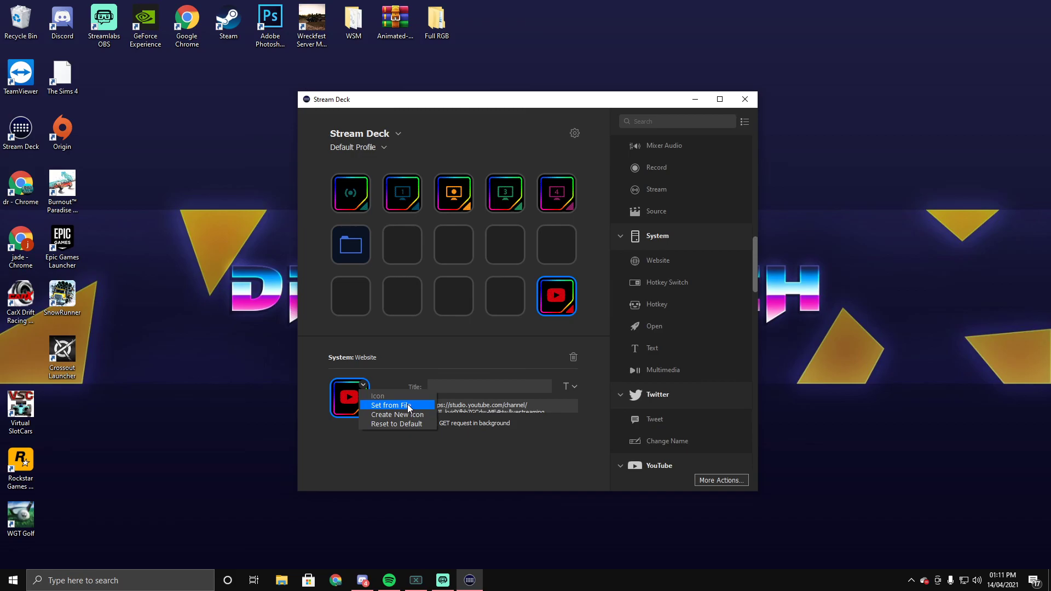
mouse_move(472, 146)
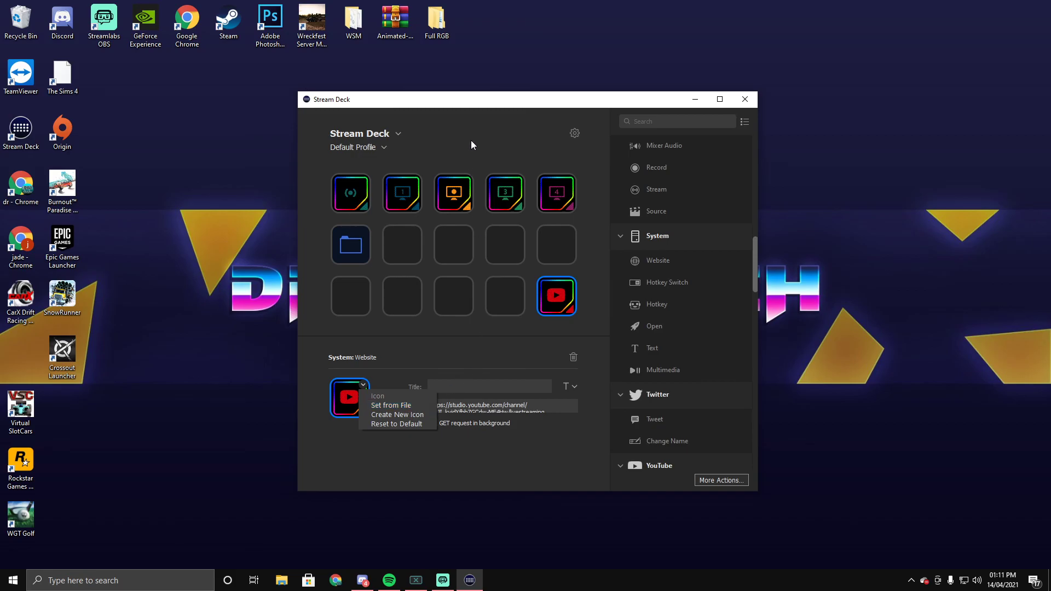